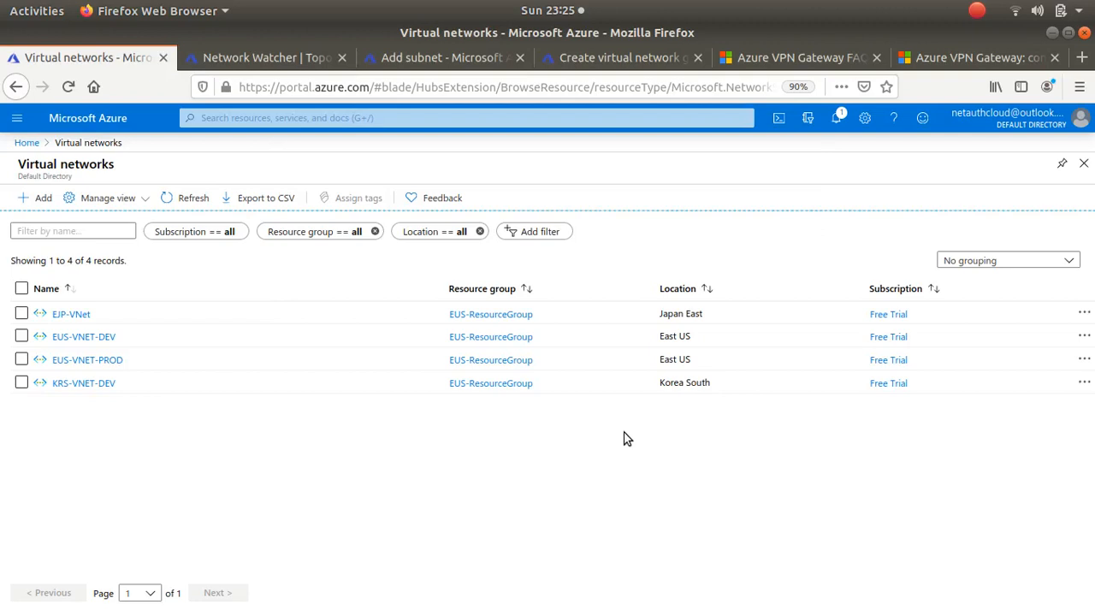
mouse_move(143, 359)
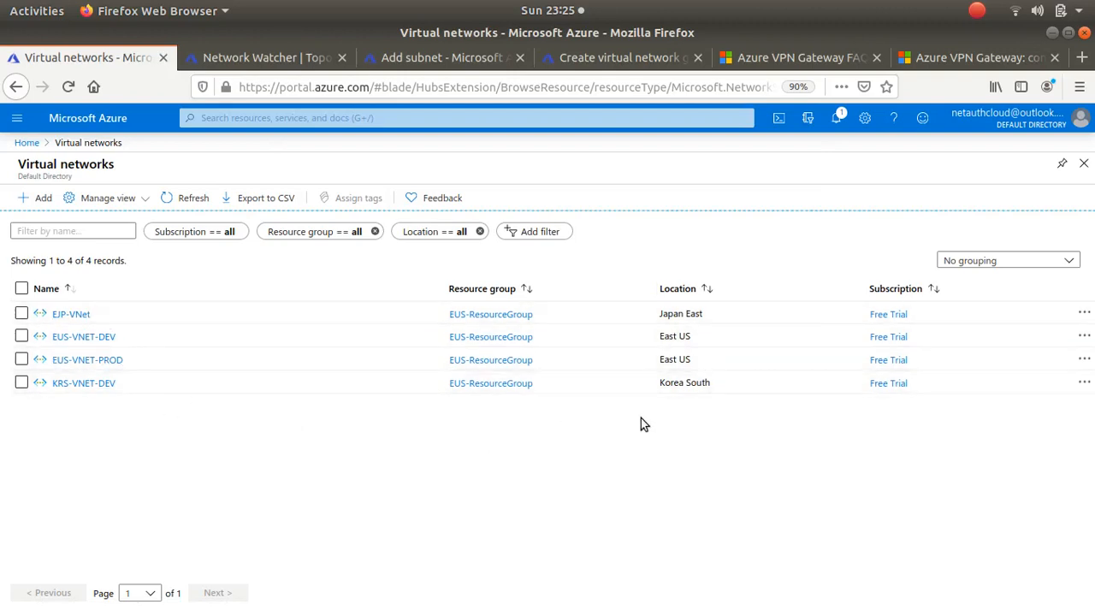
mouse_move(750, 490)
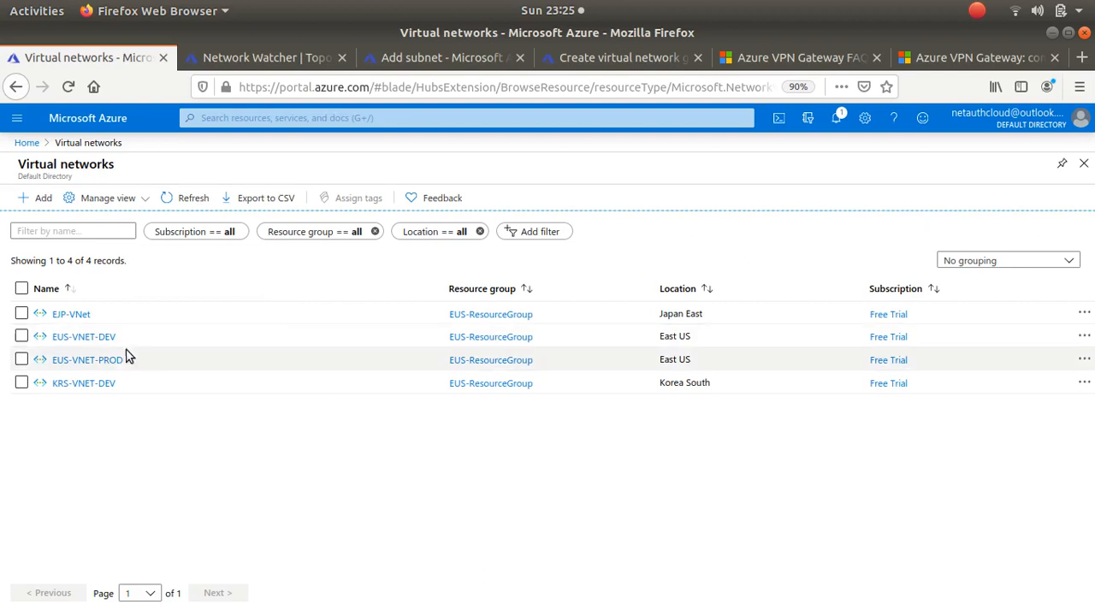
mouse_move(654, 342)
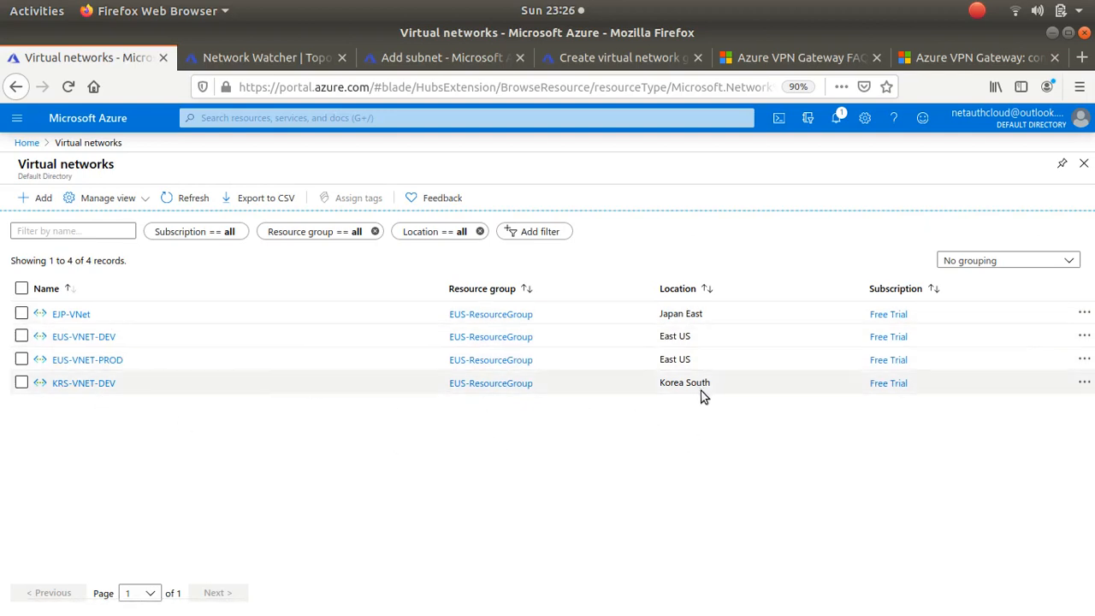
mouse_move(622, 448)
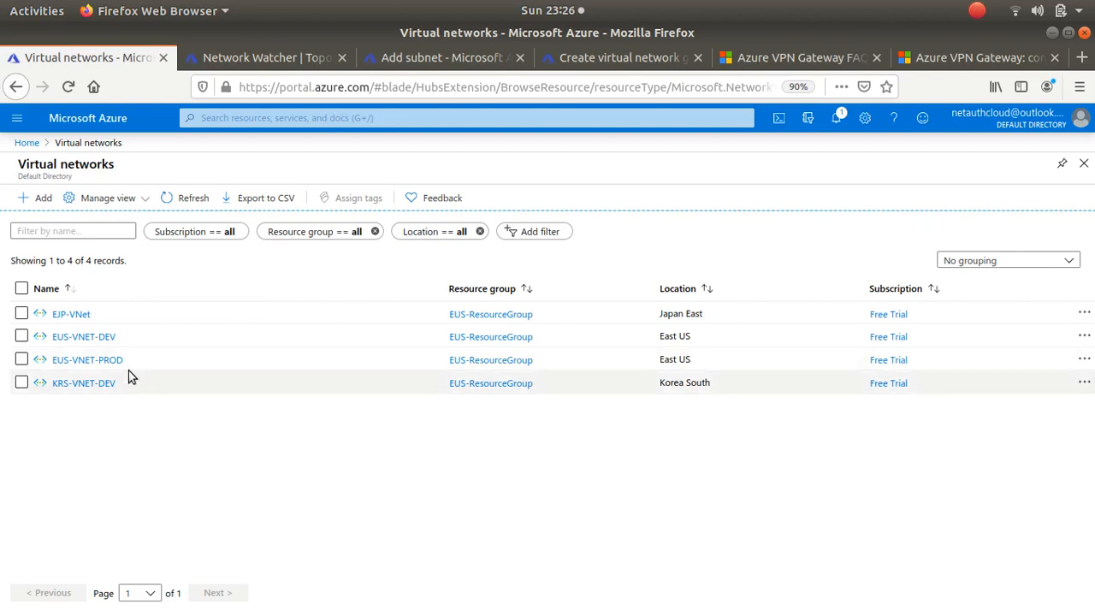
Step: View EUS-VNET-DEV's peerings, then EUS-VNET-PROD's peerings with EUS-VNET-DEV and UKS-VNet-Prod
click(82, 335)
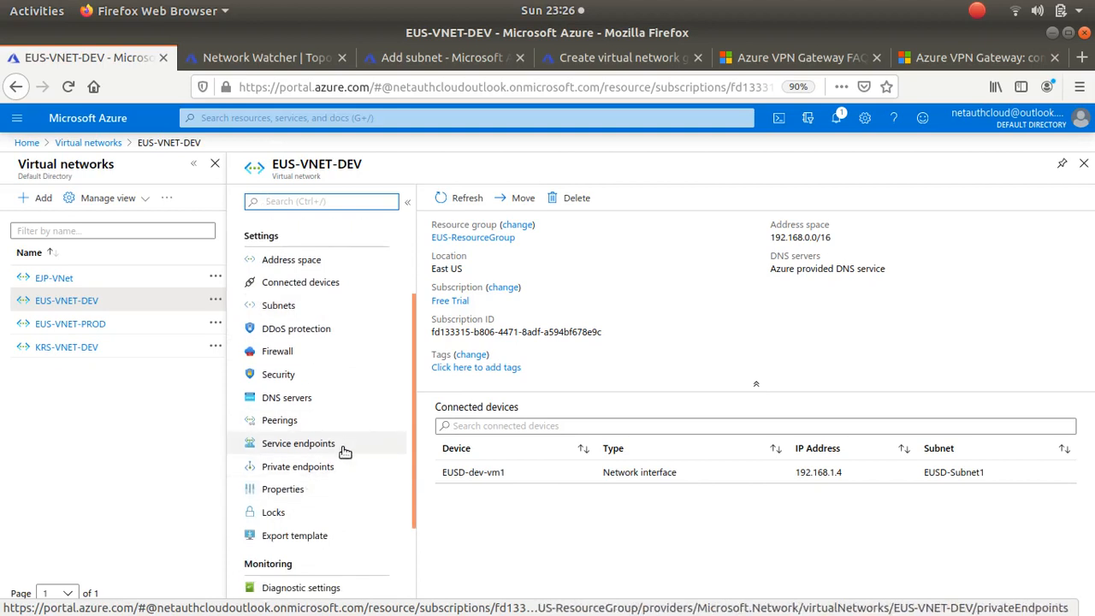
click(279, 421)
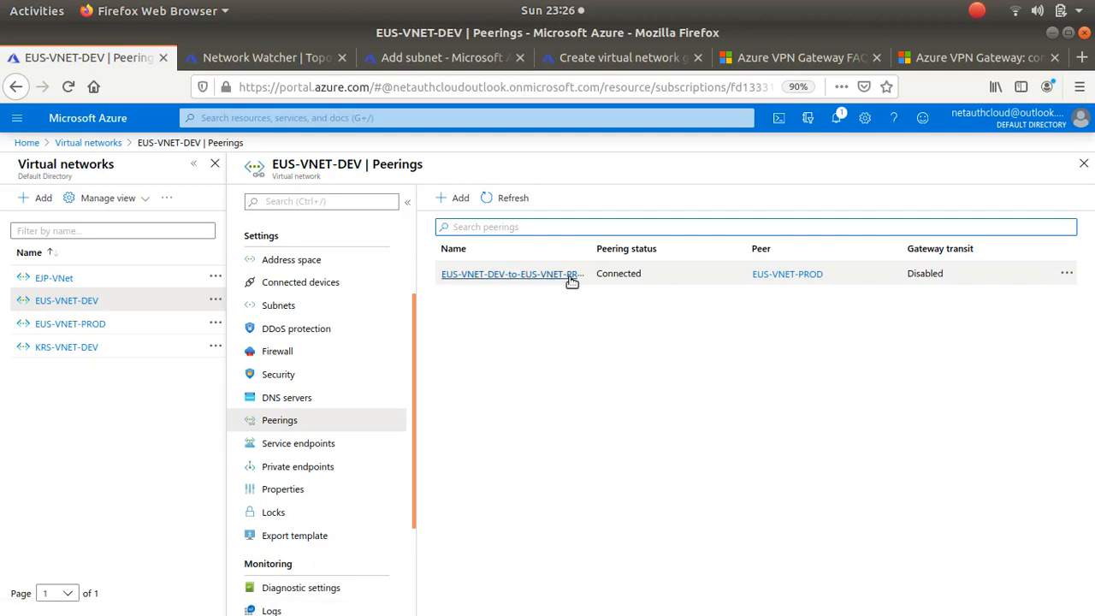
click(70, 323)
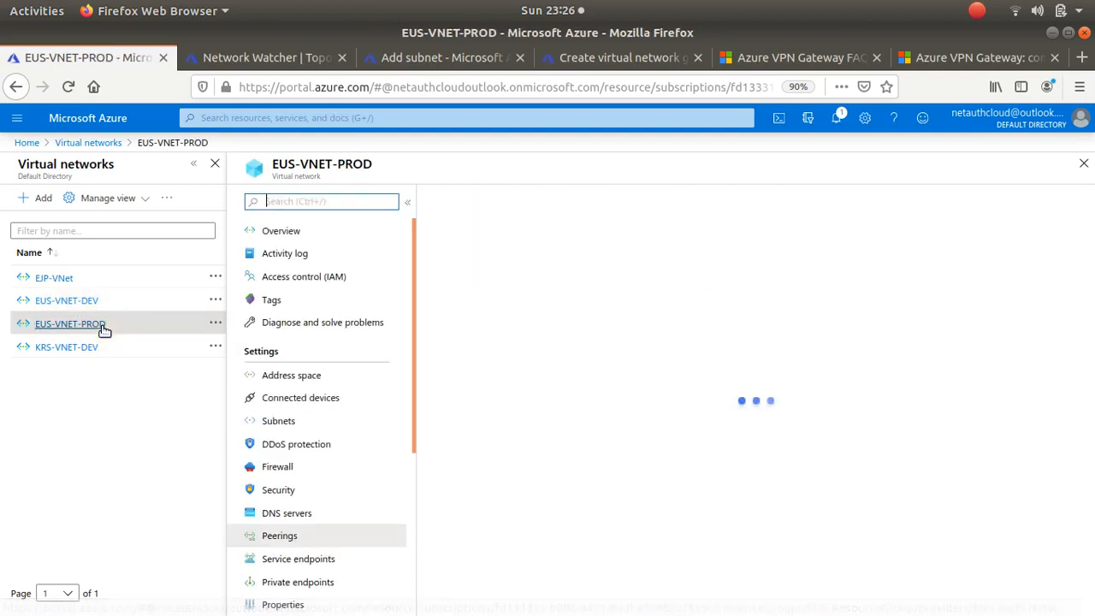
click(281, 534)
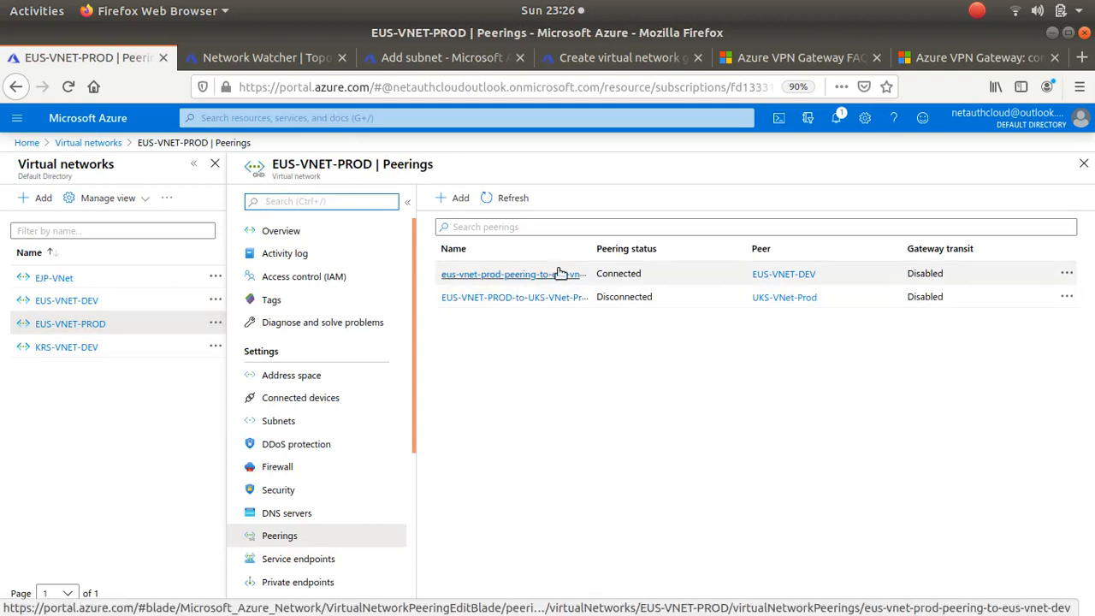
mouse_move(684, 306)
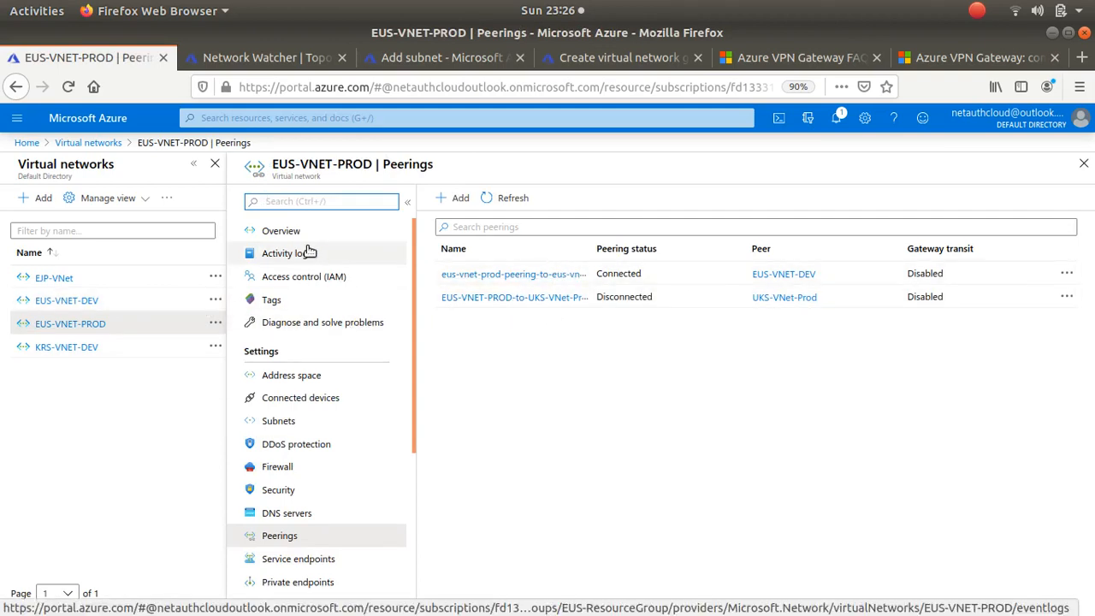
Step: Show the Network Watcher topology diagram for the EUS-ResourceGroup networks and subnets
click(266, 58)
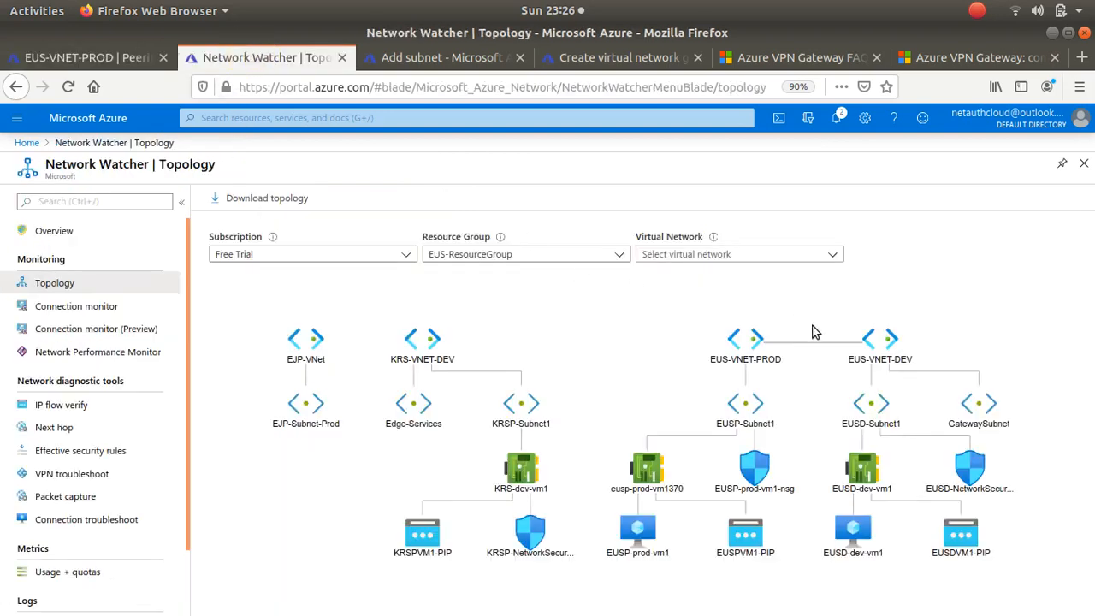
mouse_move(774, 366)
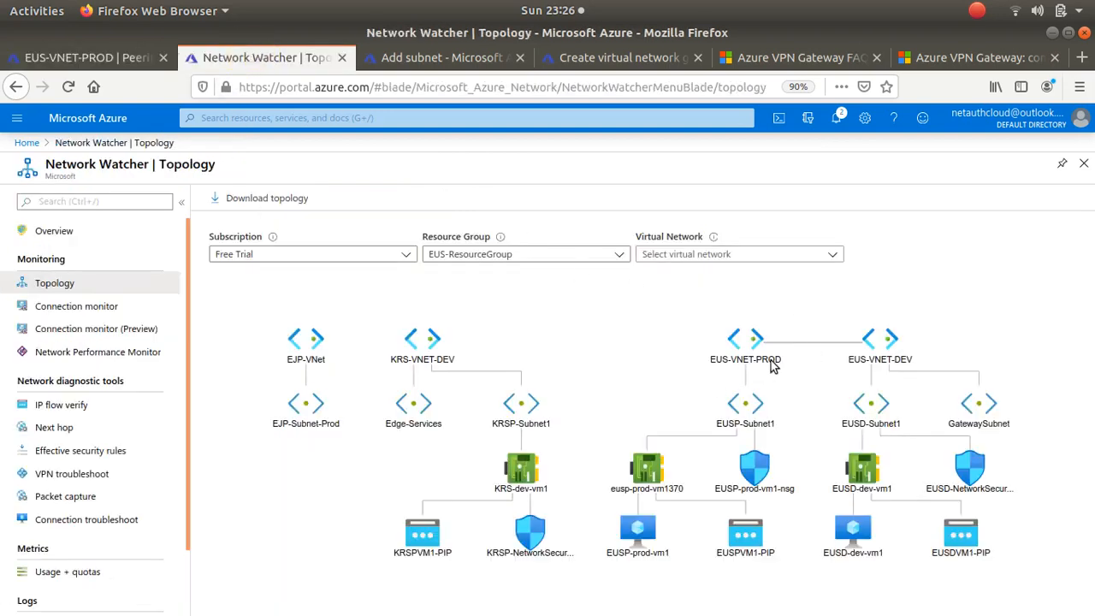
mouse_move(900, 373)
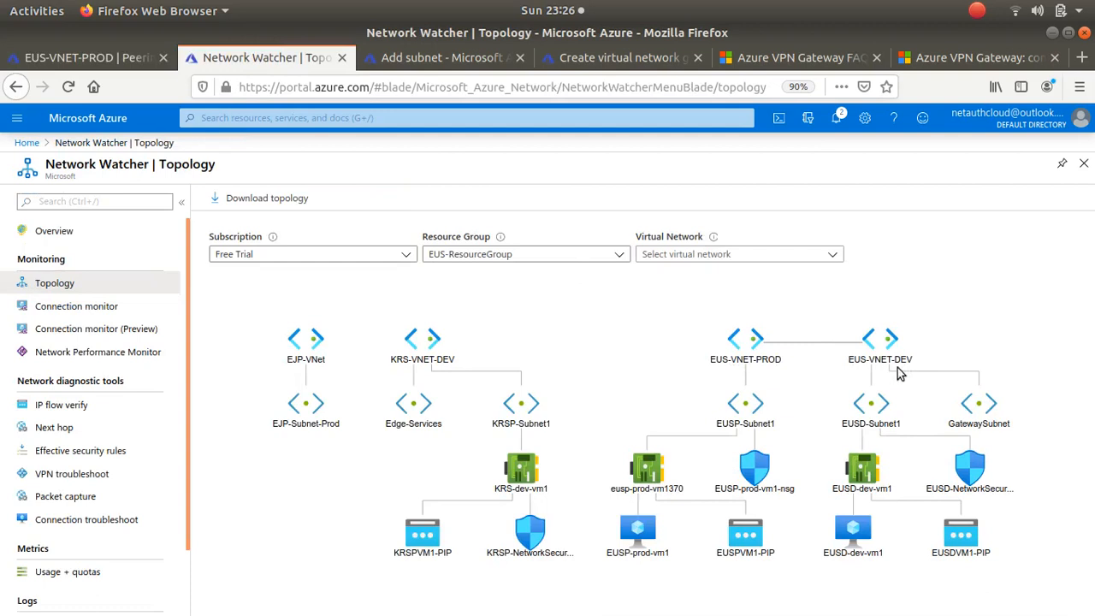
mouse_move(864, 358)
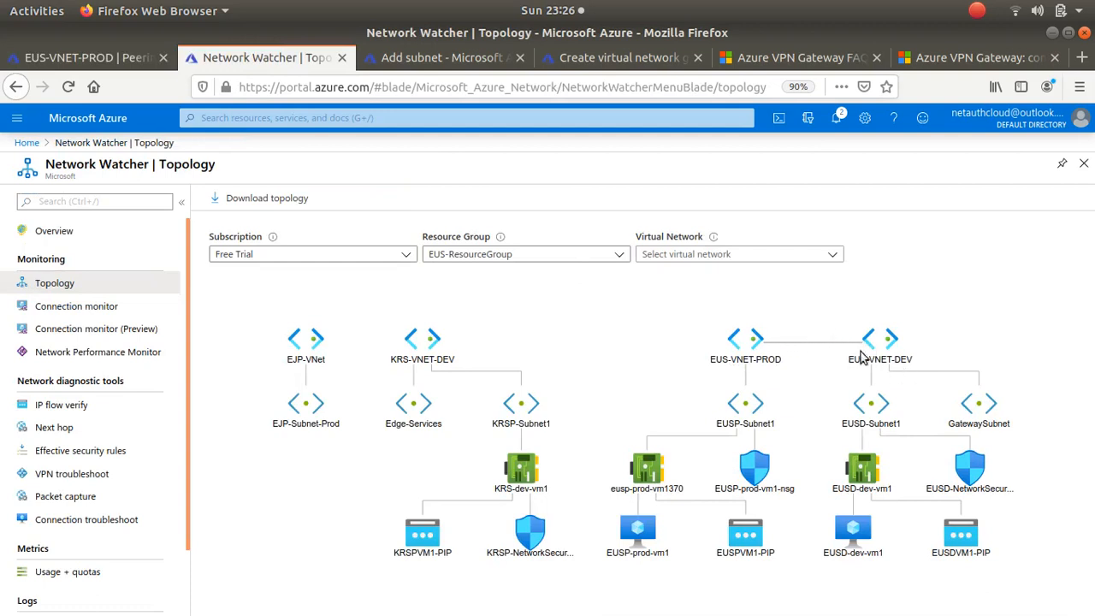
mouse_move(717, 358)
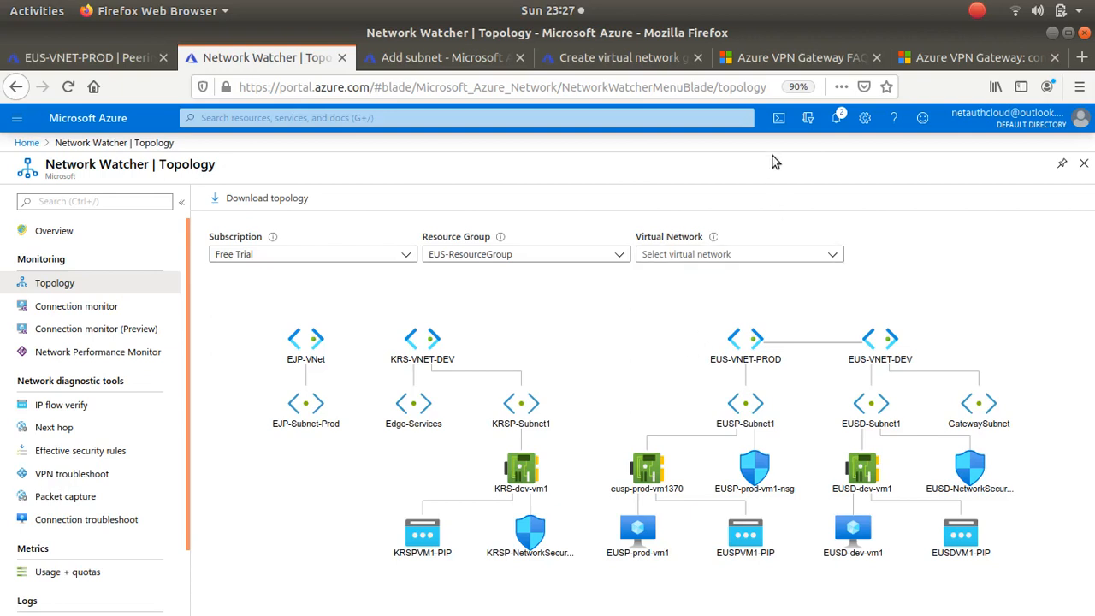
mouse_move(652, 362)
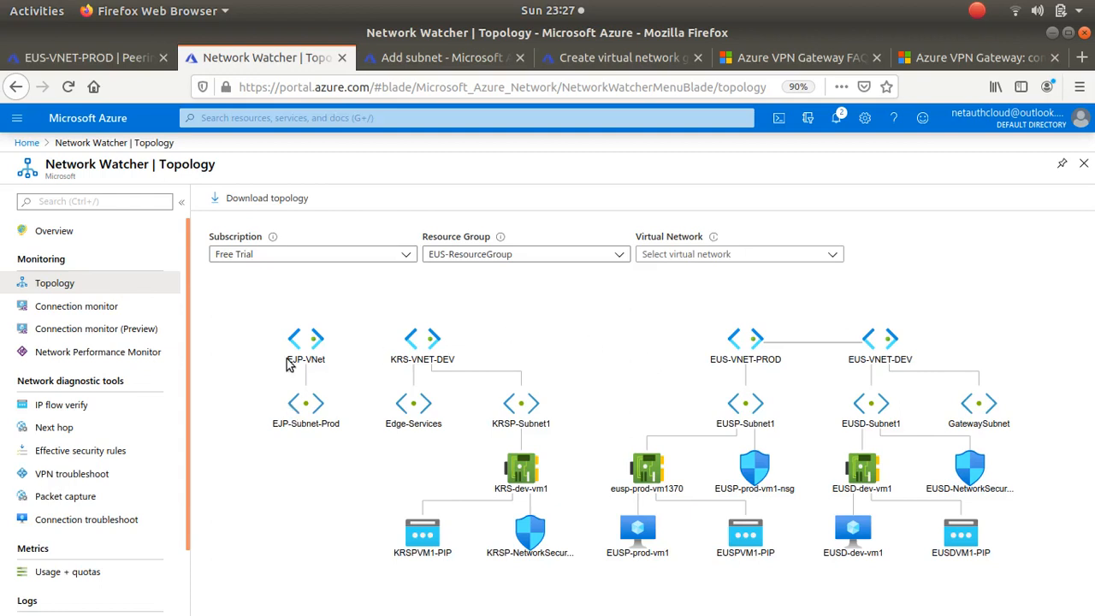
mouse_move(441, 493)
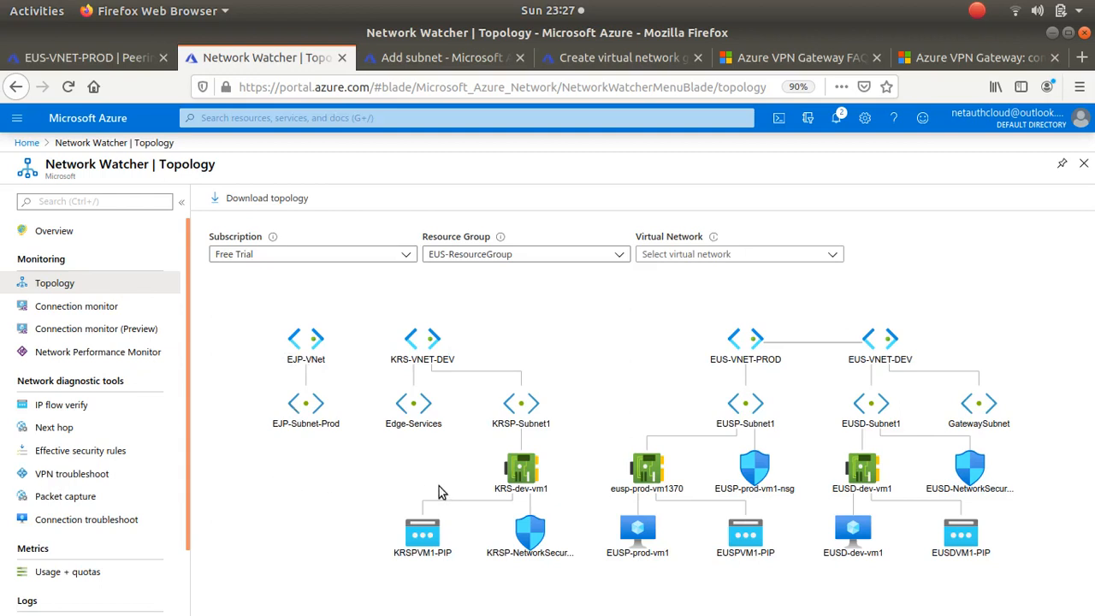
mouse_move(452, 476)
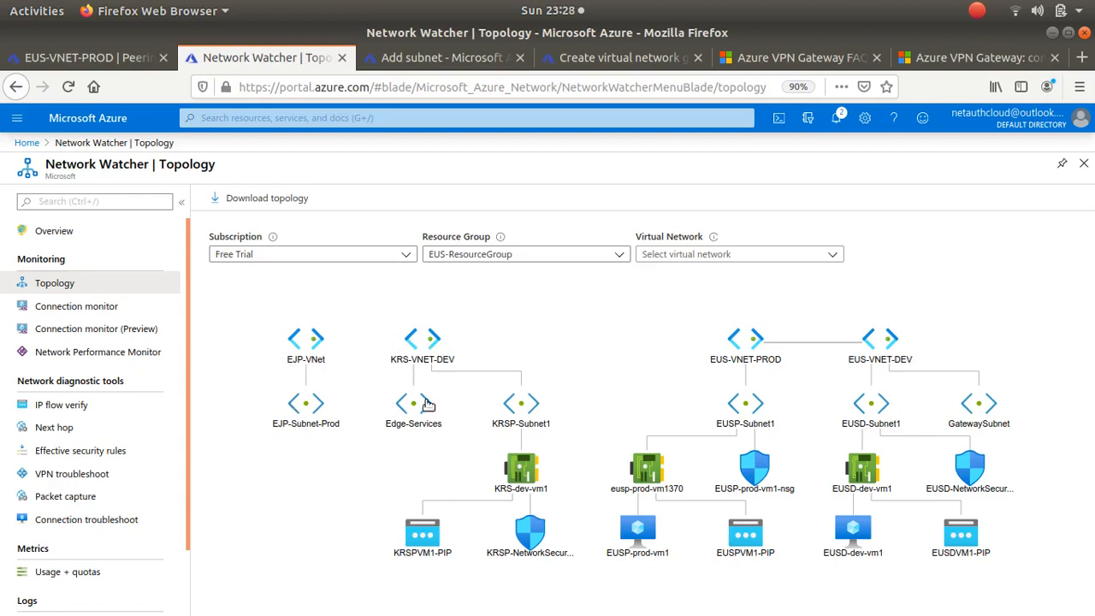
mouse_move(403, 435)
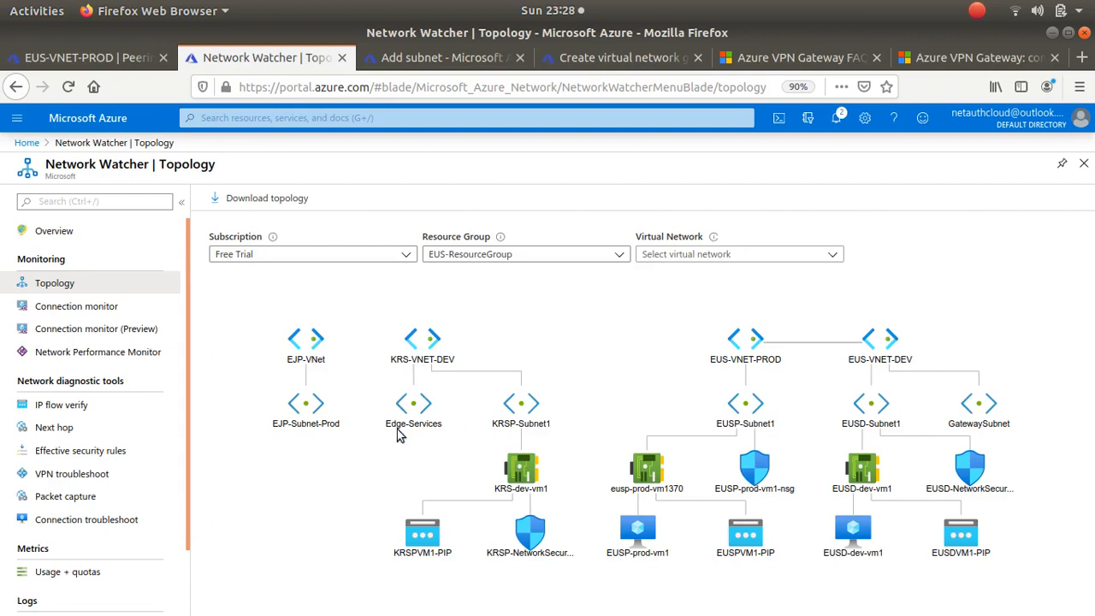
mouse_move(397, 390)
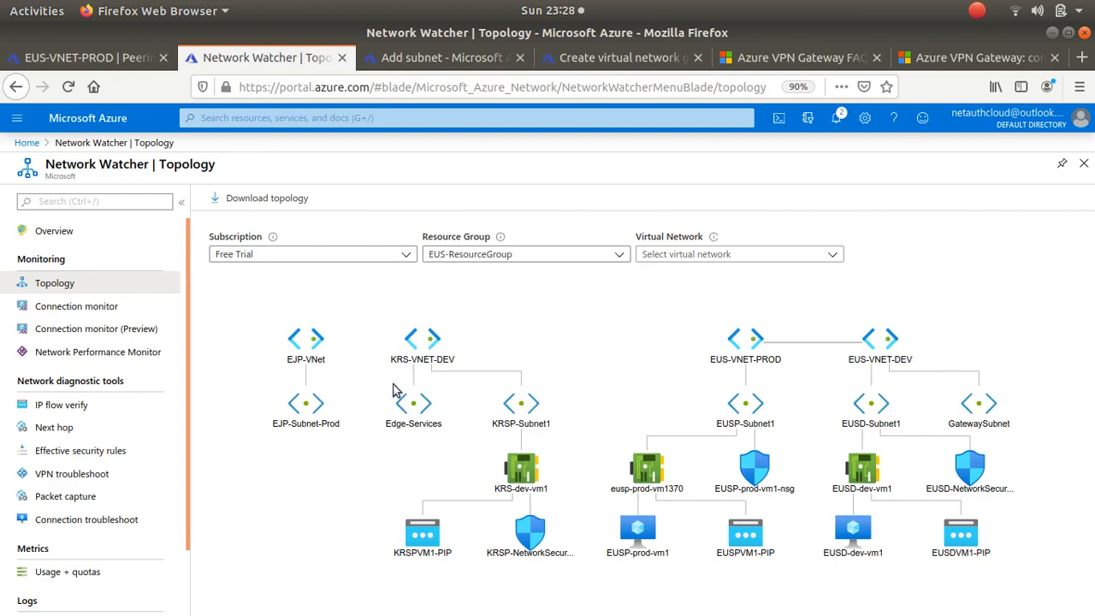
mouse_move(282, 352)
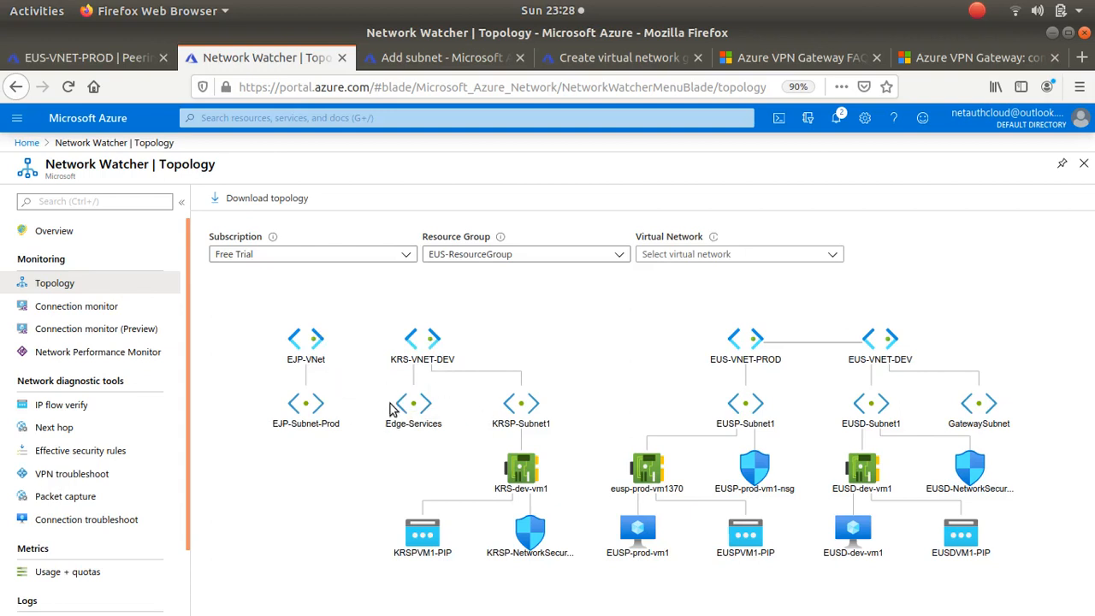
mouse_move(436, 345)
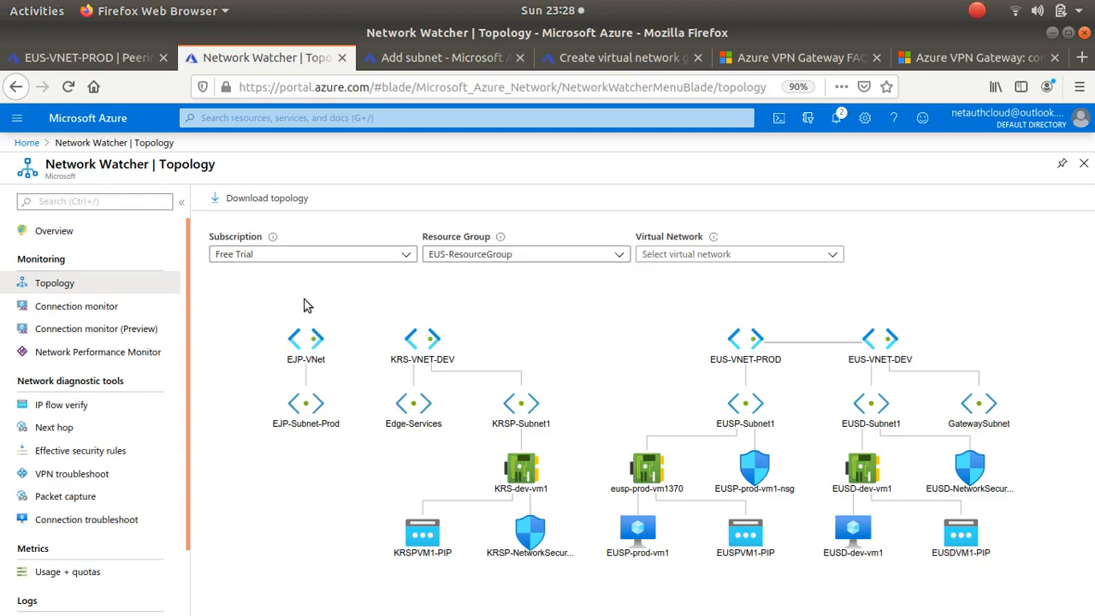
mouse_move(253, 371)
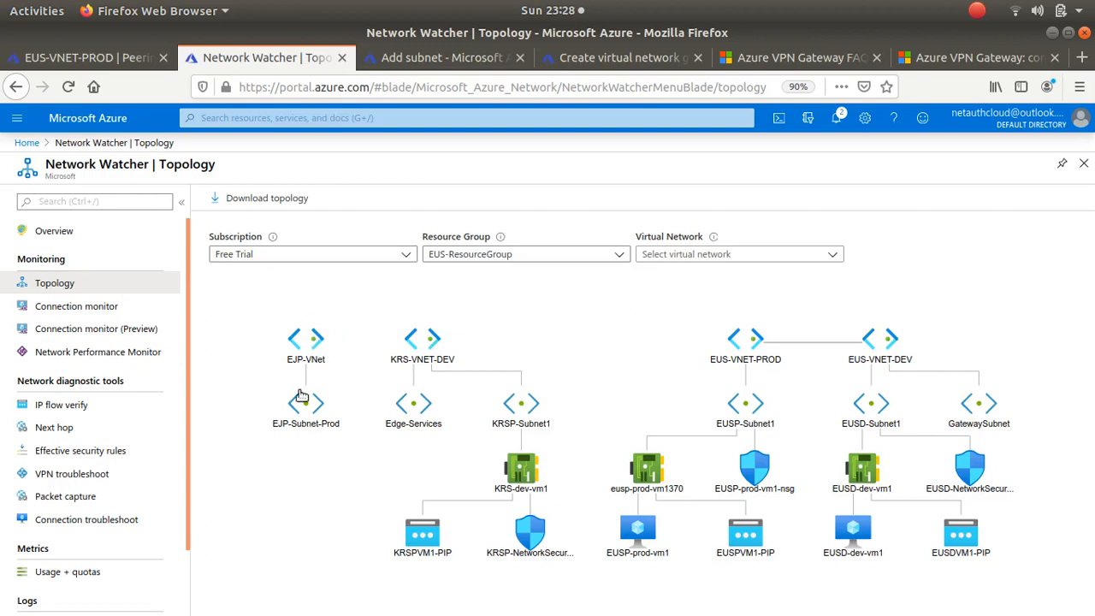
mouse_move(417, 402)
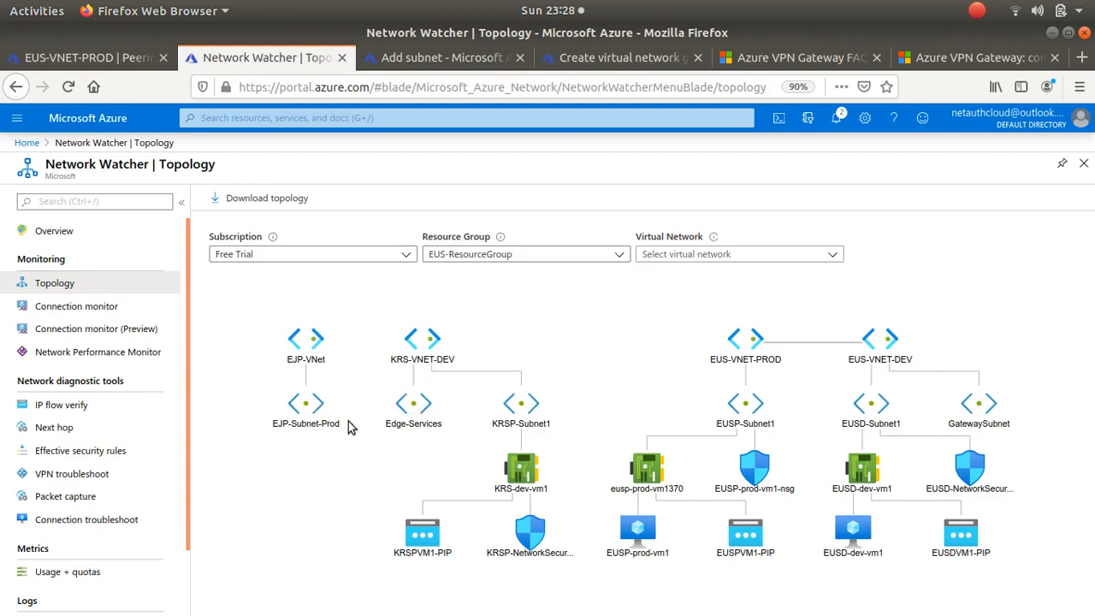
mouse_move(370, 421)
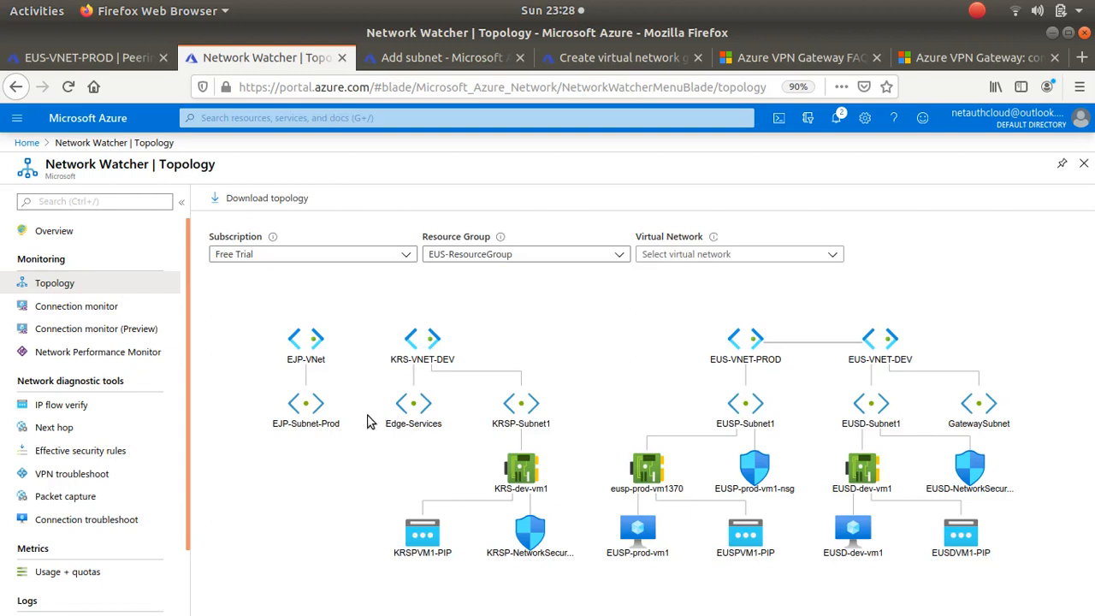
mouse_move(564, 327)
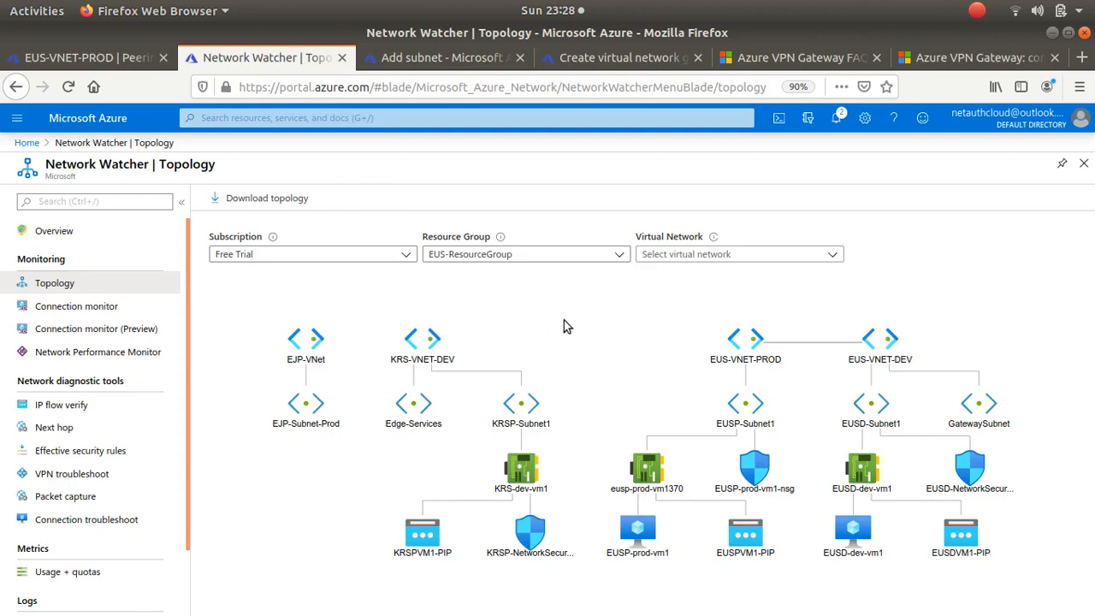
mouse_move(795, 58)
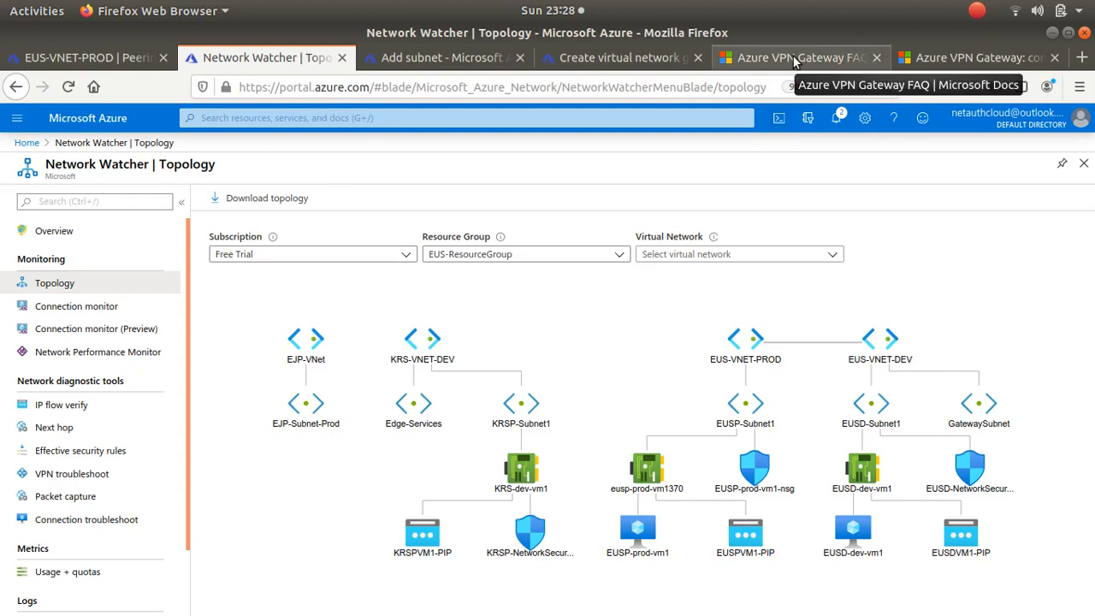
Step: Read the VPN Gateway FAQ's 'Connecting to virtual networks' and cross-premises answers
click(801, 59)
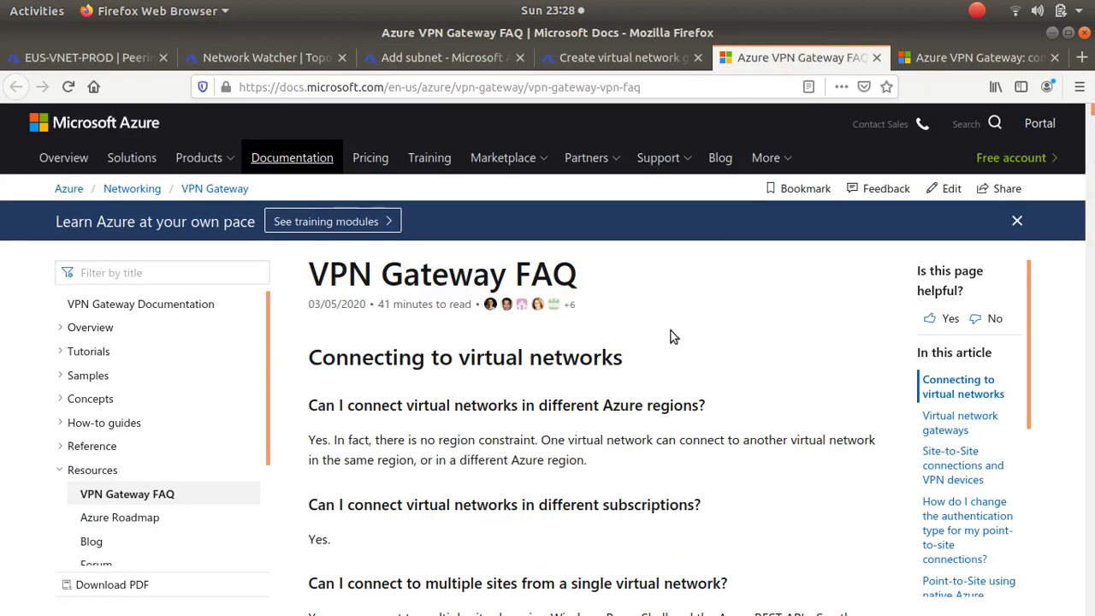
scroll(down, 3)
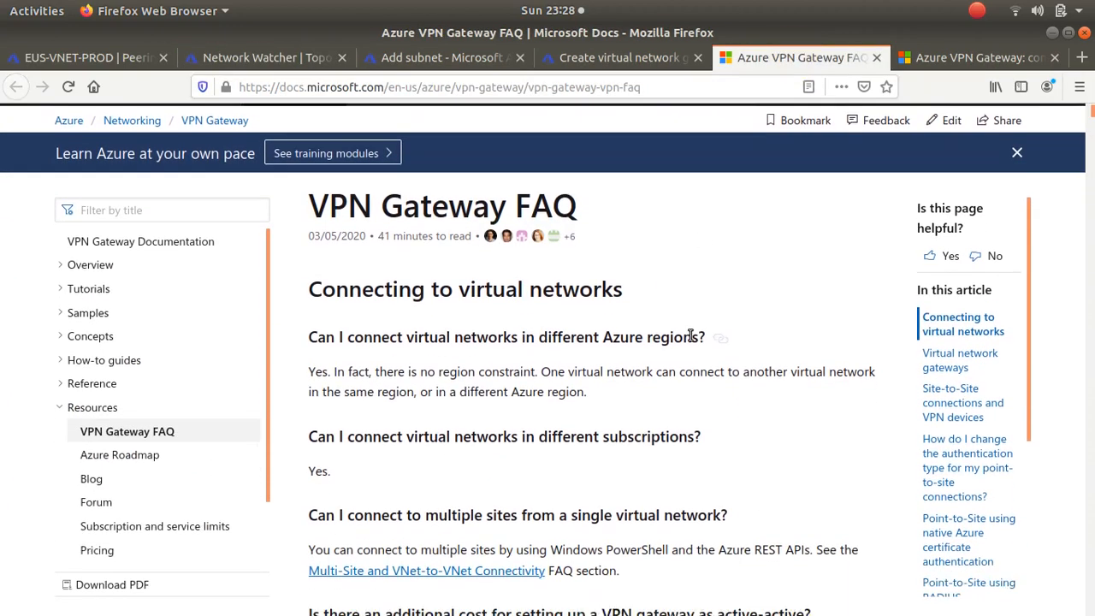
click(1016, 153)
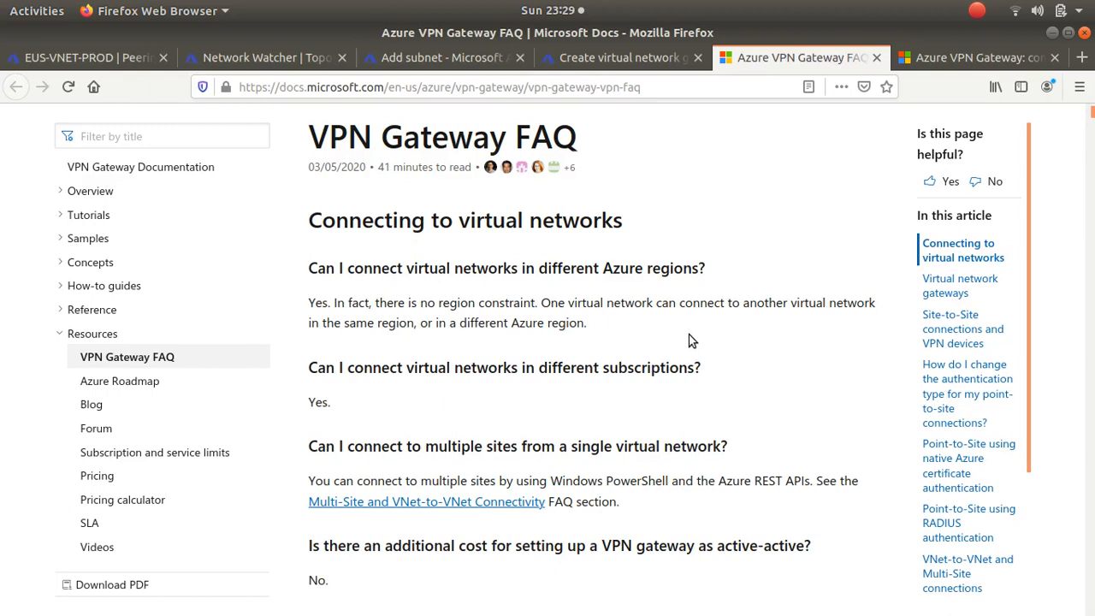
mouse_move(646, 352)
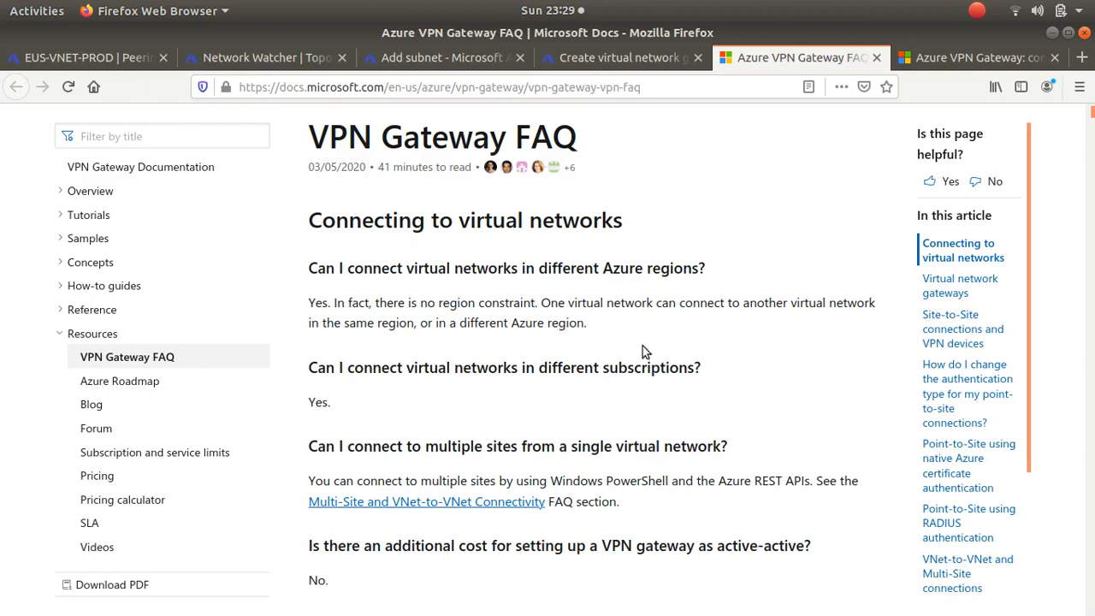
scroll(down, 3)
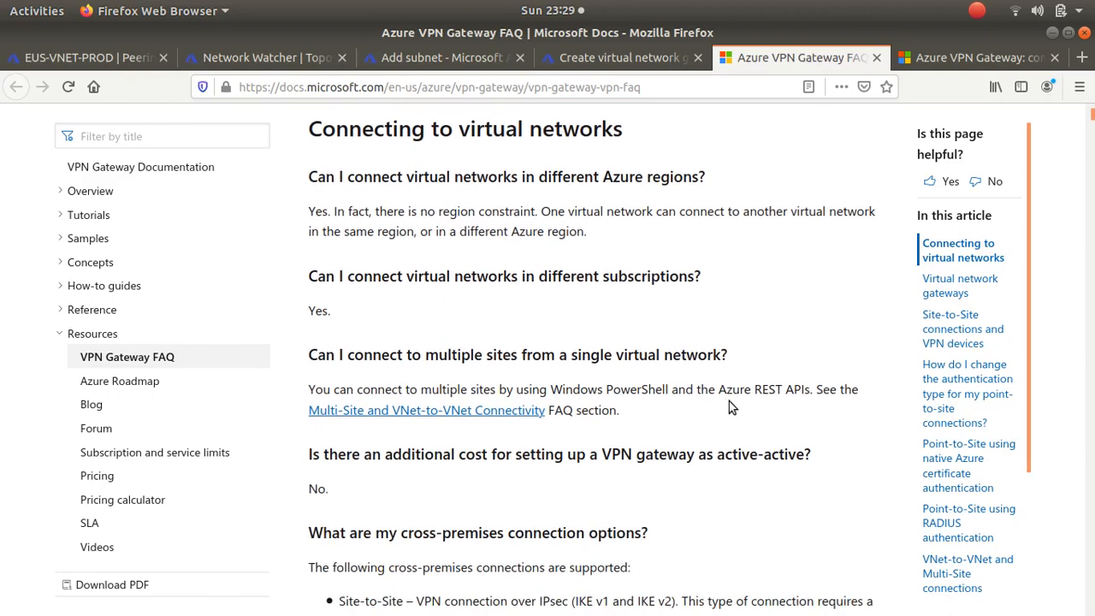
mouse_move(500, 426)
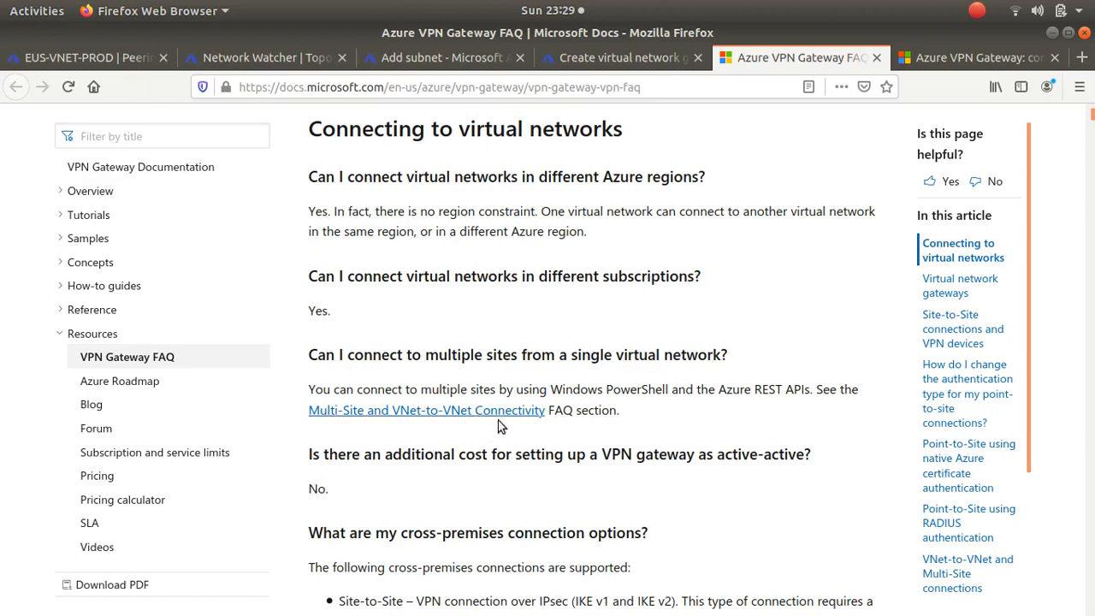
scroll(down, 3)
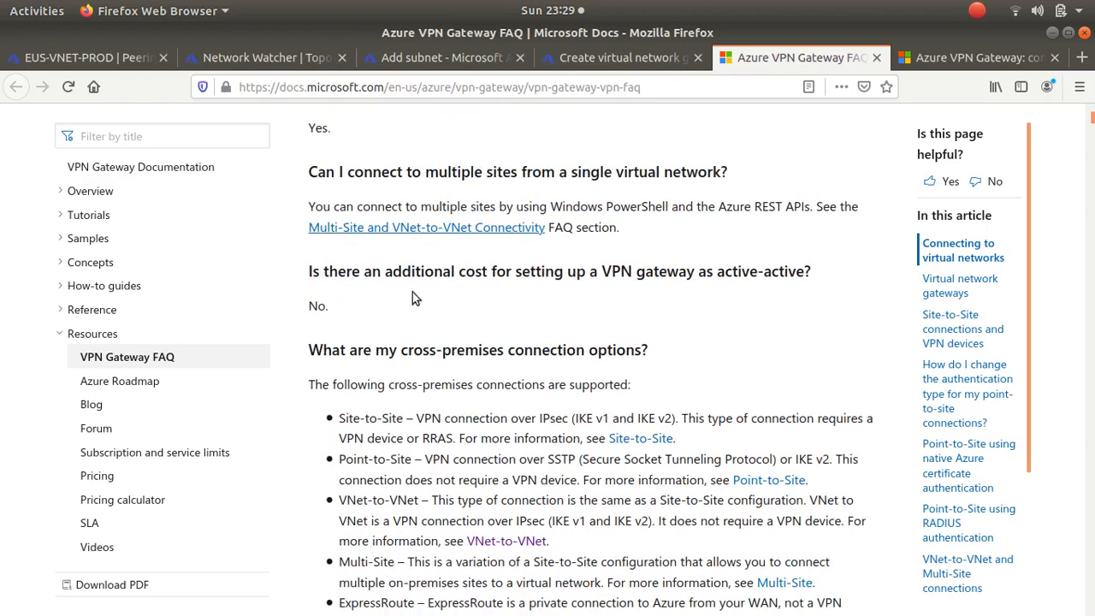
mouse_move(623, 300)
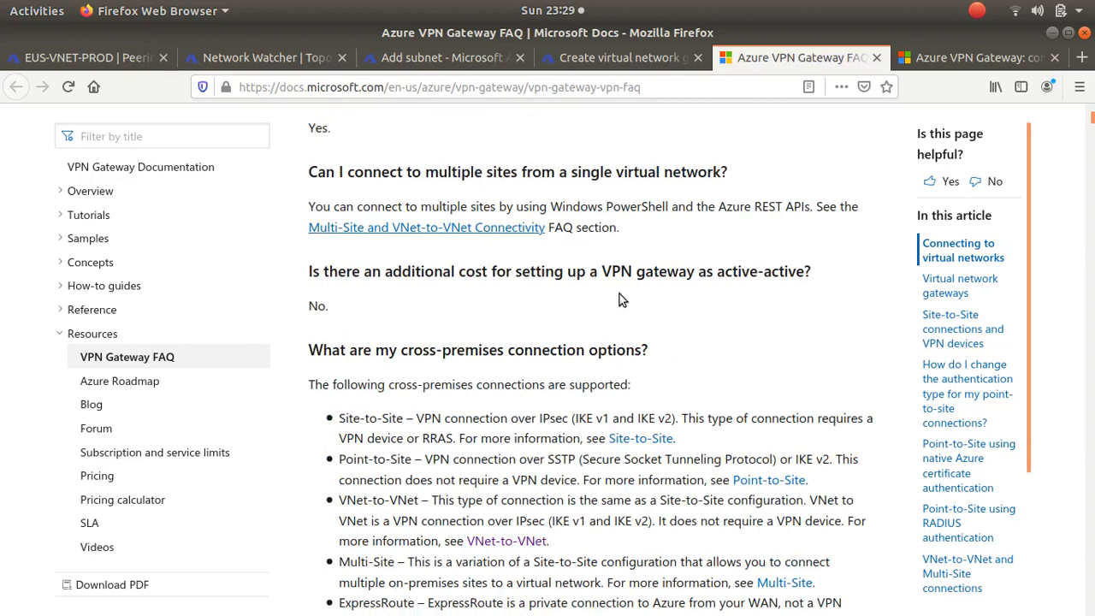
mouse_move(499, 288)
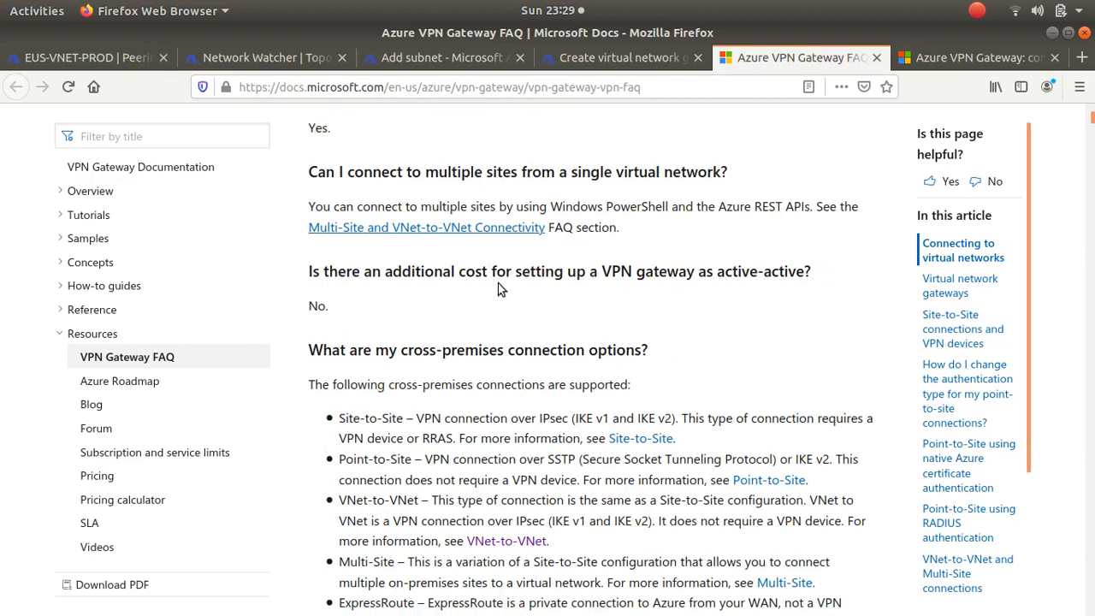
scroll(down, 3)
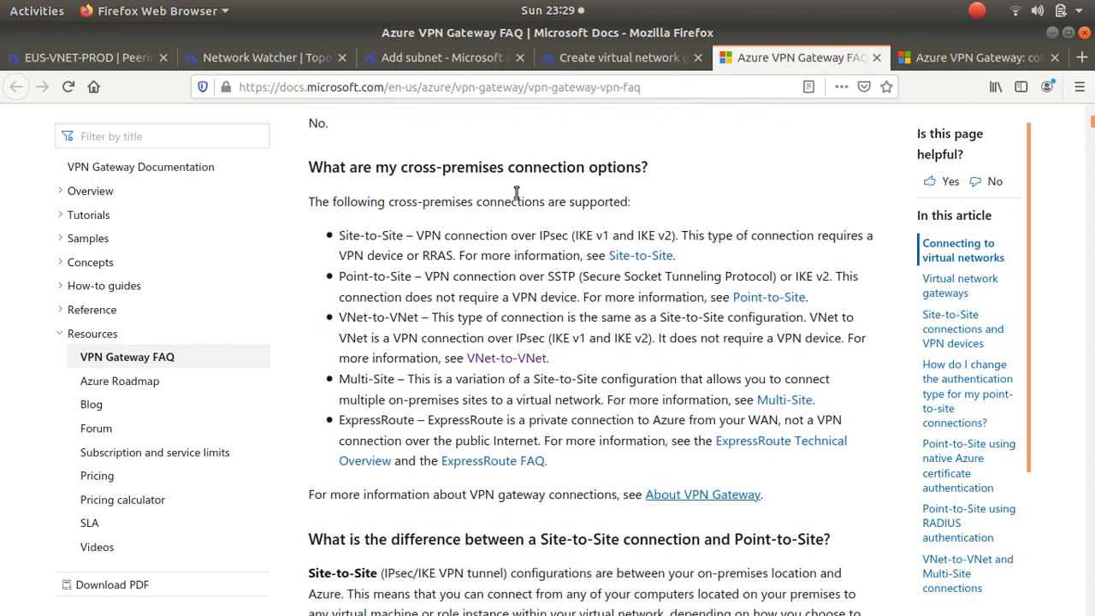
scroll(down, 3)
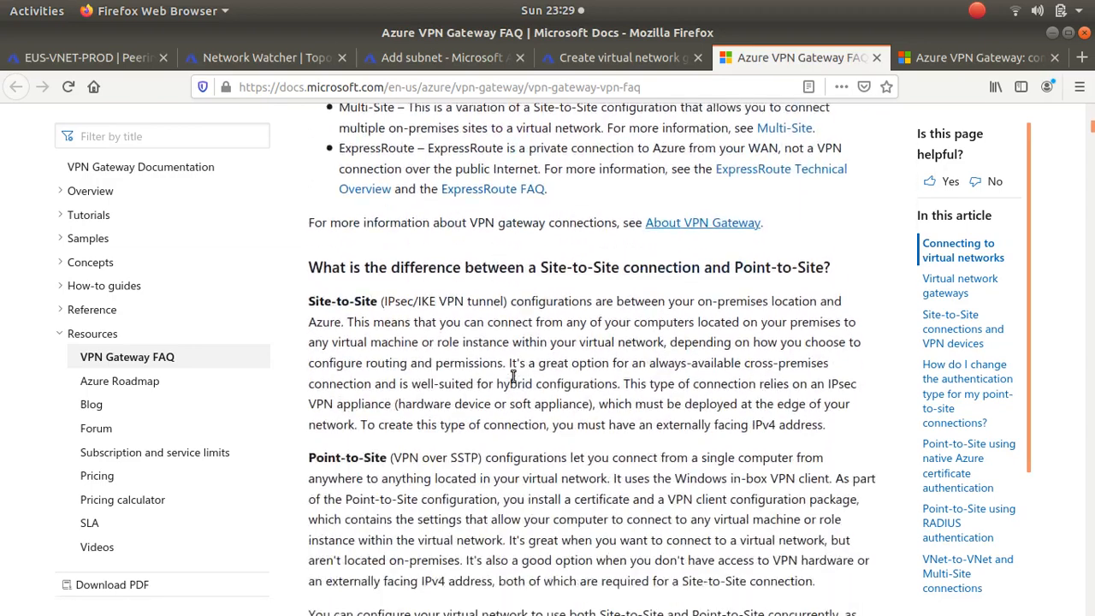
scroll(up, 3)
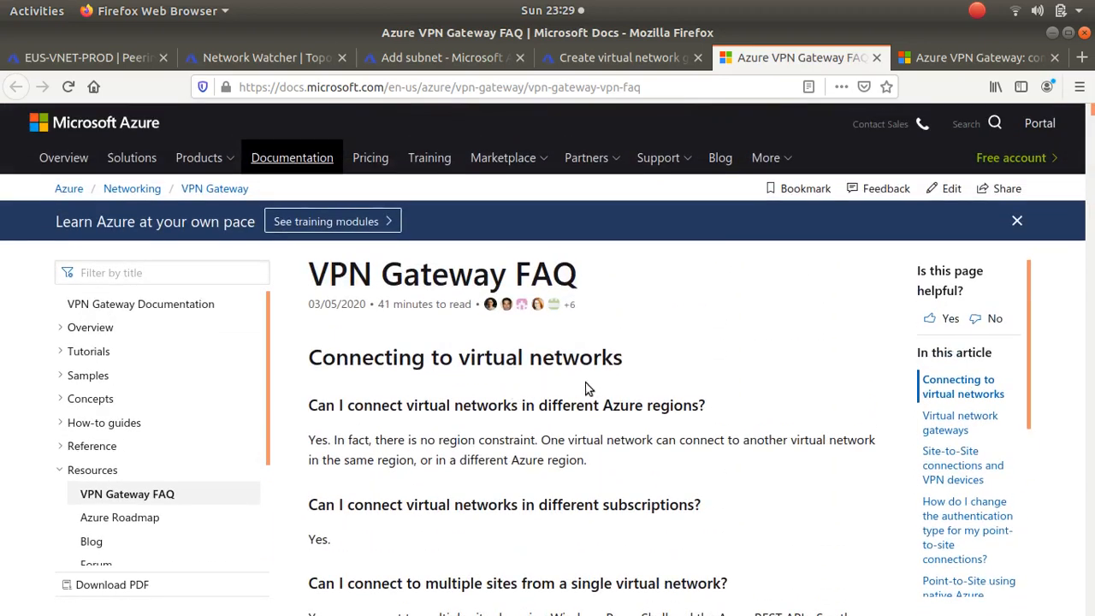
scroll(down, 3)
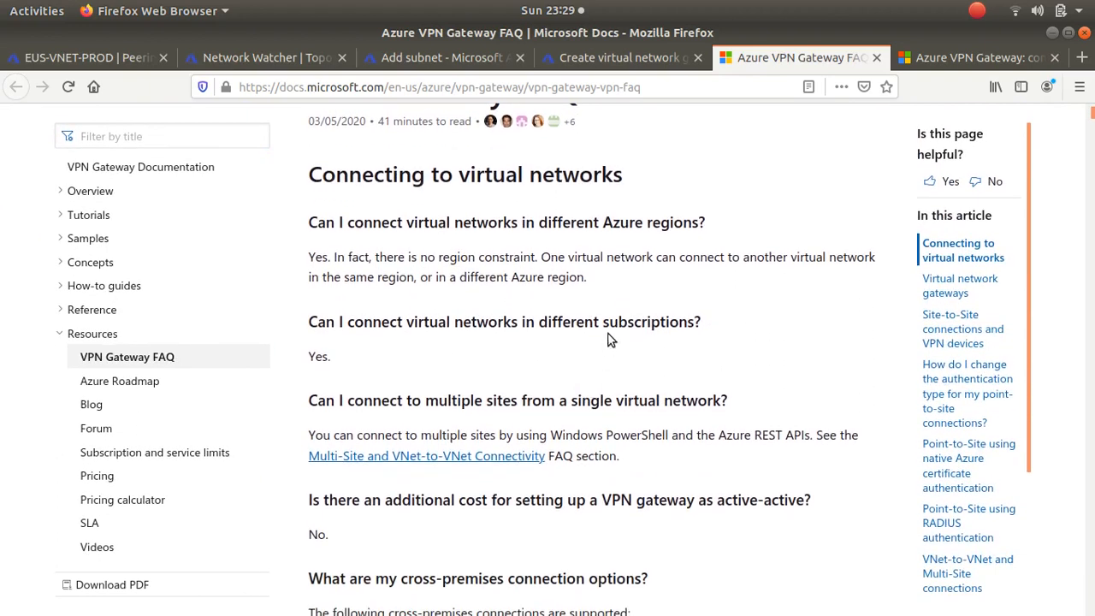
mouse_move(710, 199)
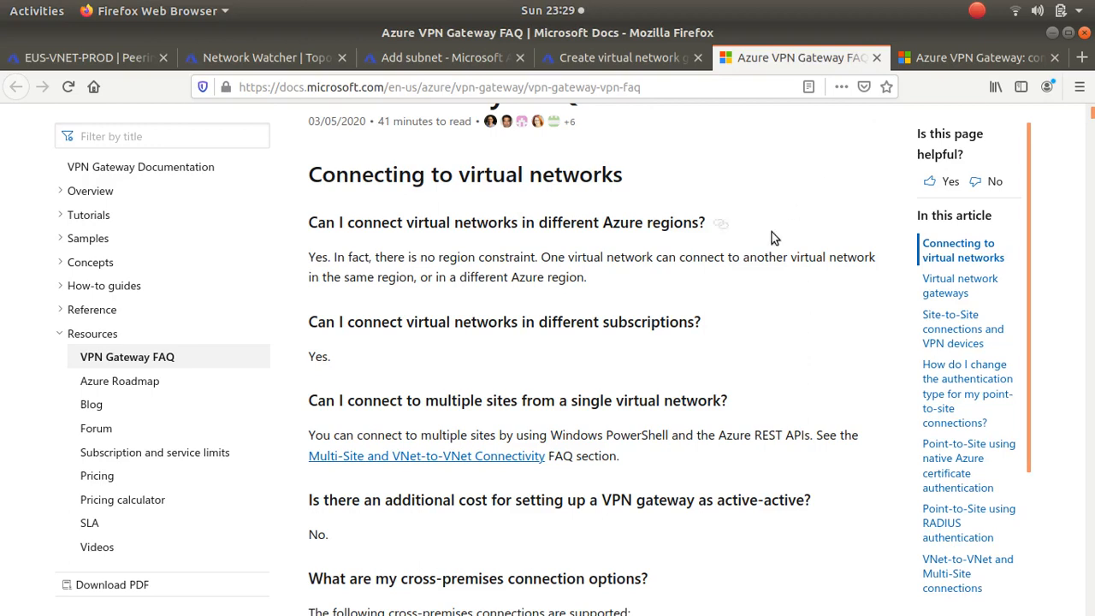
Step: Read the VPN Gateway configuration settings article from gateway types down to Gateway SKUs
click(975, 58)
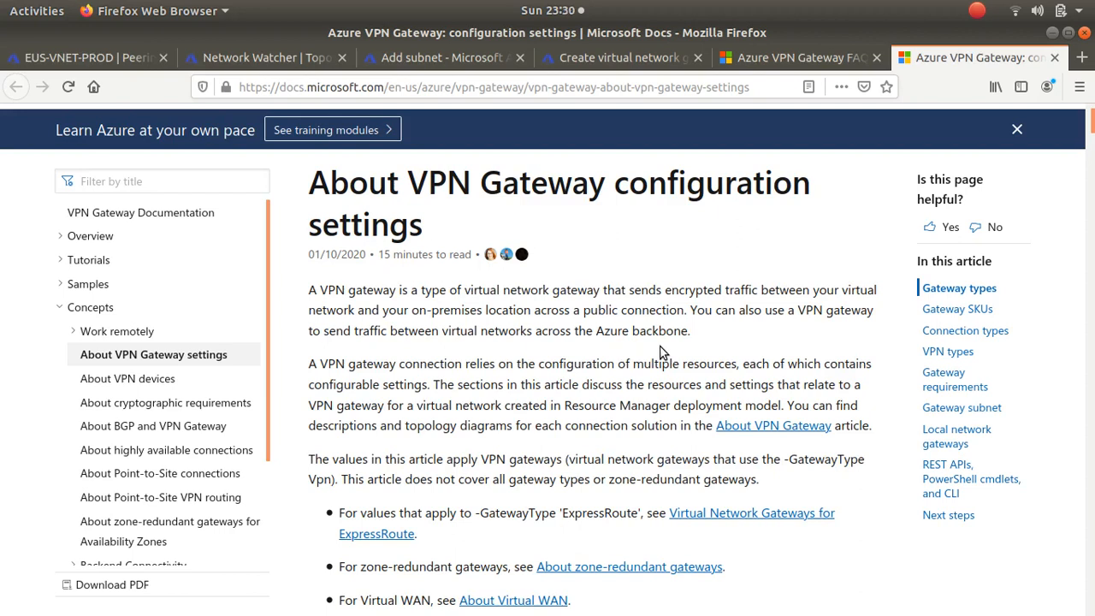
scroll(down, 3)
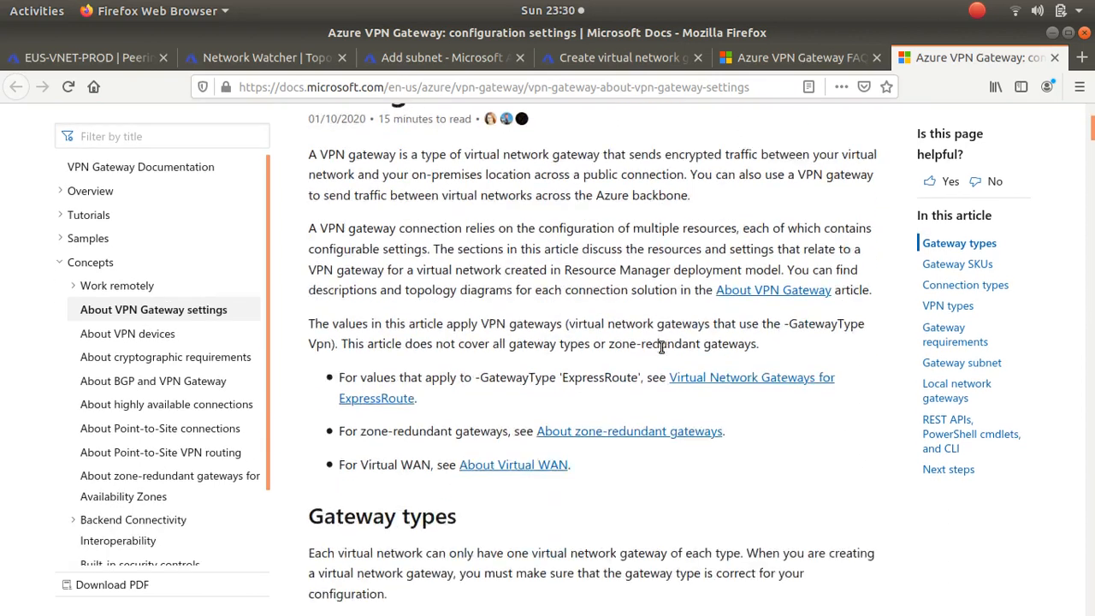
scroll(down, 3)
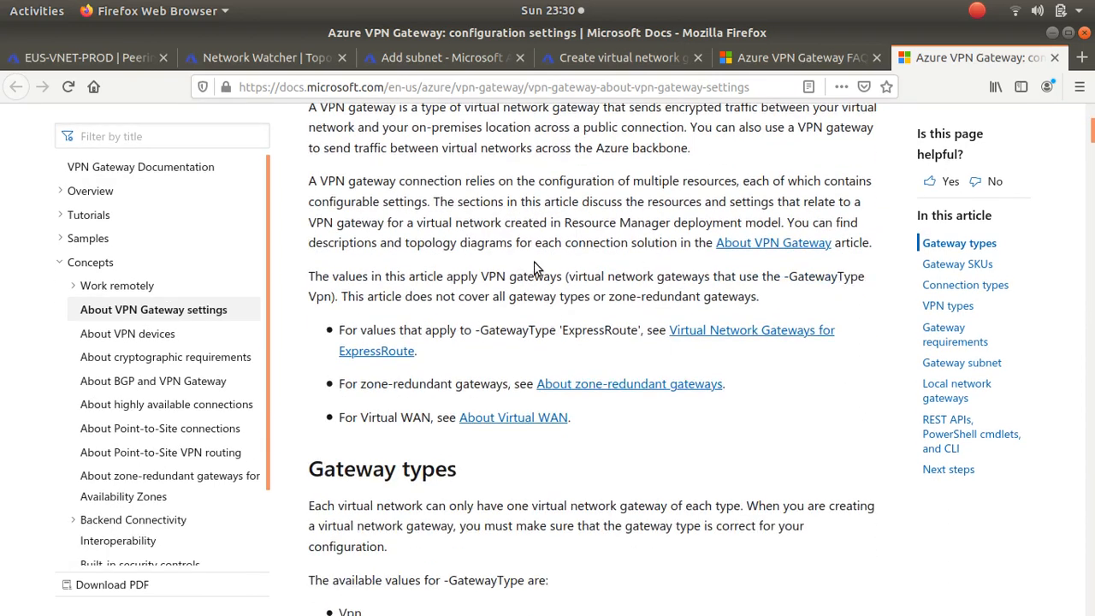
mouse_move(503, 277)
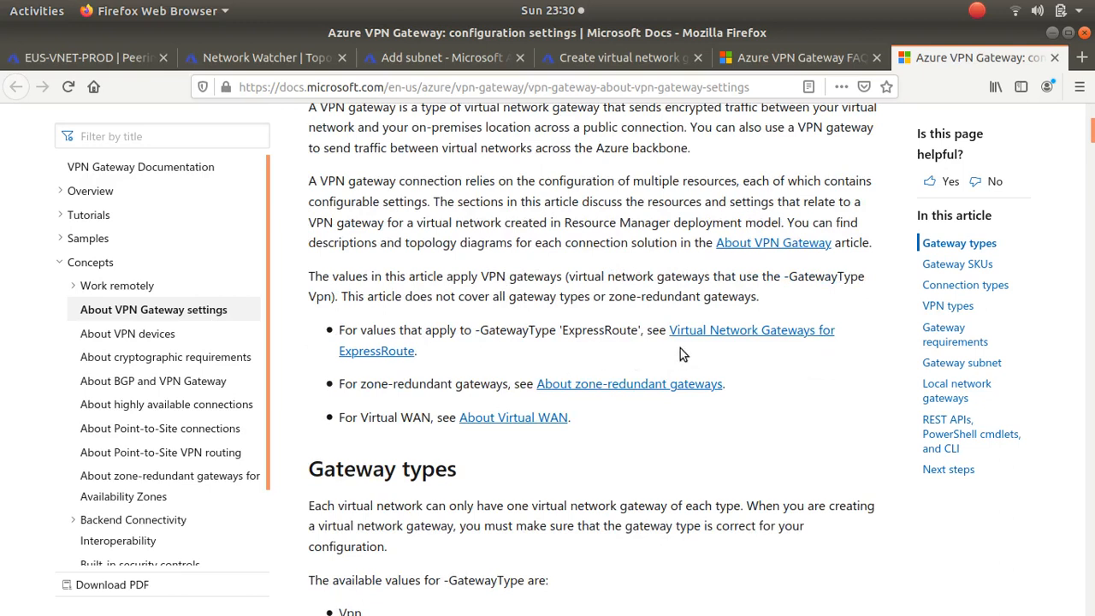
mouse_move(633, 345)
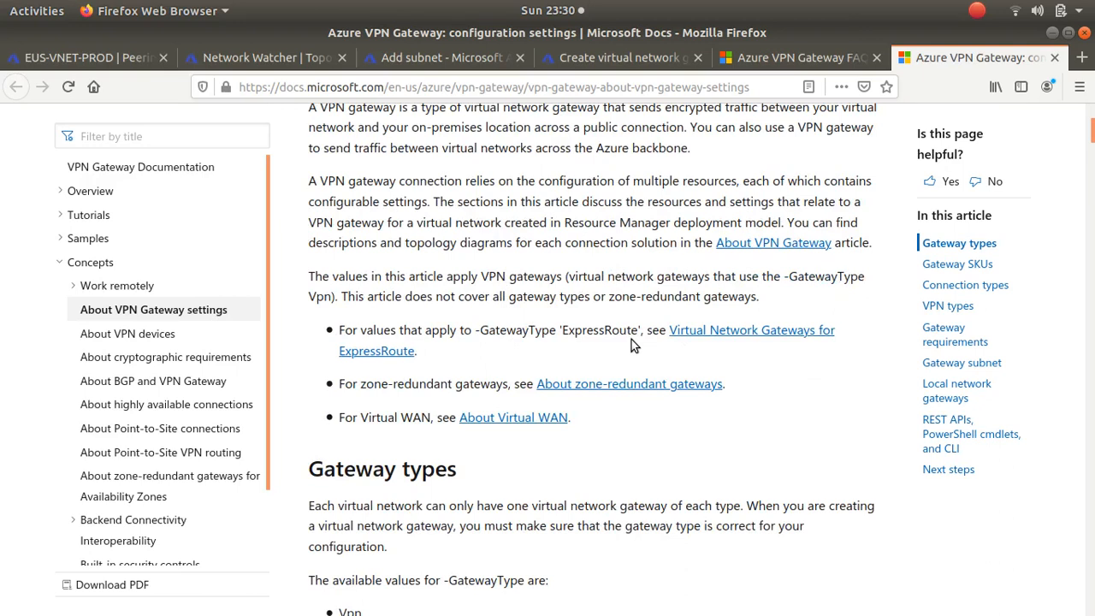
scroll(down, 3)
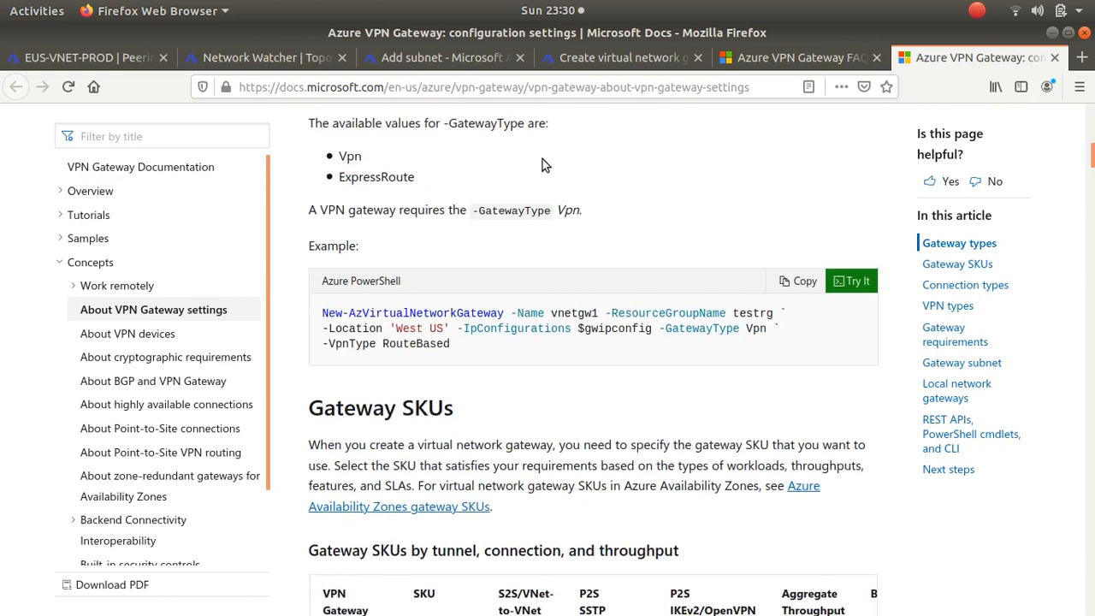
mouse_move(633, 265)
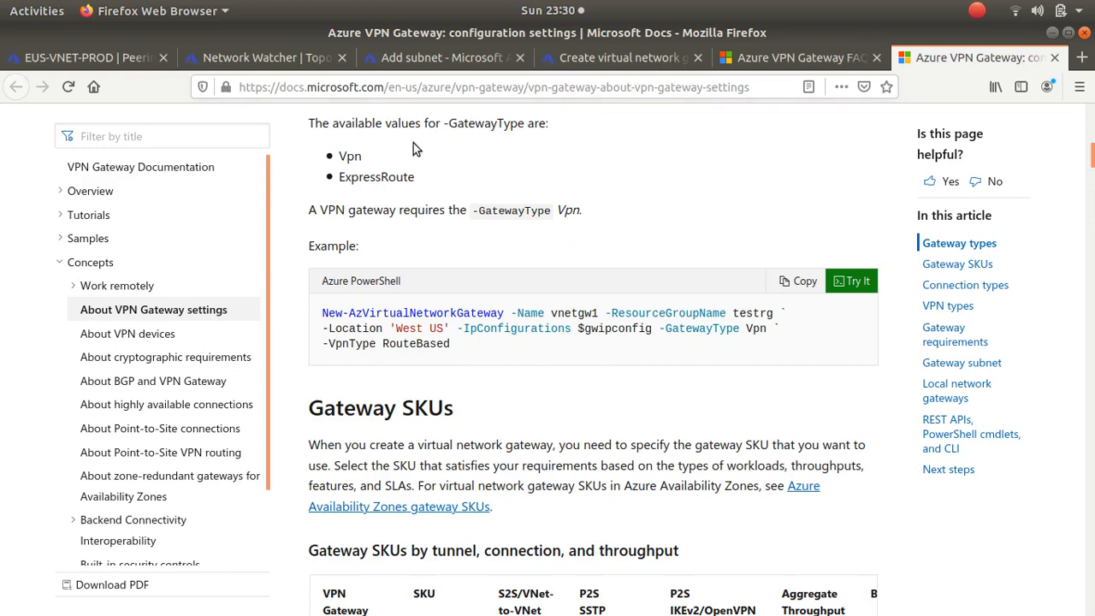
Step: List all four virtual networks from the portal menu, then show the KRS-VNET-DEV overview
click(260, 58)
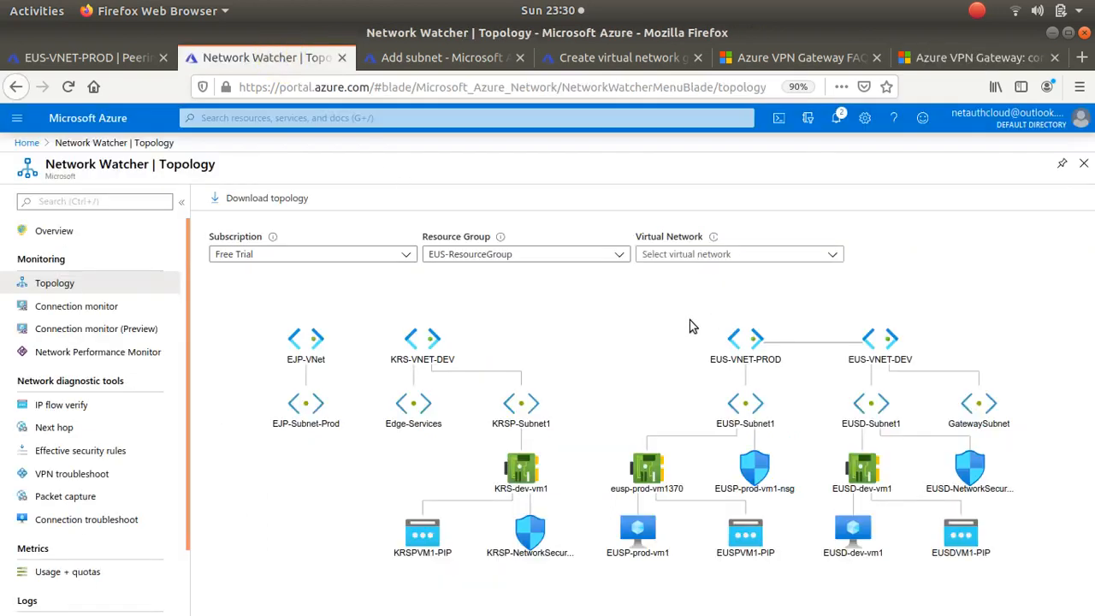
click(77, 58)
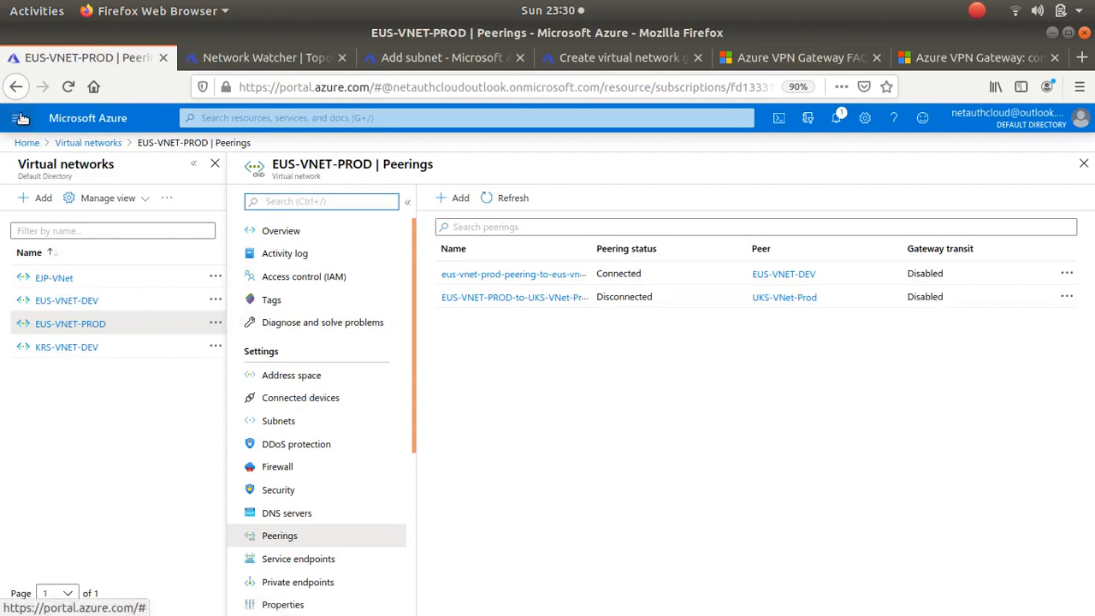
click(17, 116)
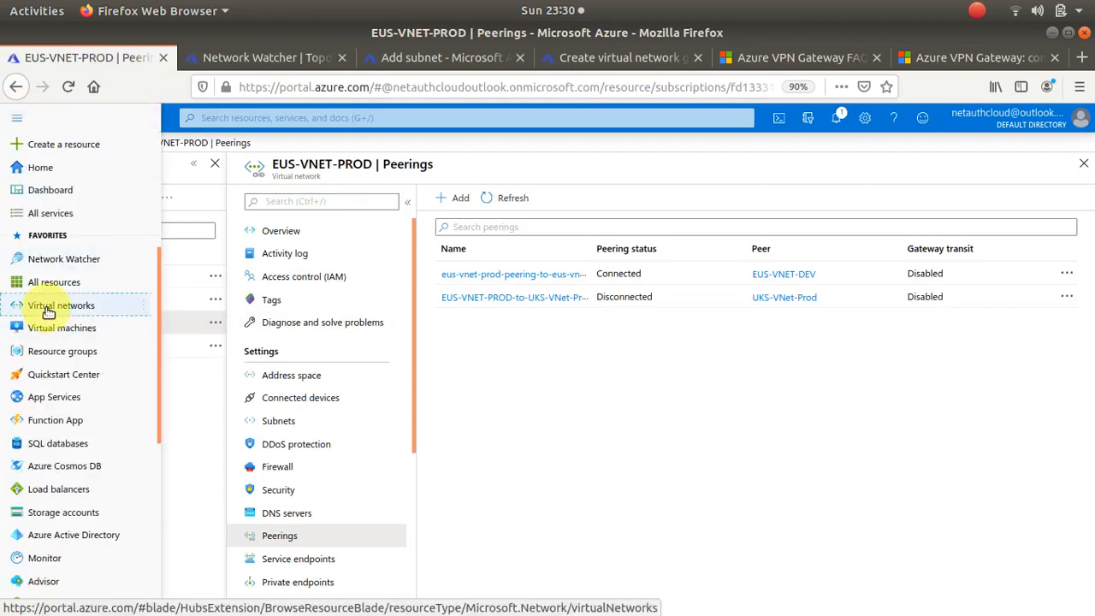
click(60, 305)
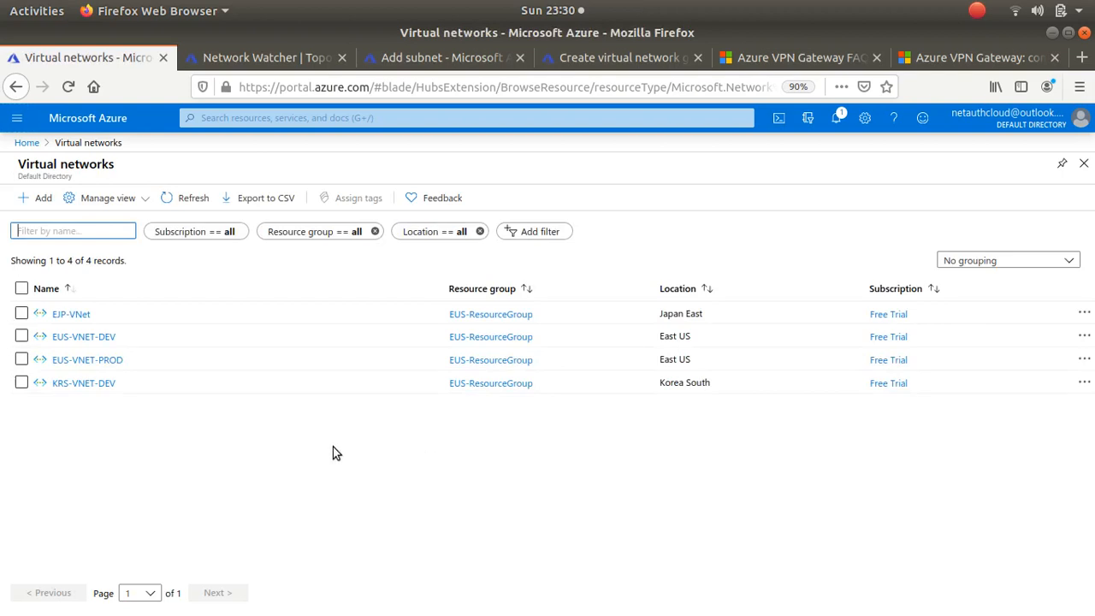
mouse_move(500, 482)
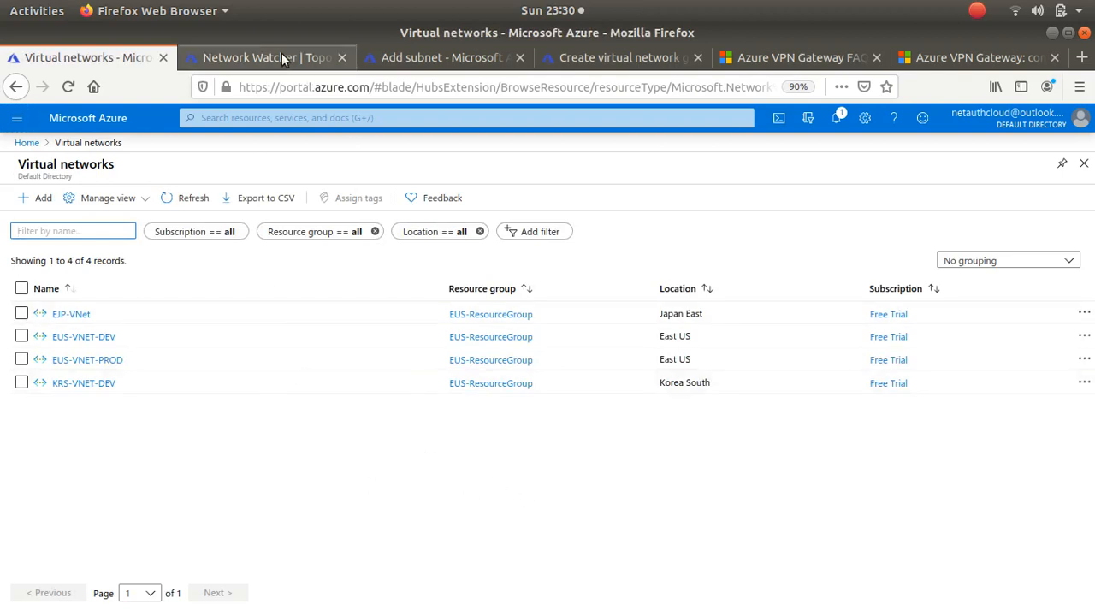
click(265, 58)
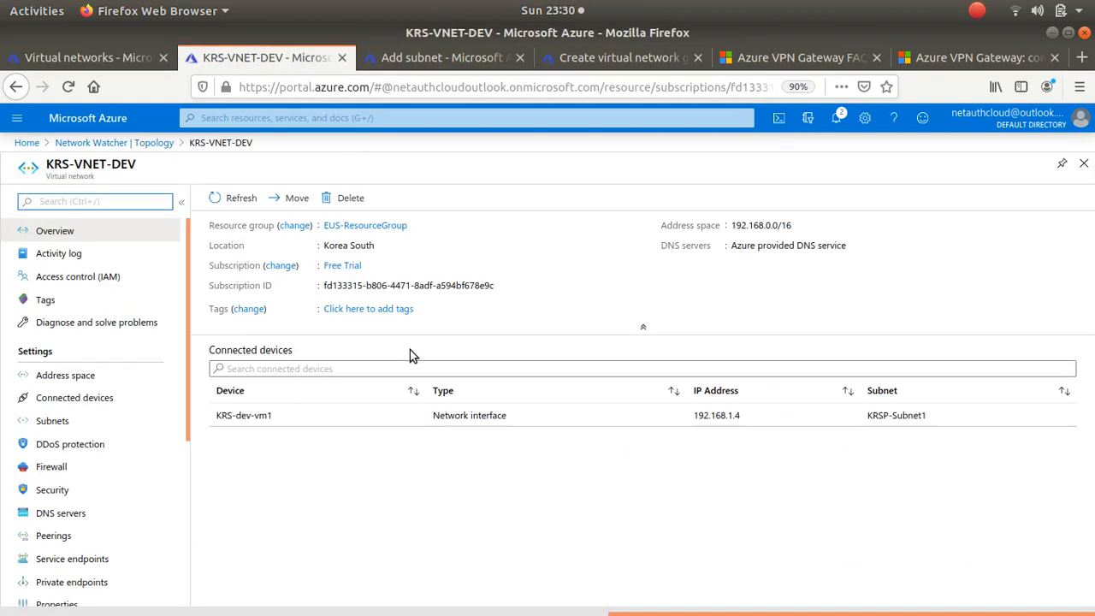
Step: Open the Edge-Services subnet of KRS-VNET-DEV to review its 192.168.0.0/27 range
click(51, 421)
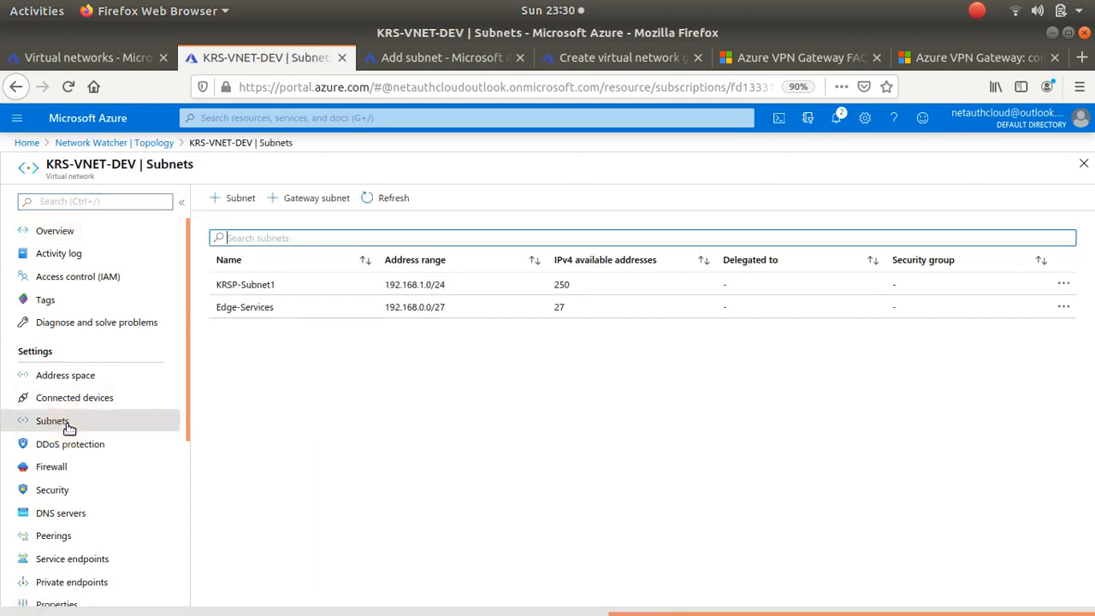
mouse_move(278, 354)
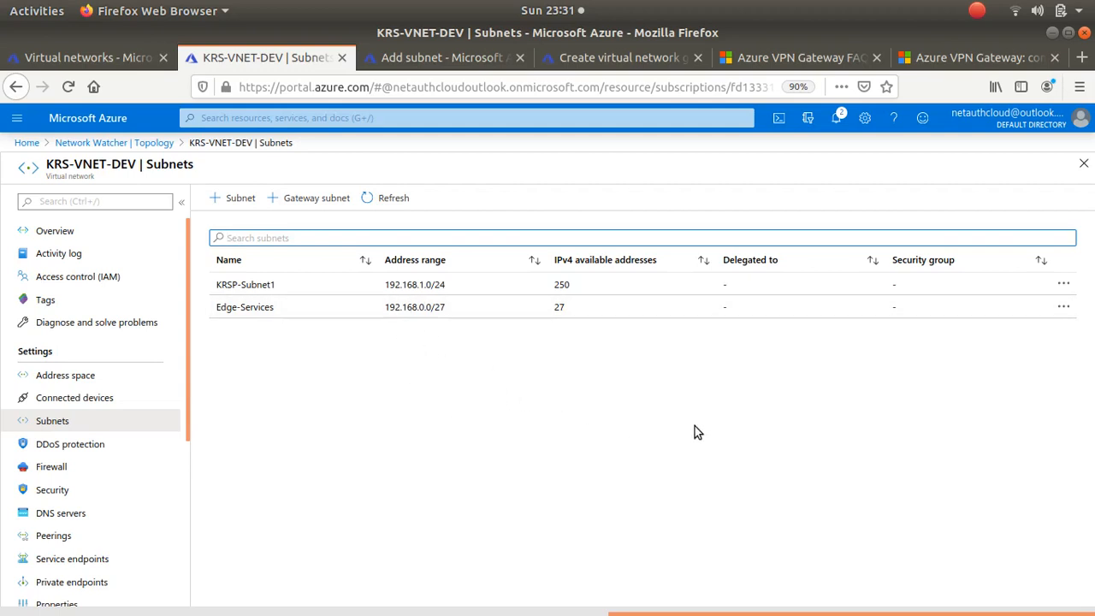
mouse_move(493, 397)
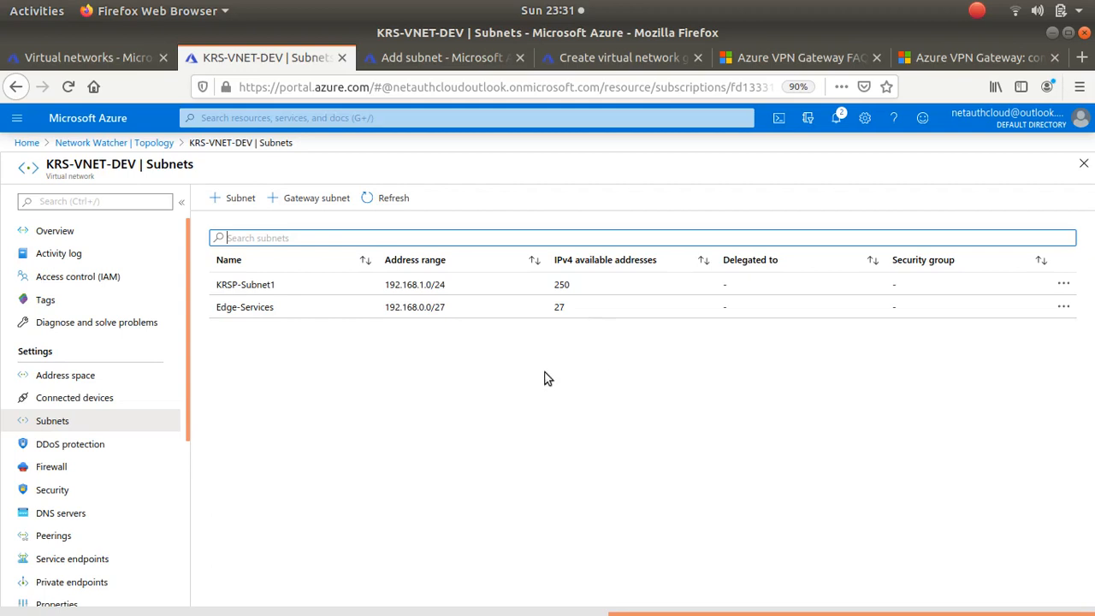
mouse_move(659, 350)
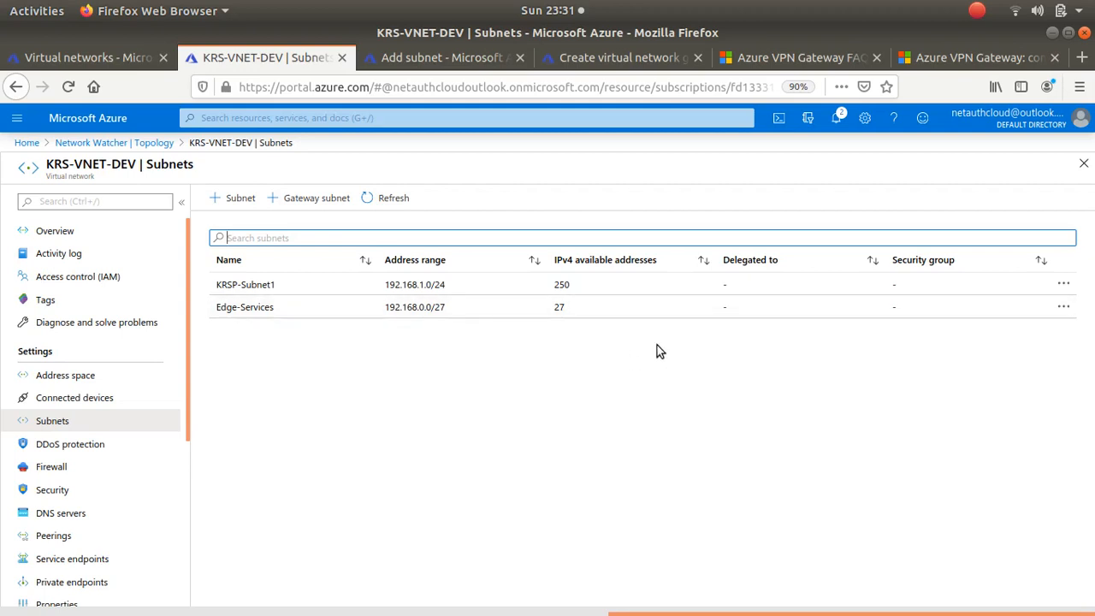
mouse_move(411, 315)
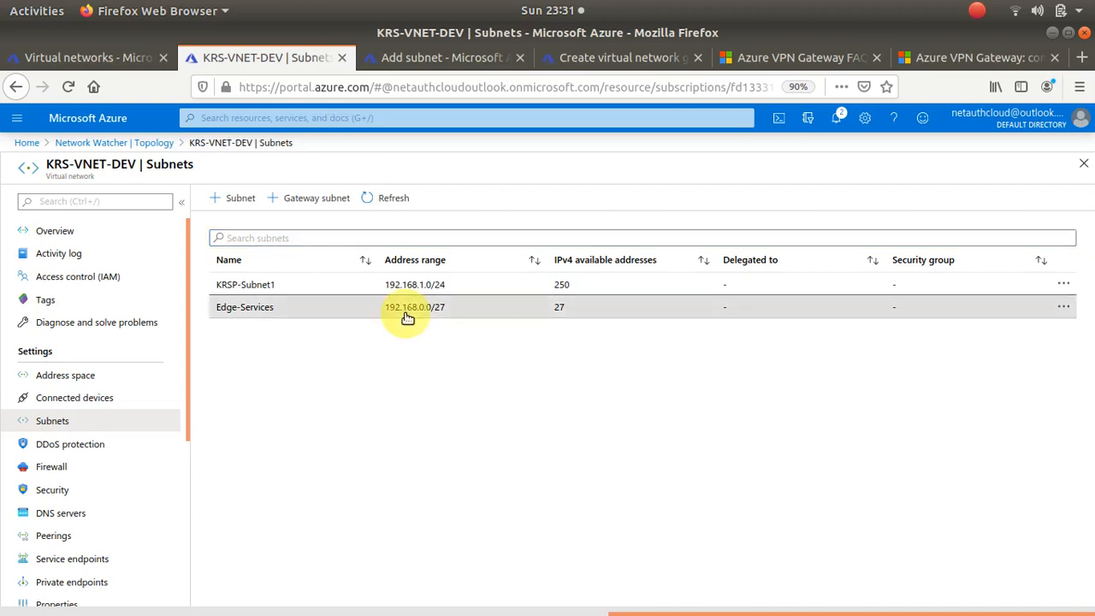
click(245, 306)
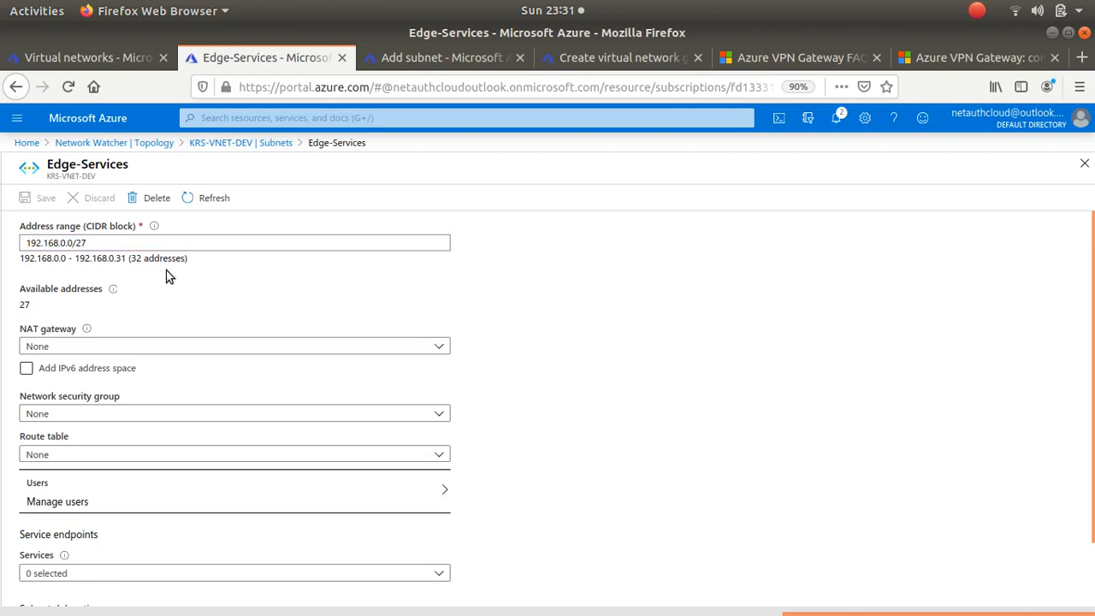
mouse_move(246, 339)
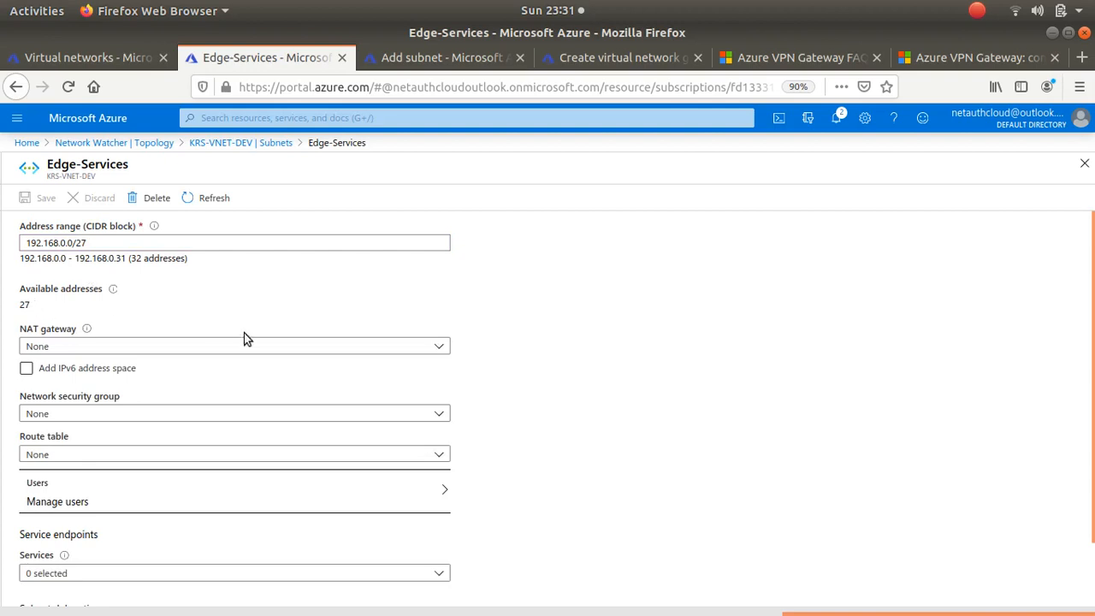
mouse_move(240, 144)
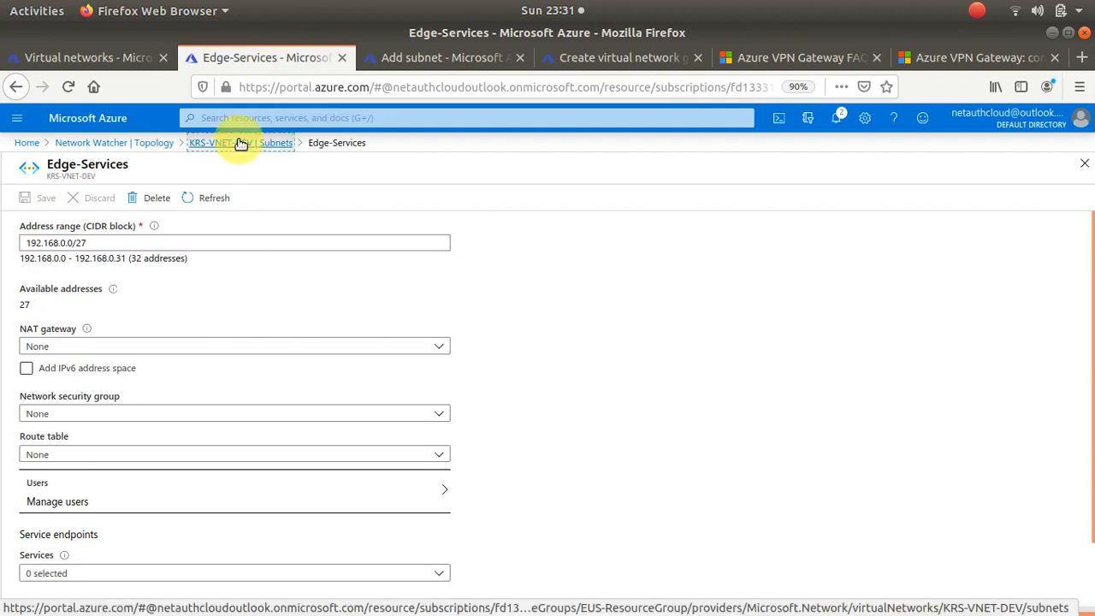
Step: Return to the KRS-VNET-DEV subnets list, then to the list of all four virtual networks
click(239, 142)
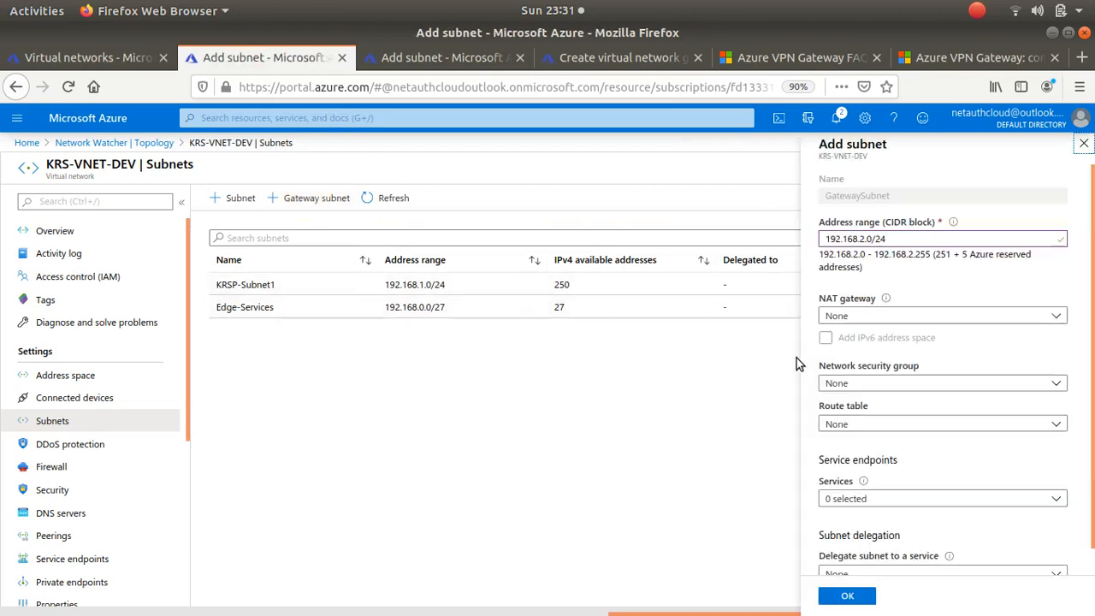
mouse_move(1052, 407)
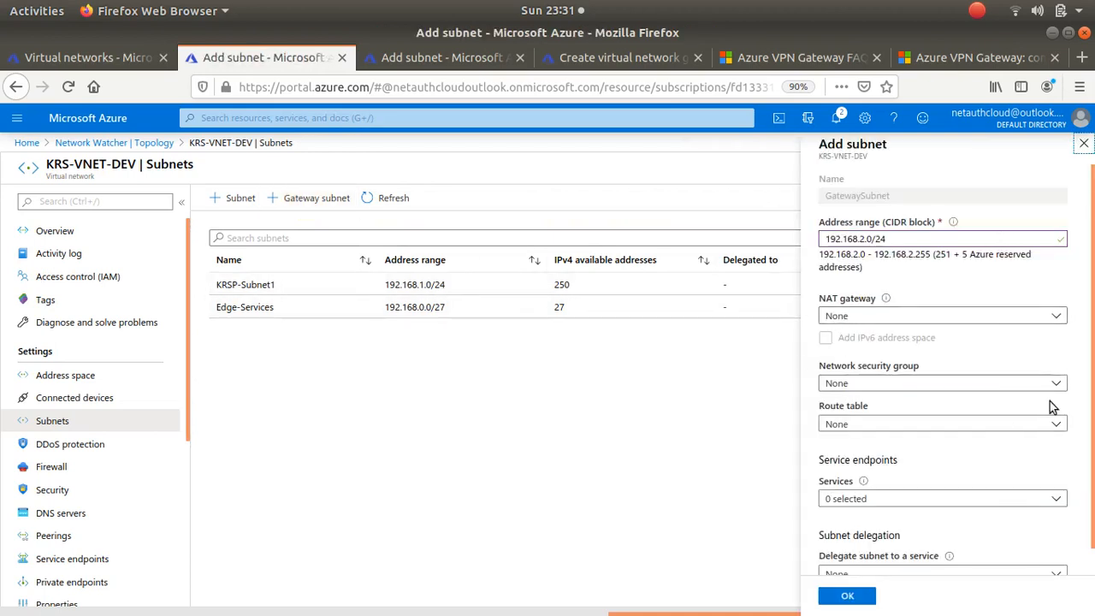
mouse_move(462, 190)
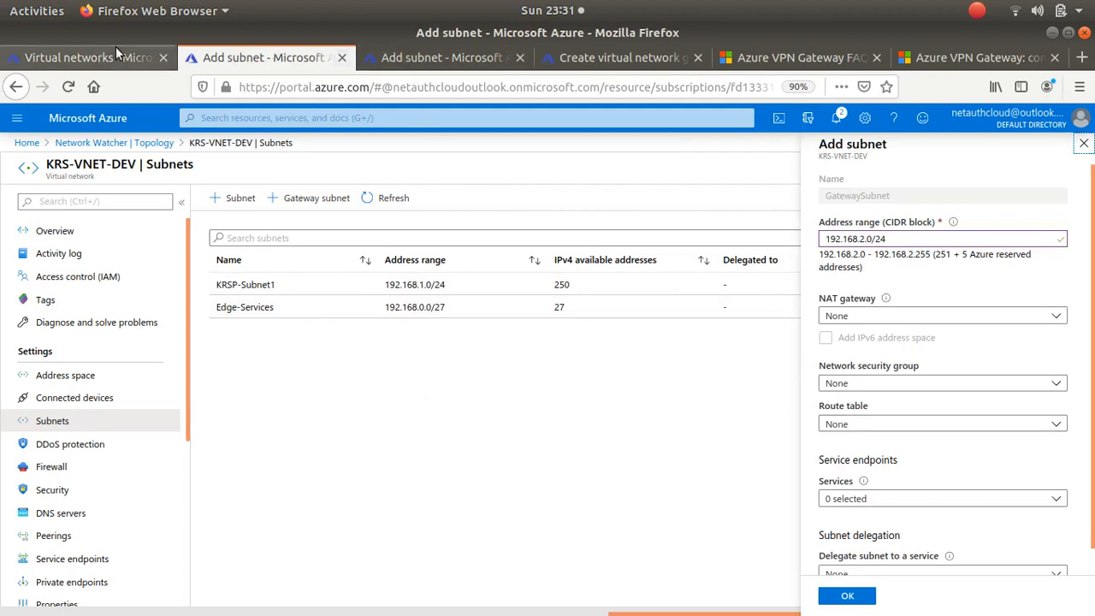
click(83, 58)
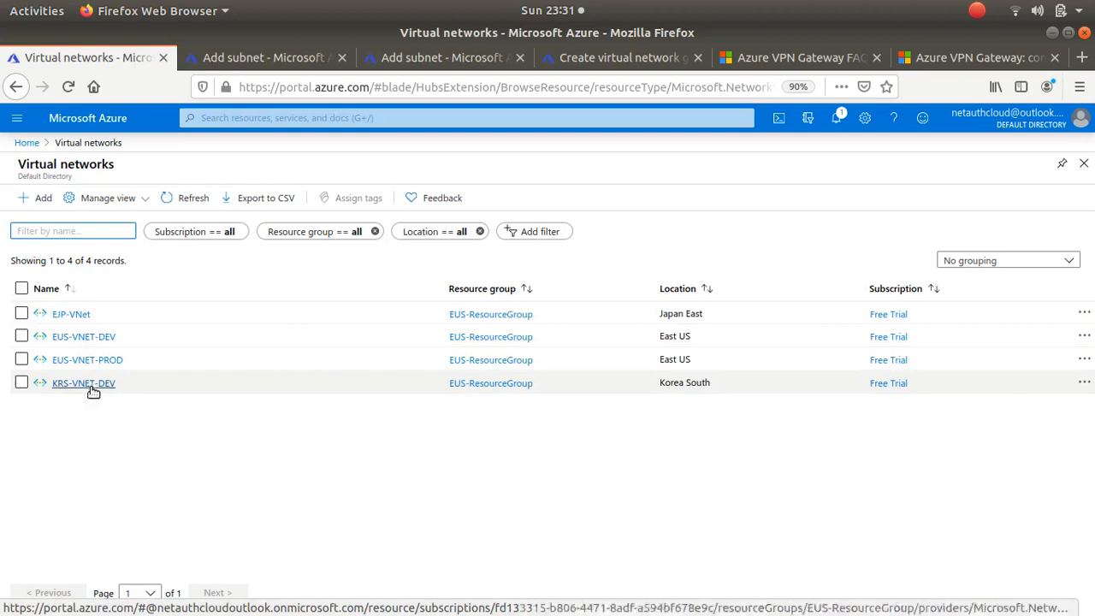
Step: View the KRS-VNET-DEV network diagram under Monitoring, then return to its subnets list
click(82, 384)
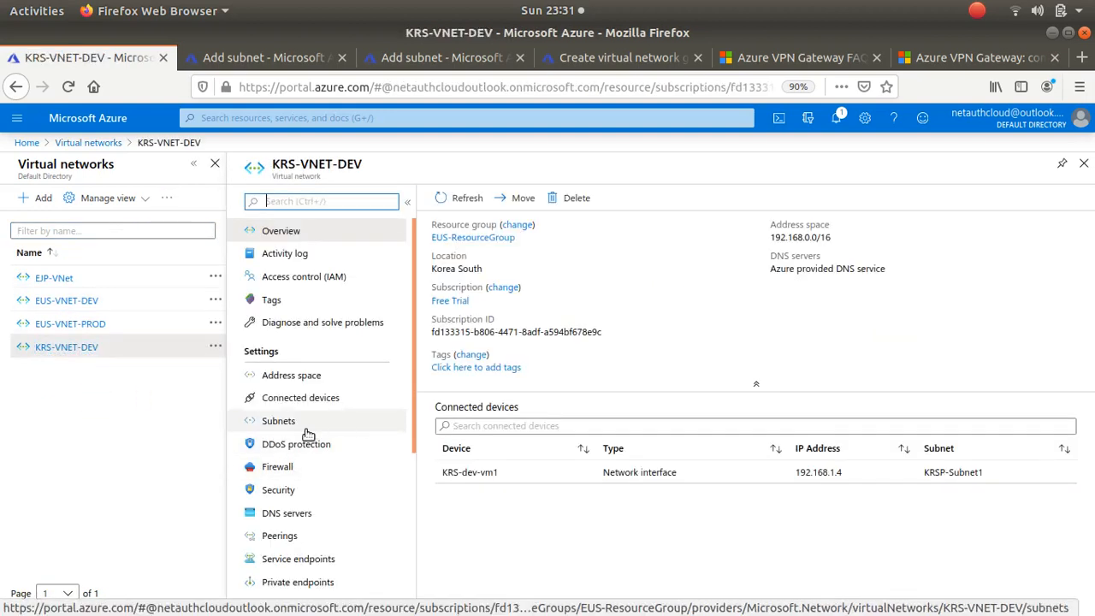
scroll(down, 3)
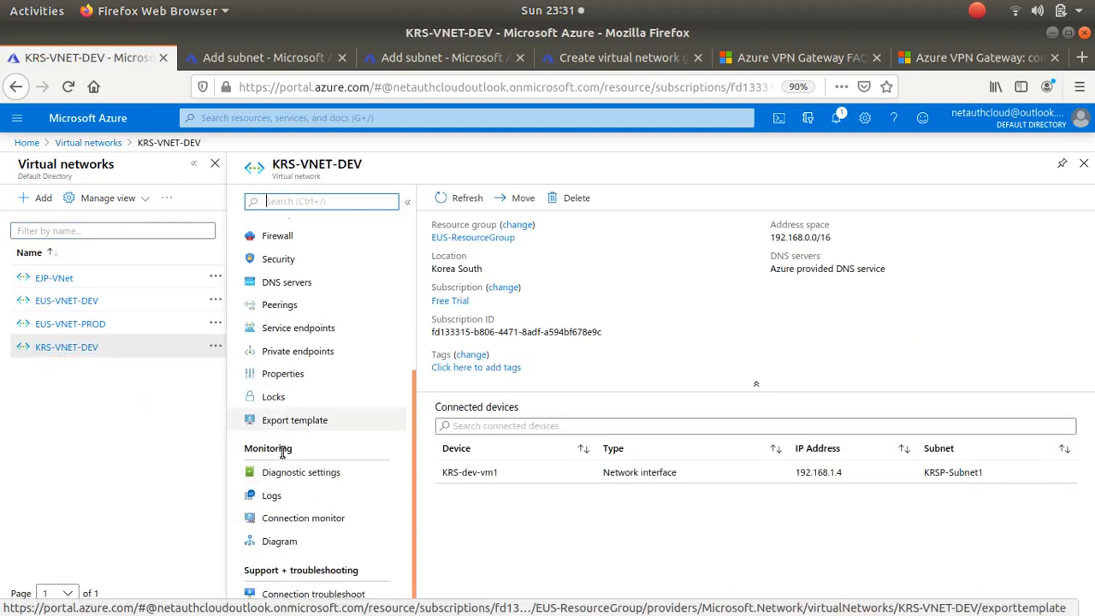
click(279, 541)
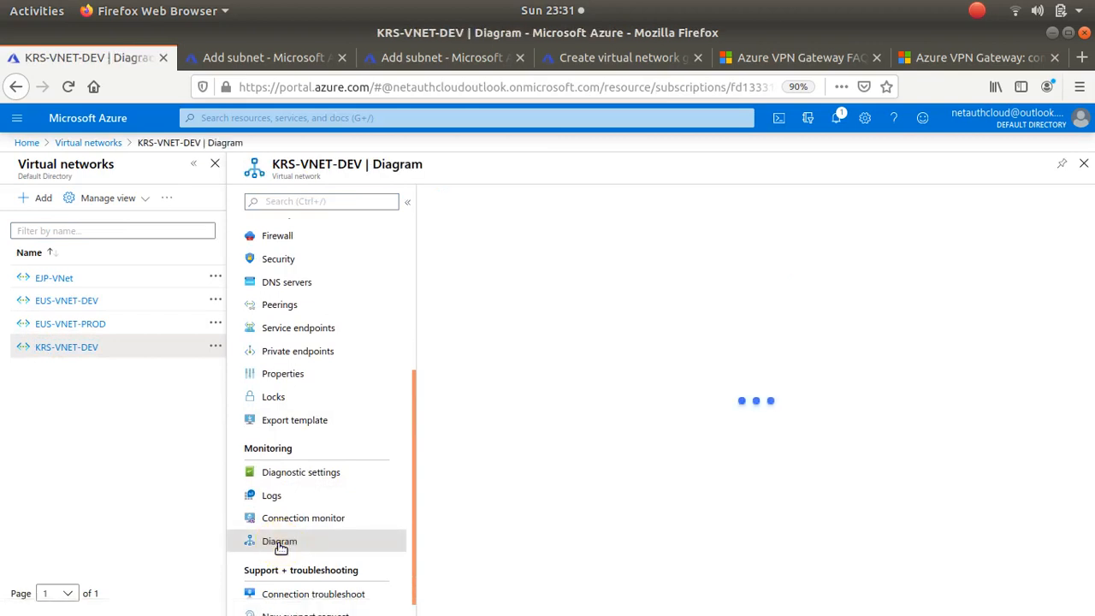
click(279, 541)
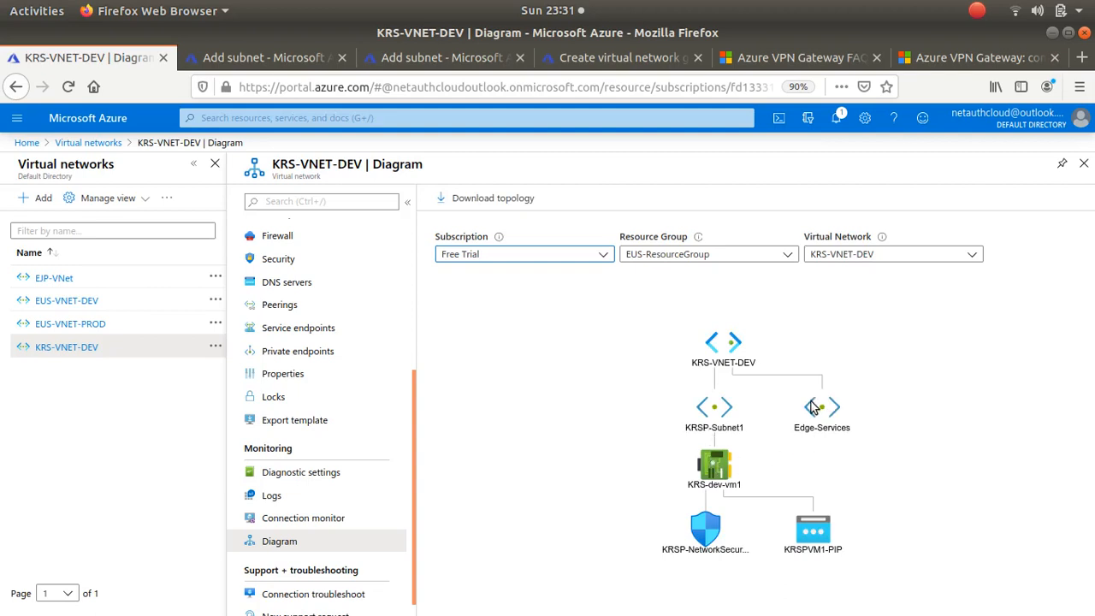
click(821, 407)
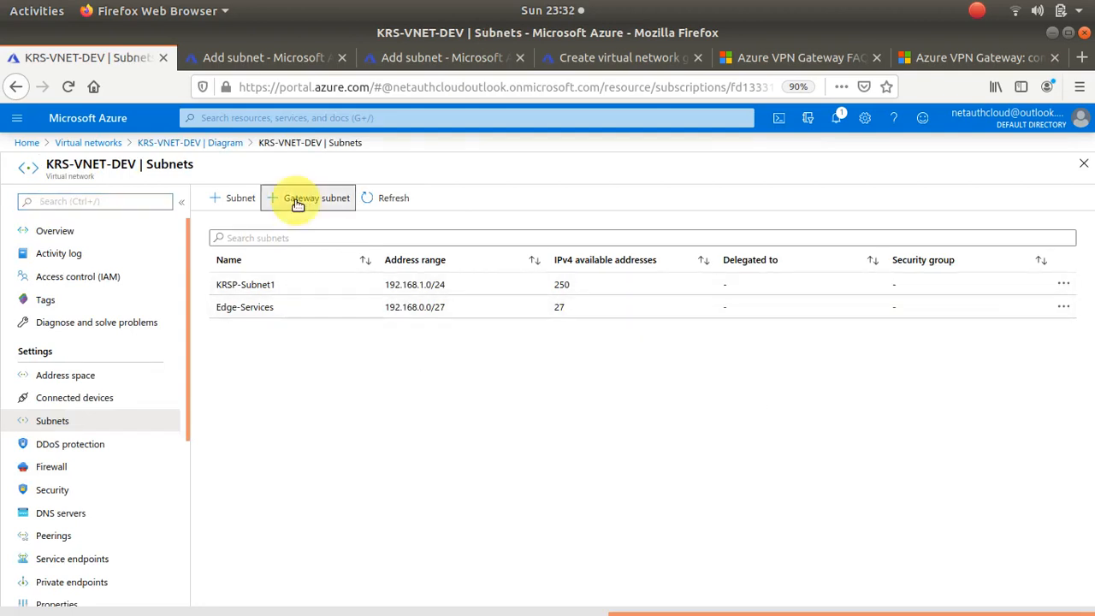
click(315, 198)
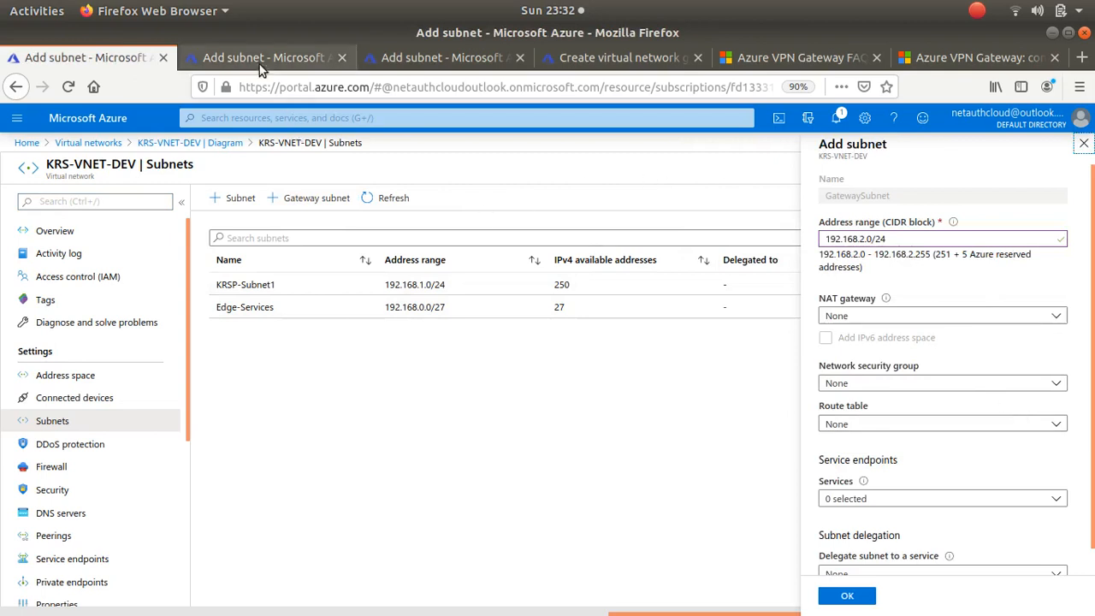
click(263, 58)
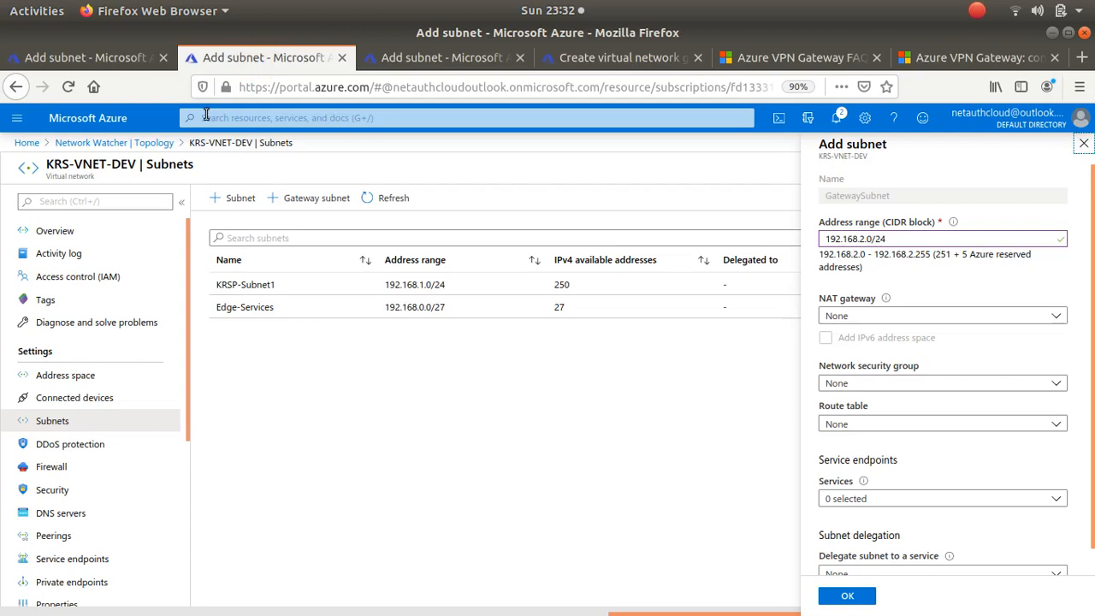
mouse_move(609, 306)
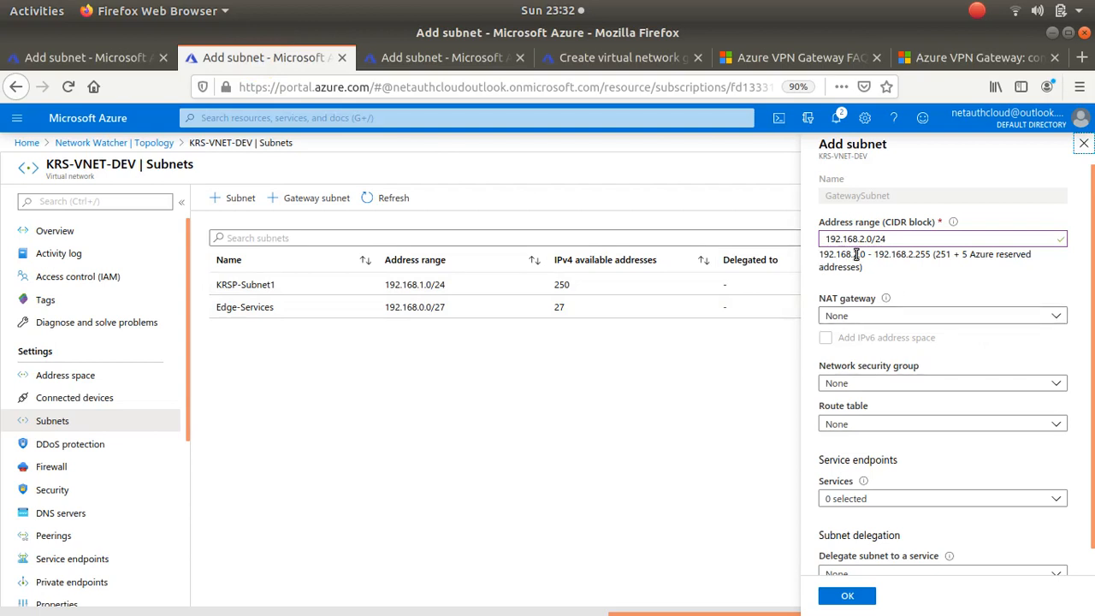
mouse_move(407, 327)
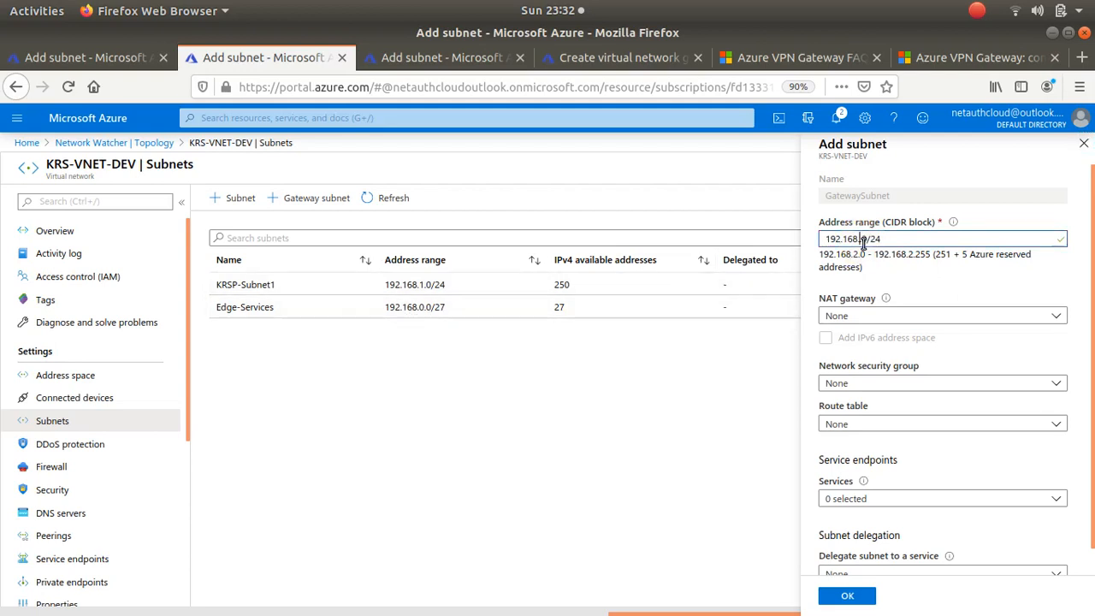
text(192.168.0.0/27)
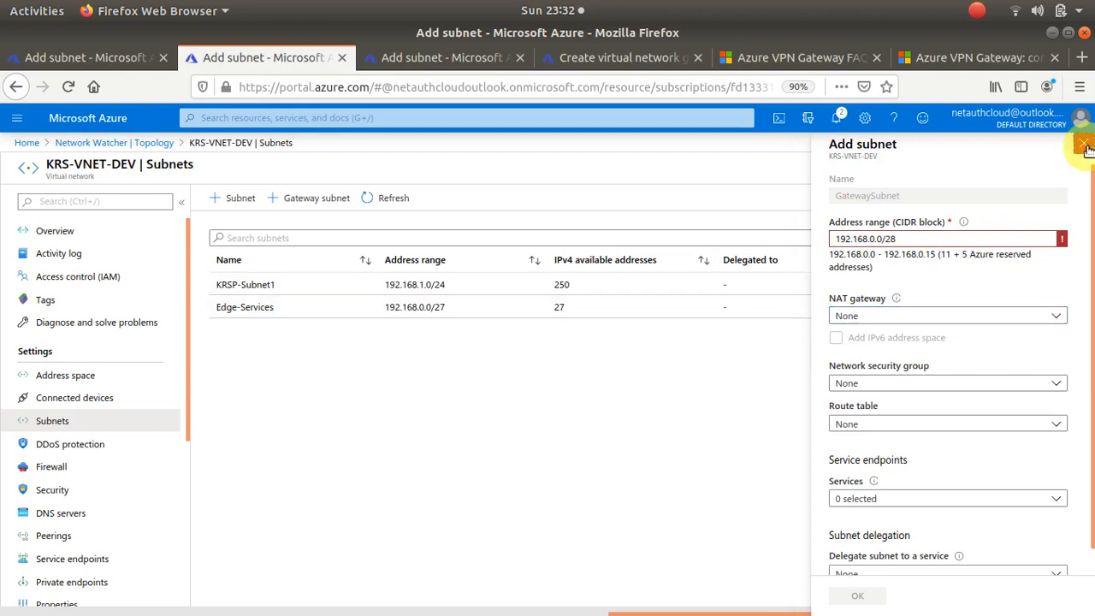
click(1085, 144)
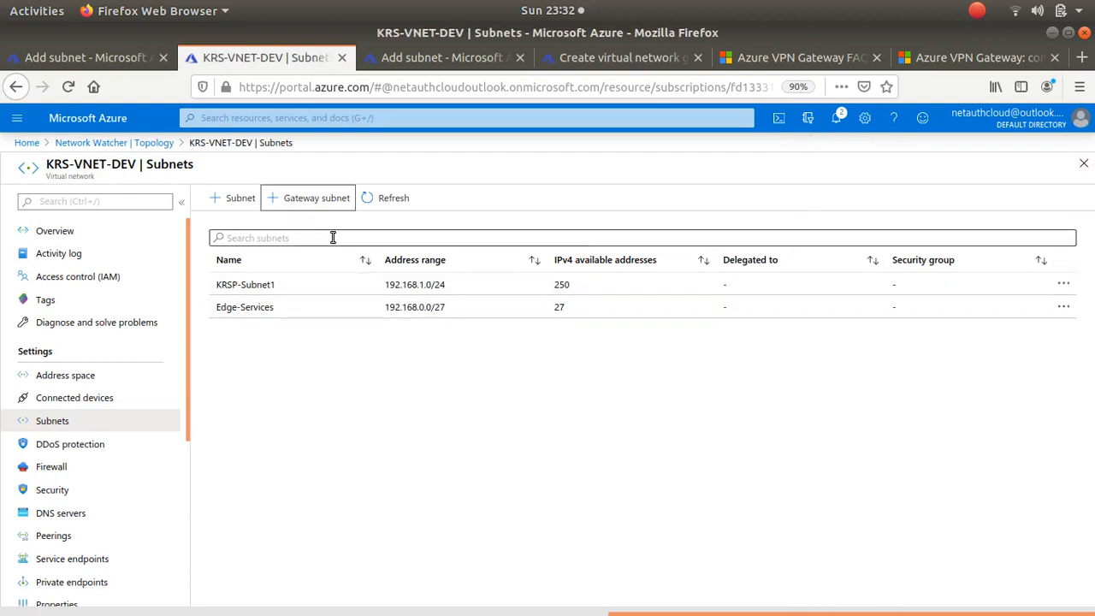
click(245, 306)
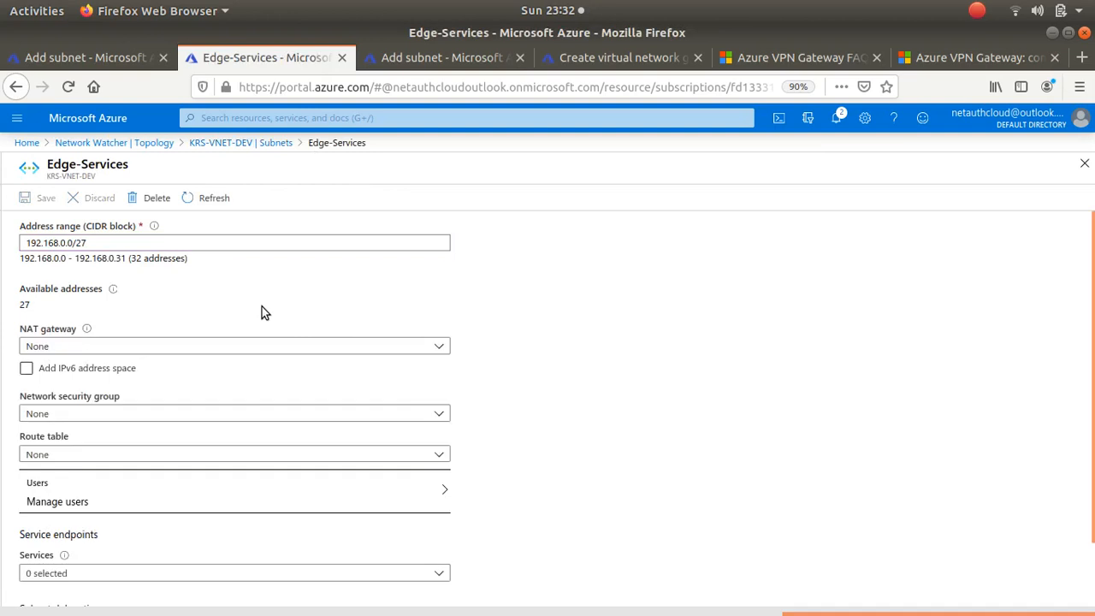
click(28, 368)
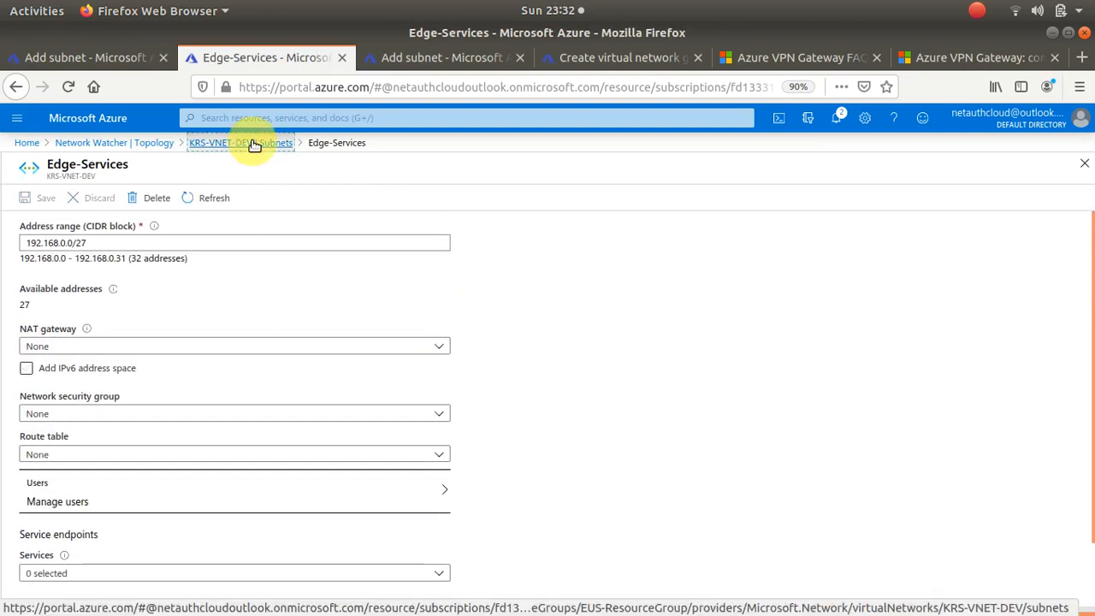
click(239, 142)
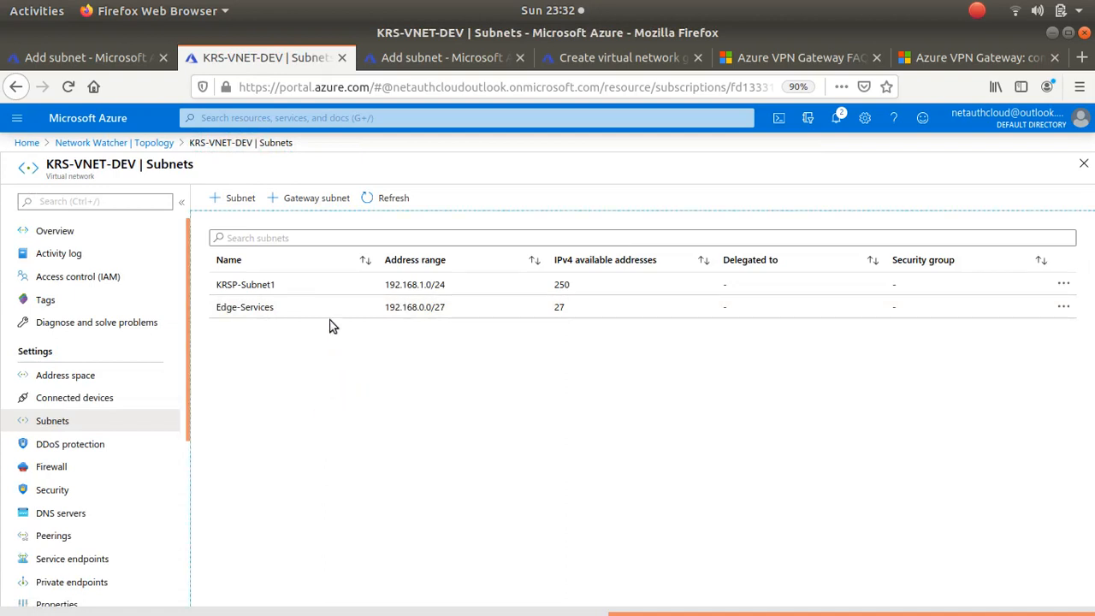
mouse_move(315, 198)
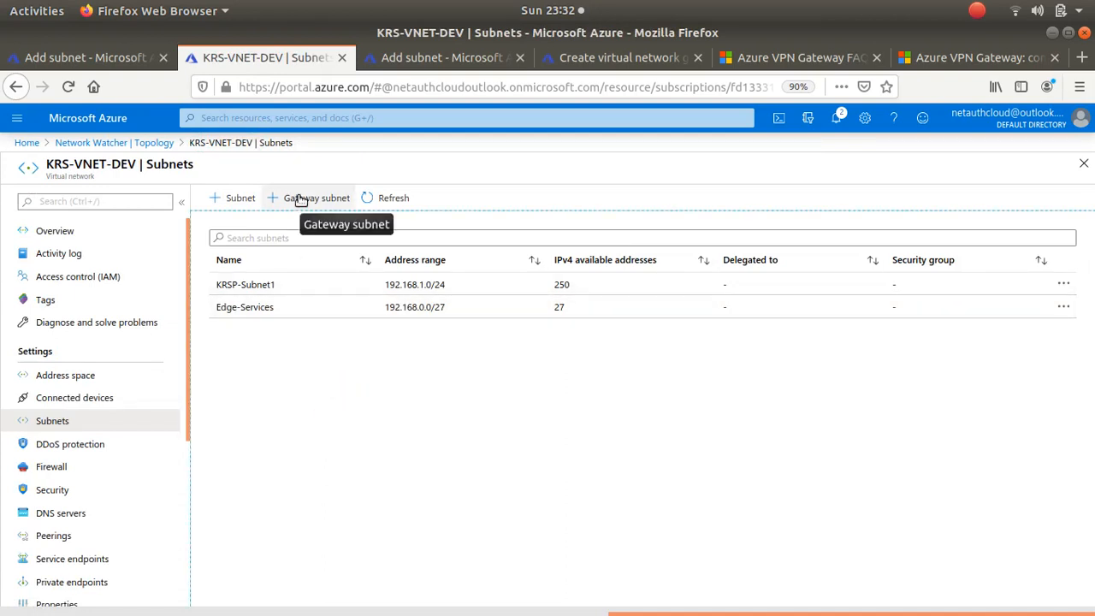
Step: Create GatewaySubnet in KRS-VNET-DEV with address range 192.168.2.0/28
click(240, 199)
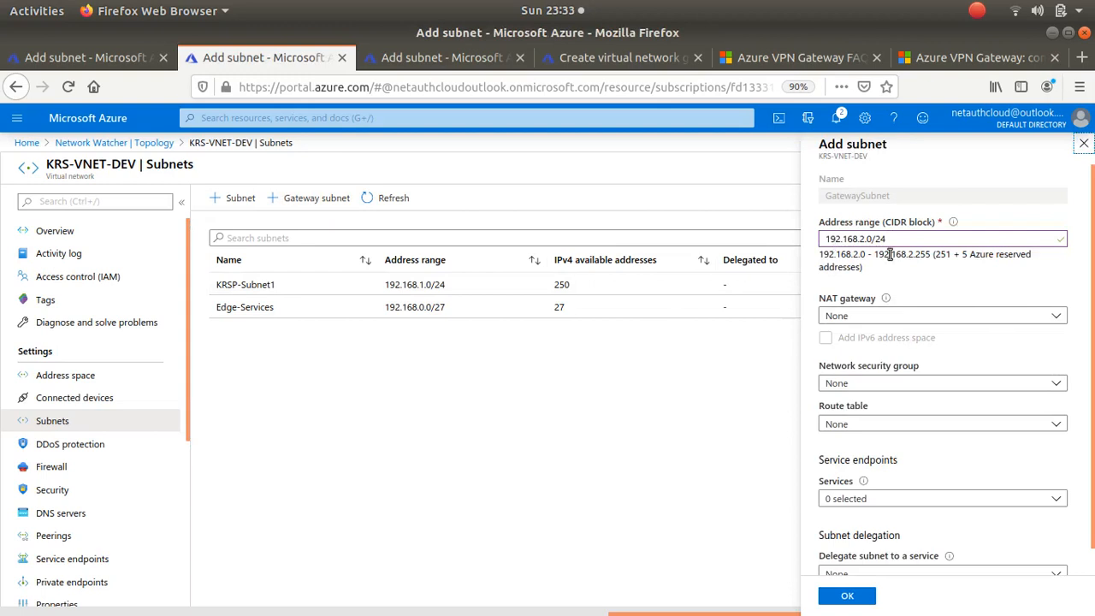
key(BackSpace)
text(8)
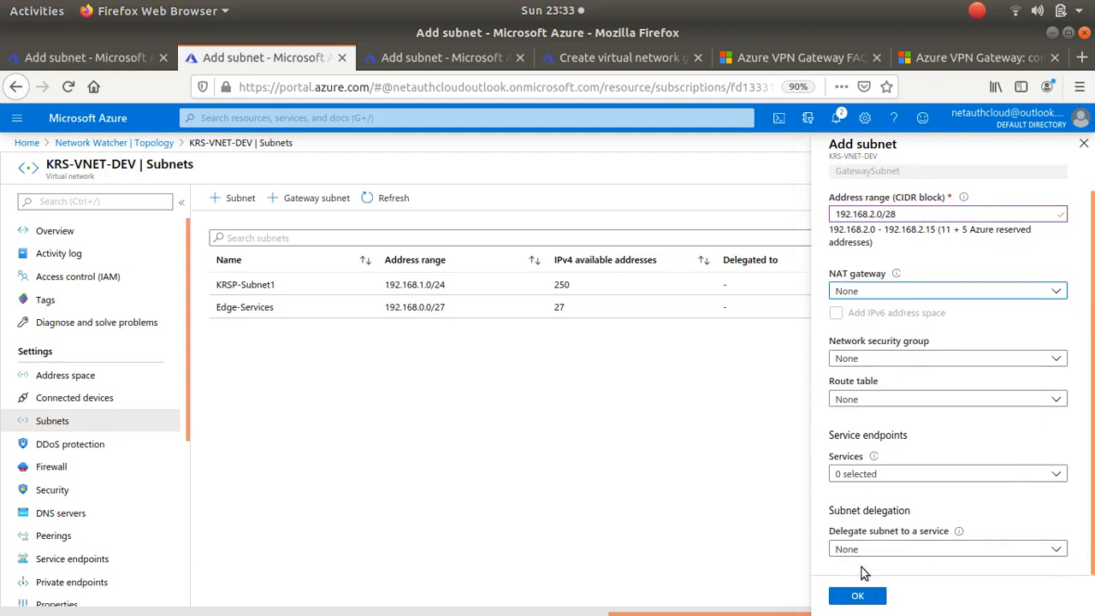
click(947, 548)
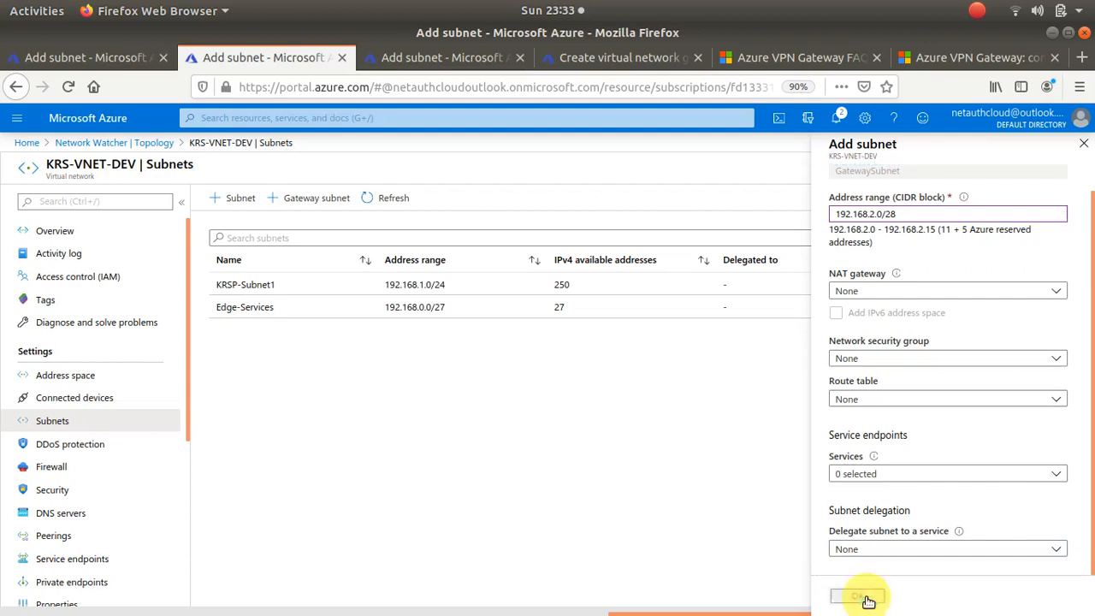
click(859, 596)
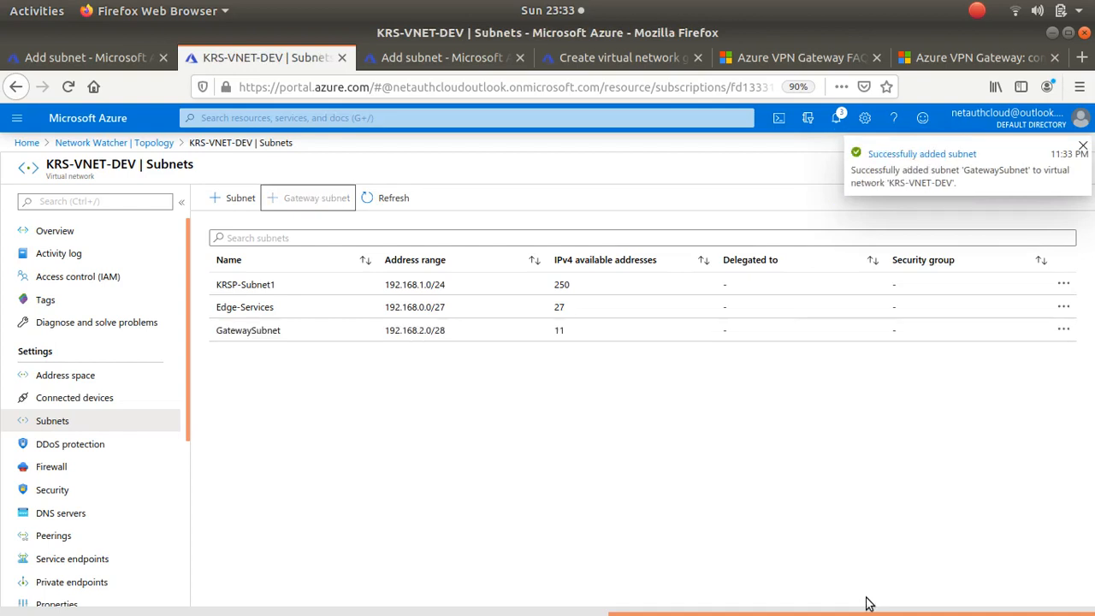
mouse_move(377, 333)
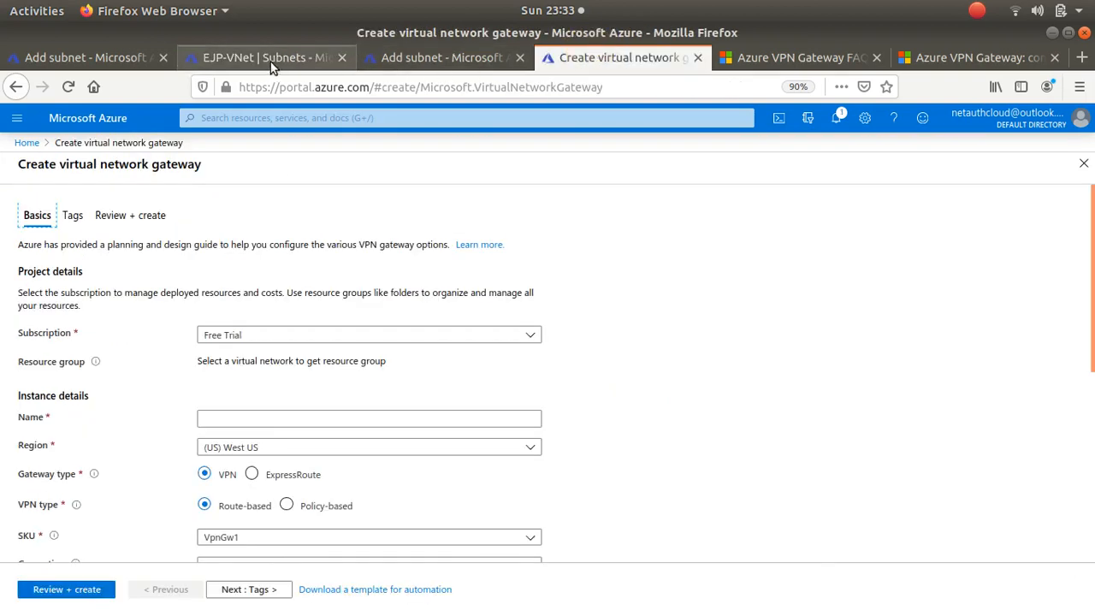
Step: Create subnet EJP-Edge-Services with range 10.1.1.0/27 in EJP-VNet
click(85, 58)
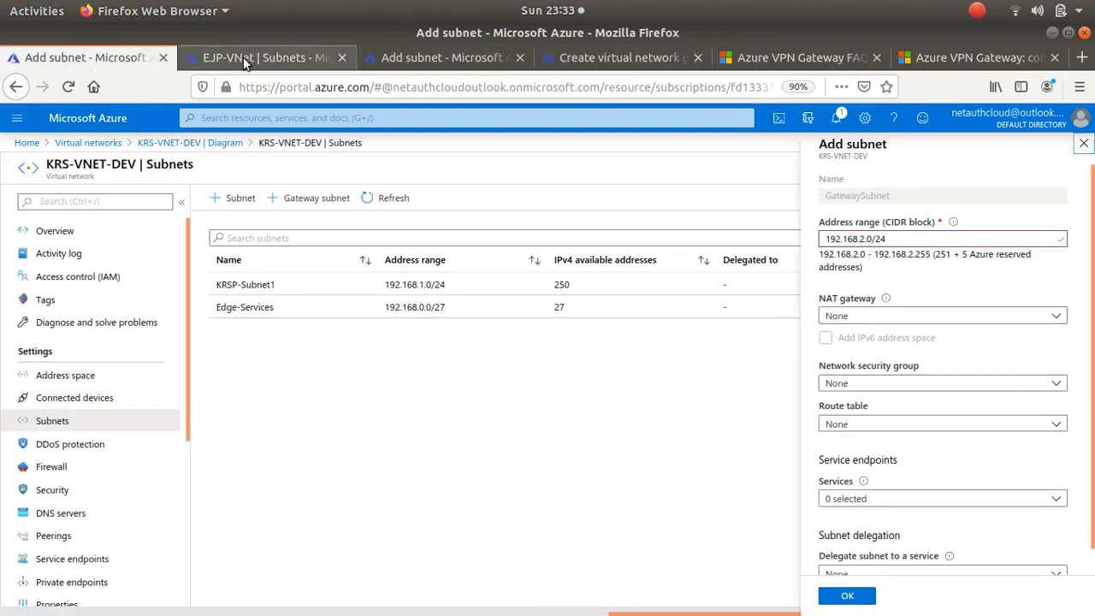
click(265, 58)
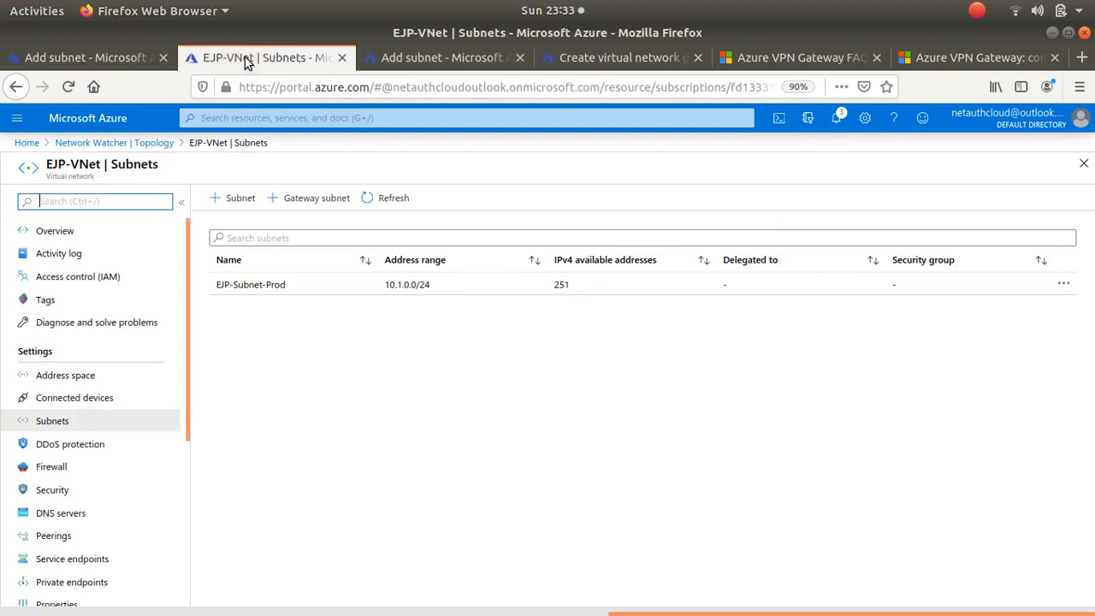
mouse_move(315, 199)
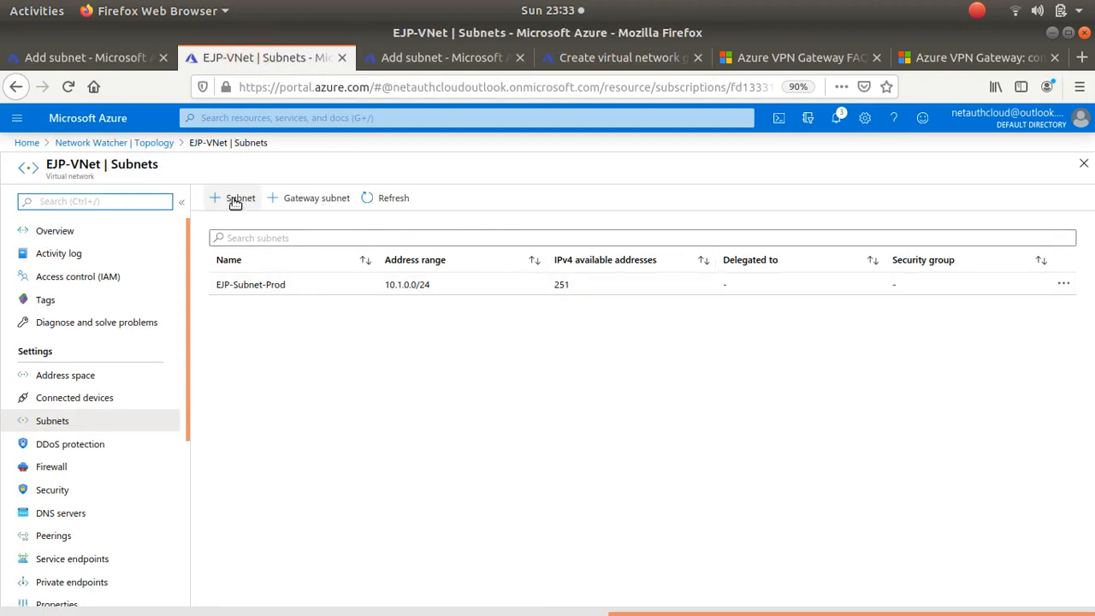
click(234, 198)
text(E)
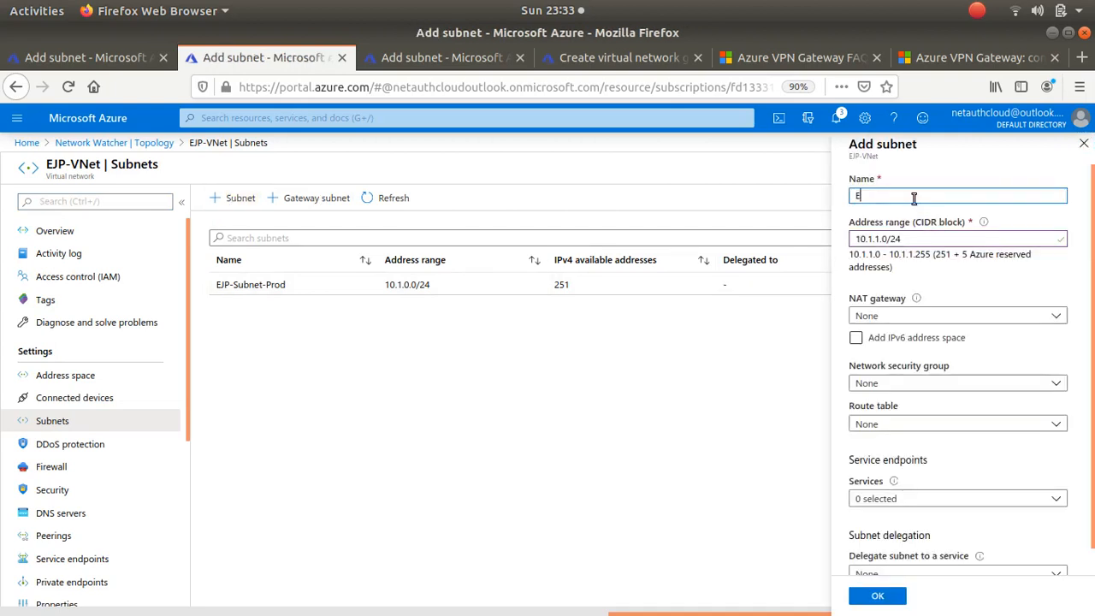
text(dge-Services)
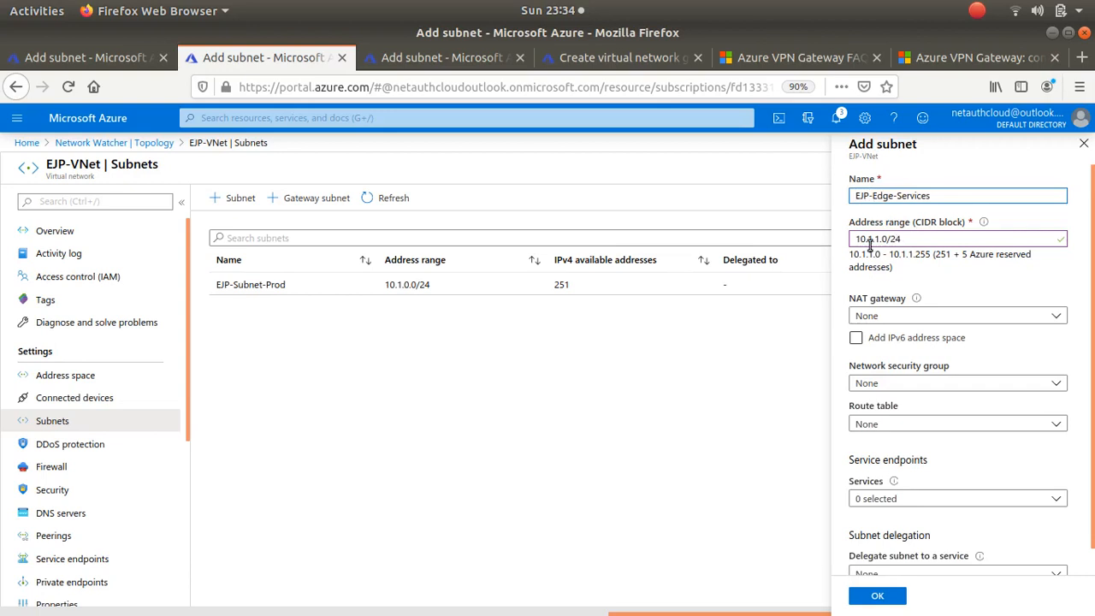
click(958, 240)
text(7)
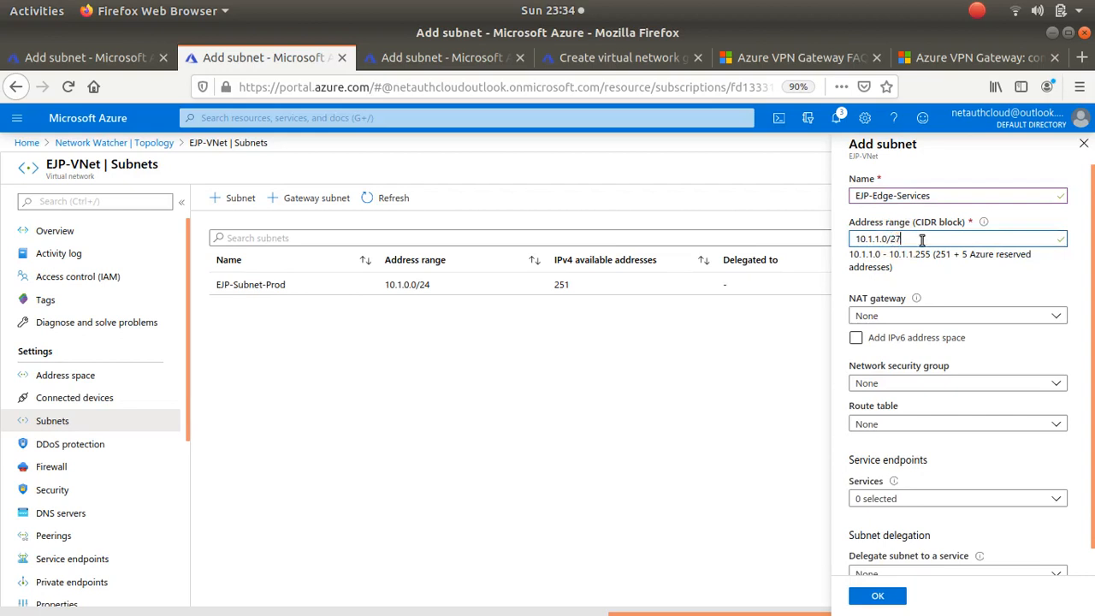
mouse_move(1035, 291)
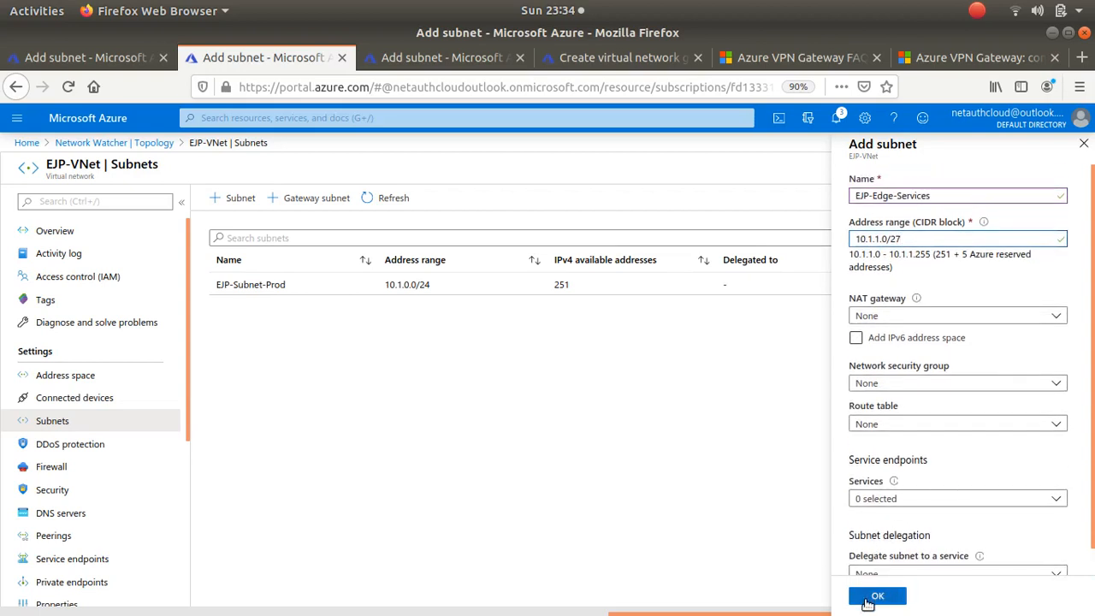
click(876, 595)
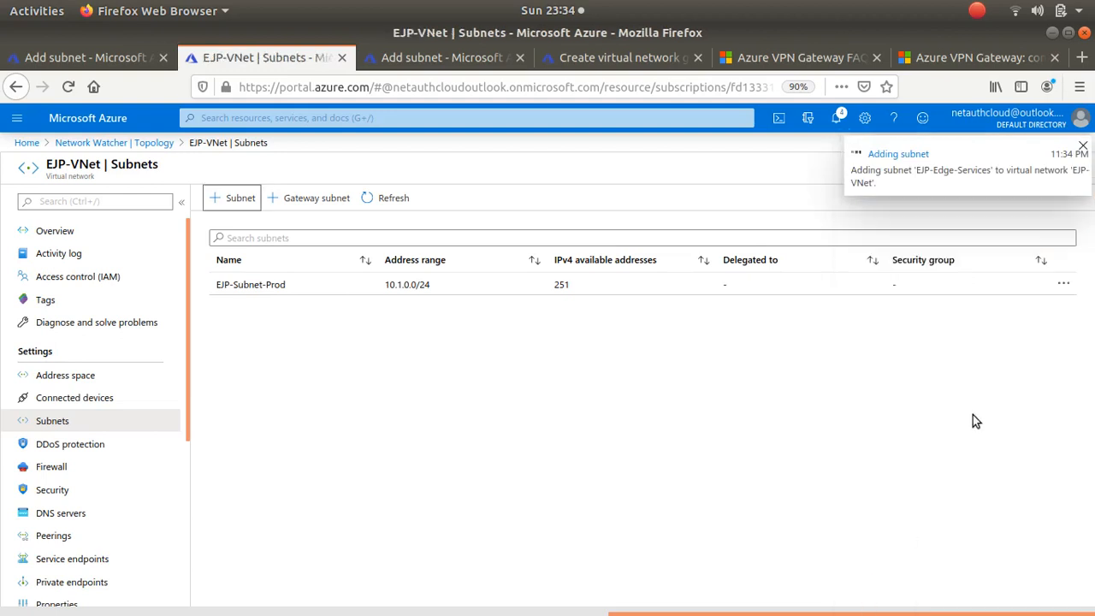
mouse_move(797, 344)
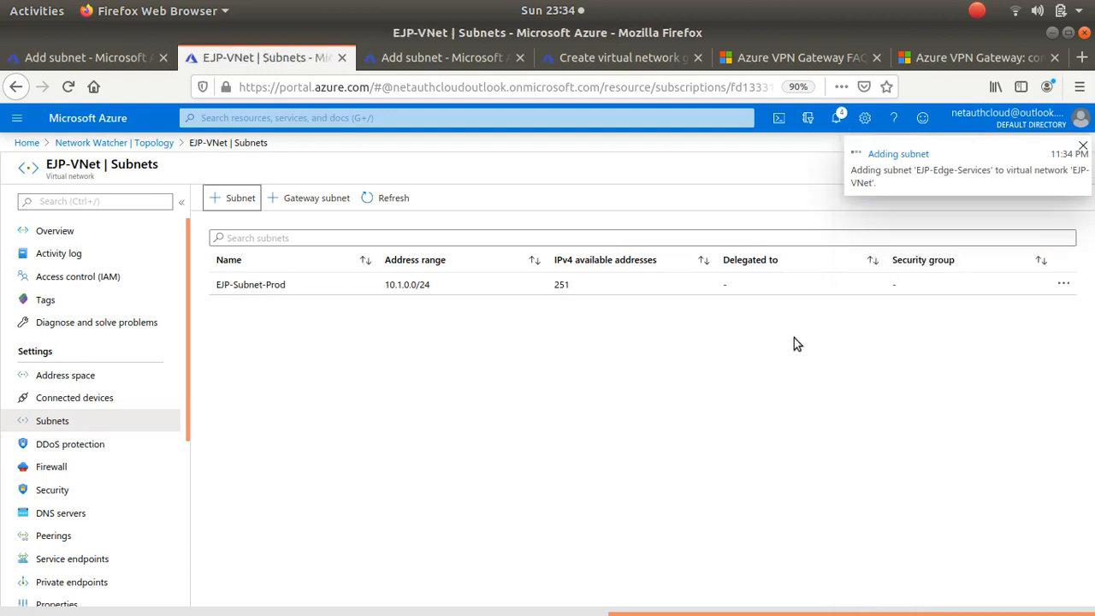
Step: Discard the leftover EJP-VNet subnet draft and bring up the Network Watcher overview
click(442, 58)
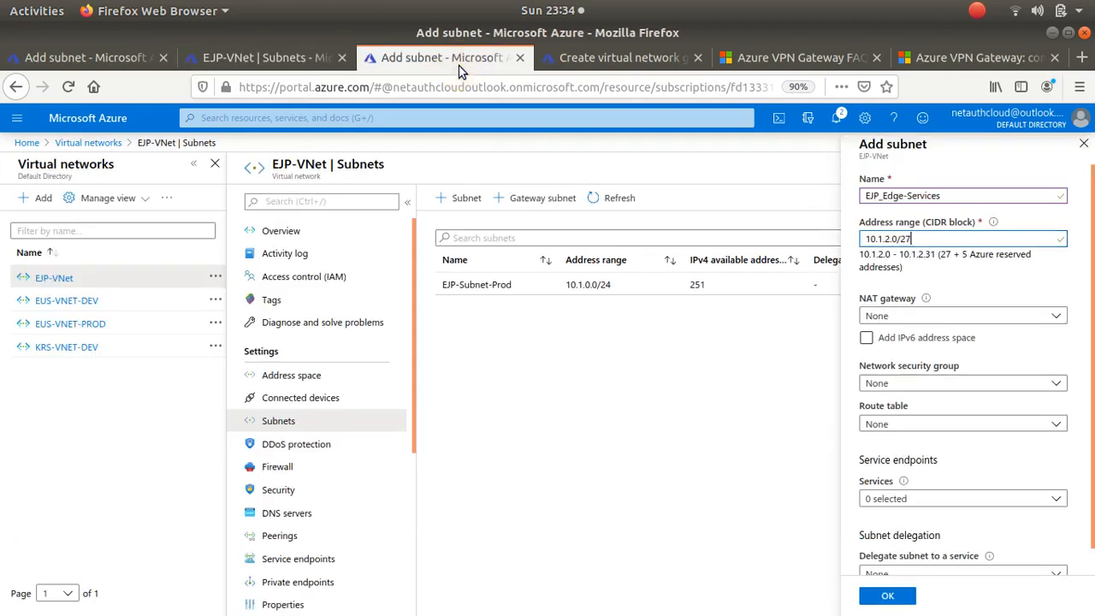
click(886, 595)
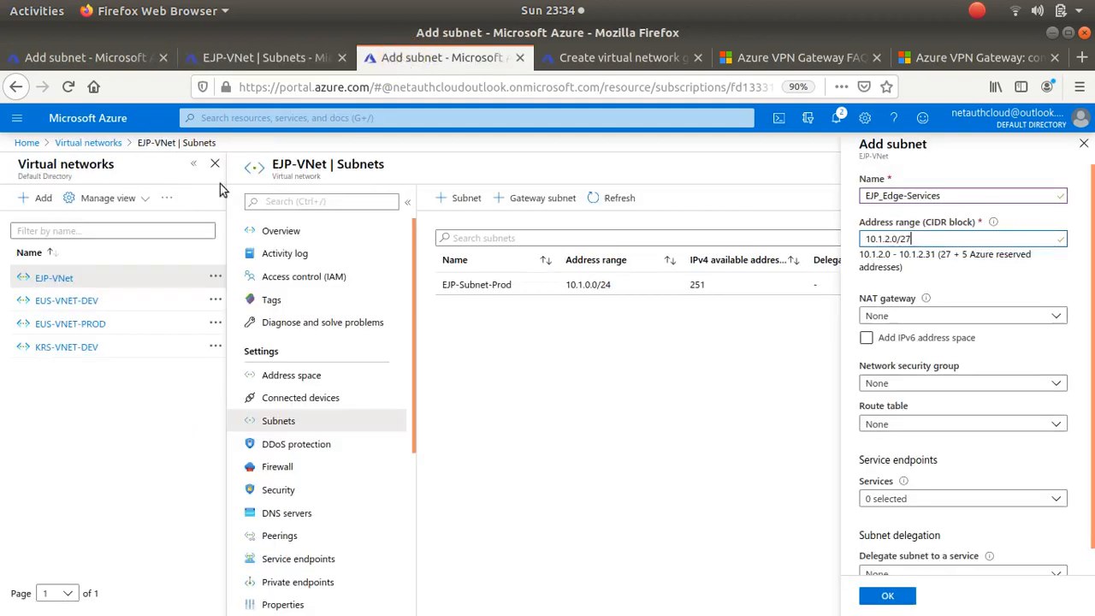
click(17, 116)
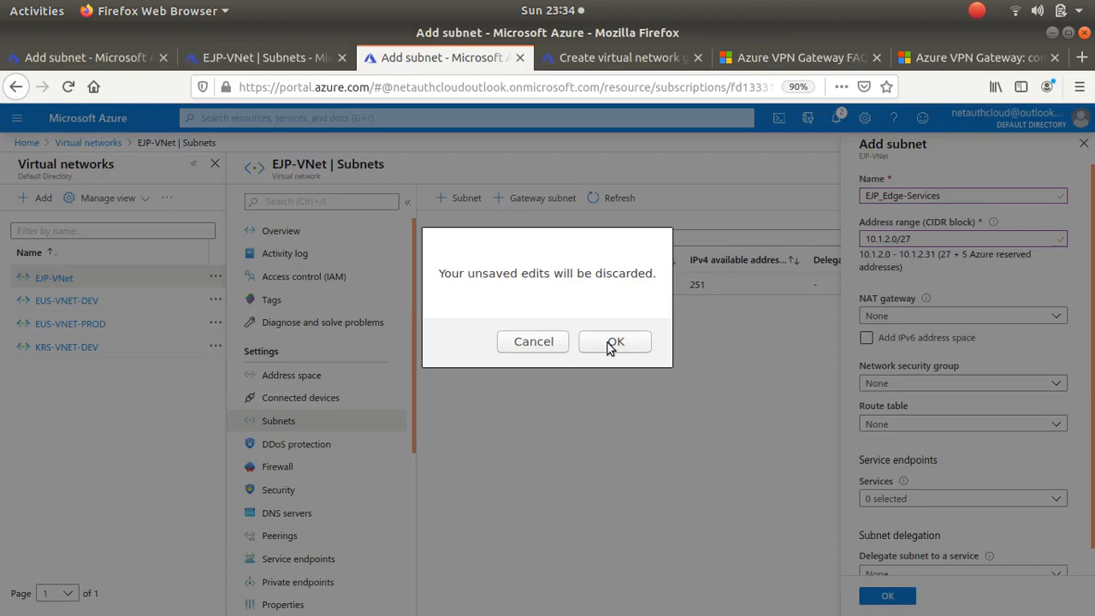
mouse_move(548, 351)
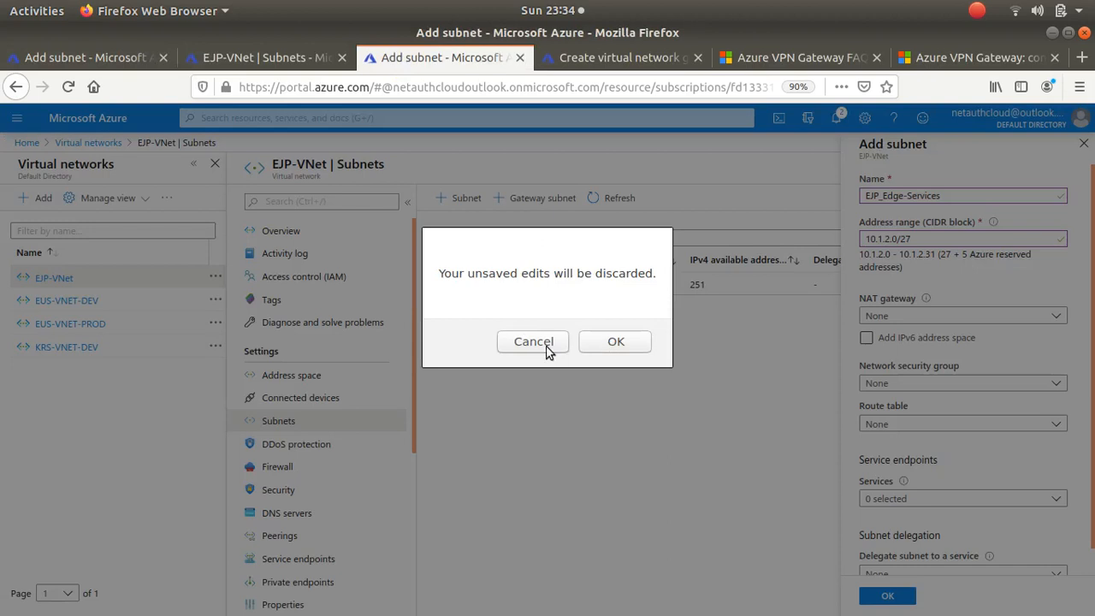
click(616, 342)
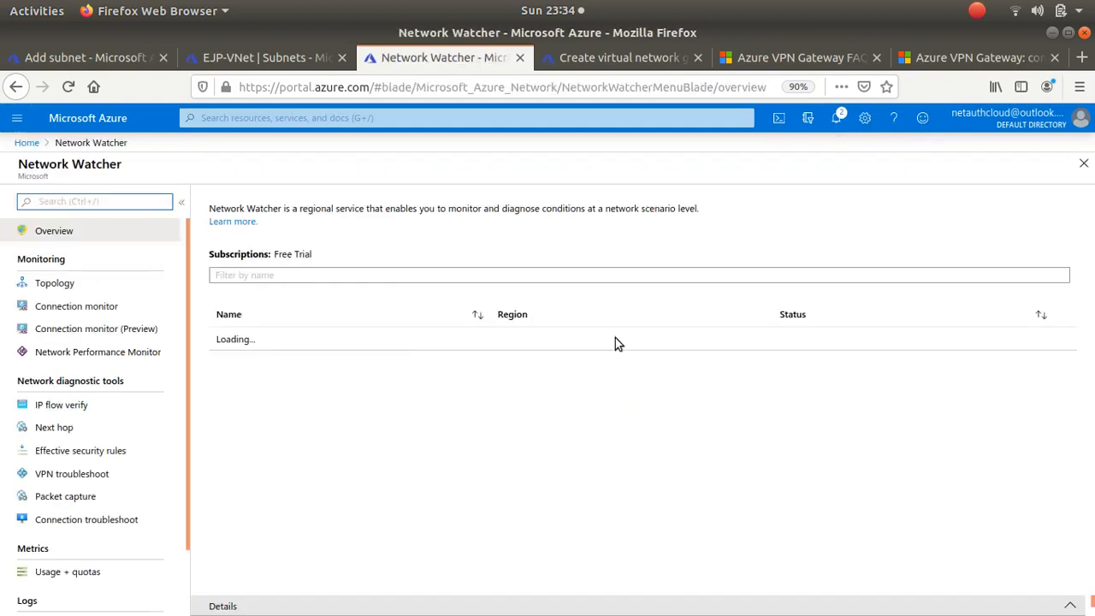
Step: Show the Network Watcher topology for EUS-ResourceGroup with EJP-VNet and its subnets
click(55, 282)
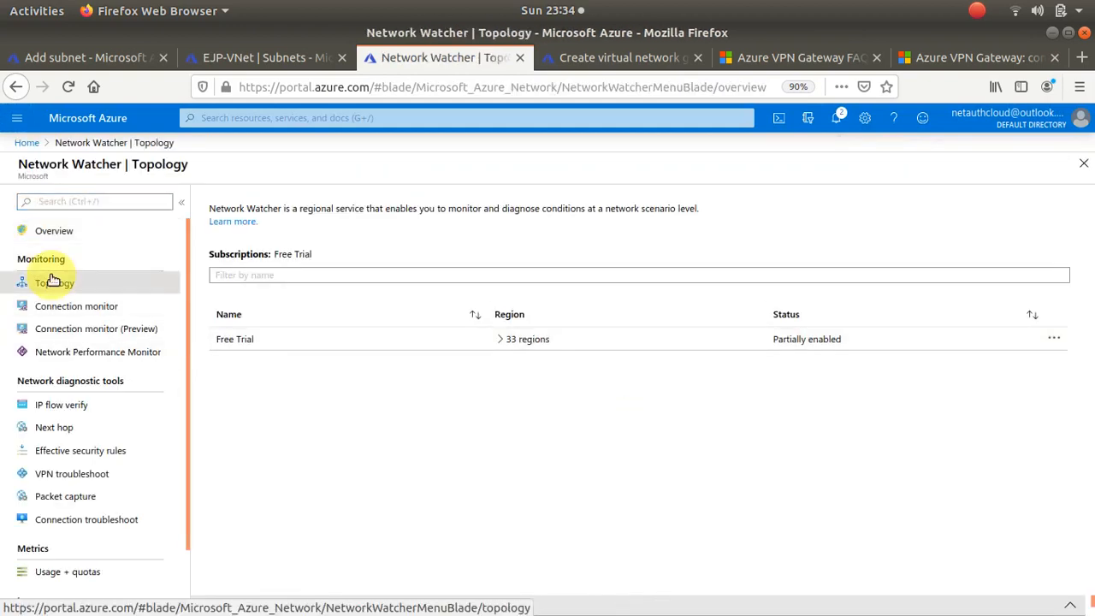
click(54, 282)
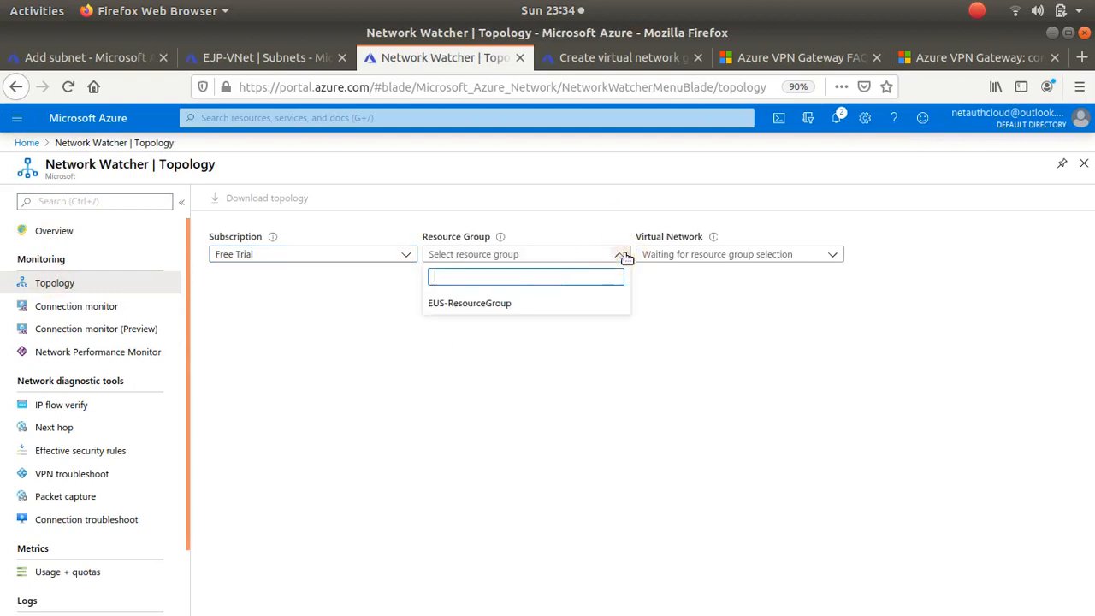
click(469, 303)
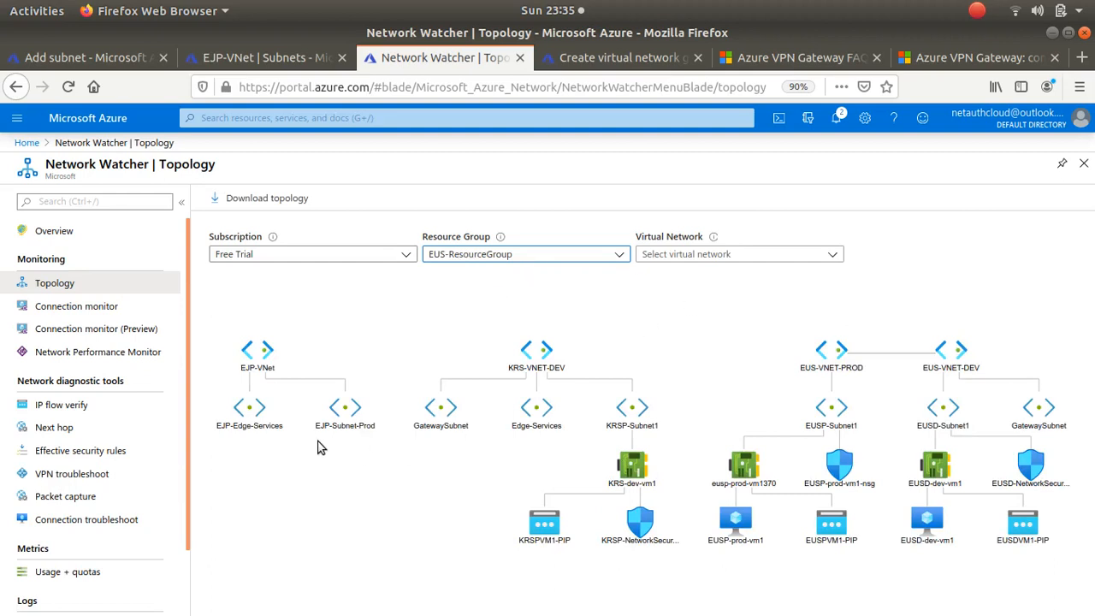
mouse_move(362, 441)
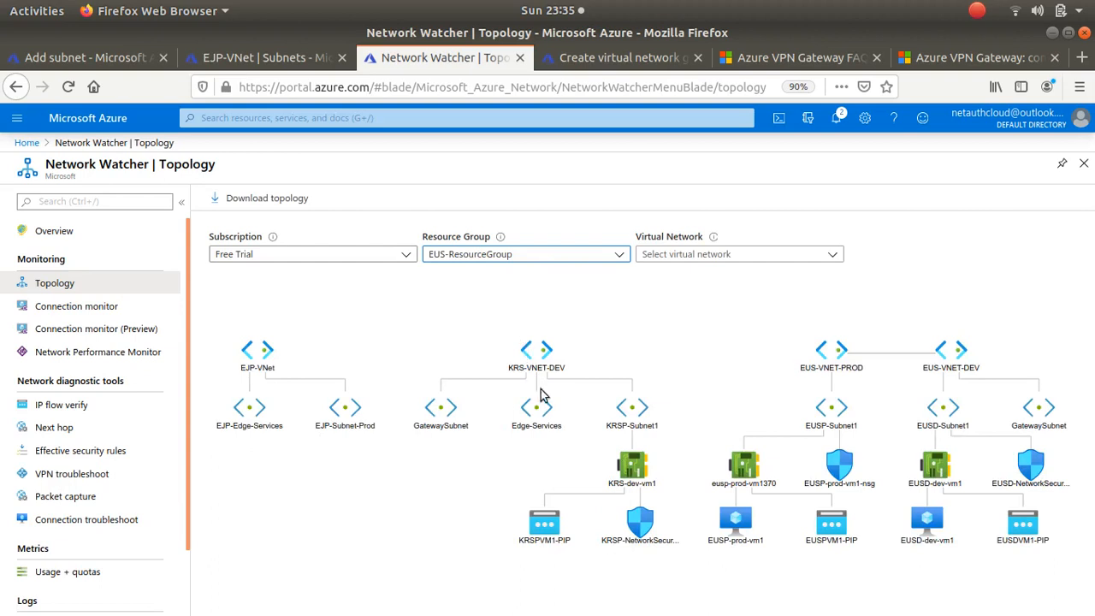
mouse_move(452, 448)
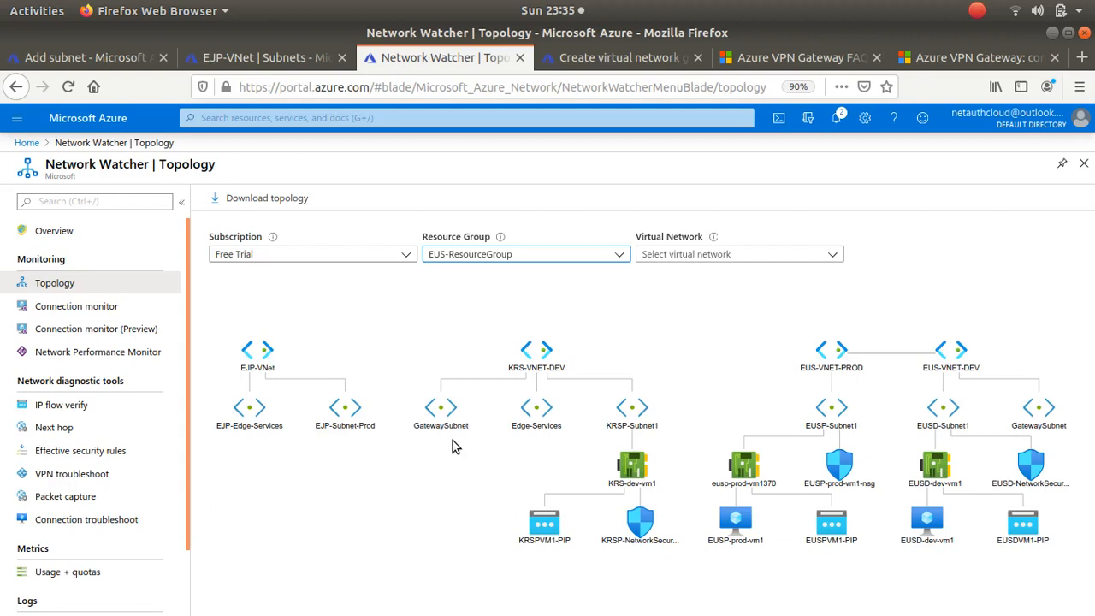
mouse_move(473, 437)
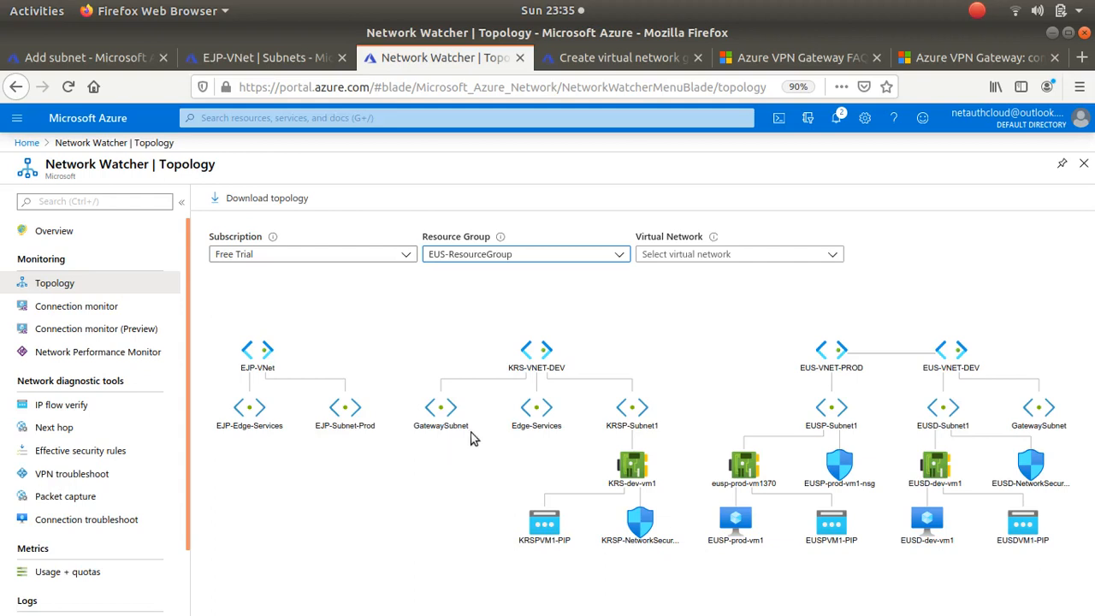